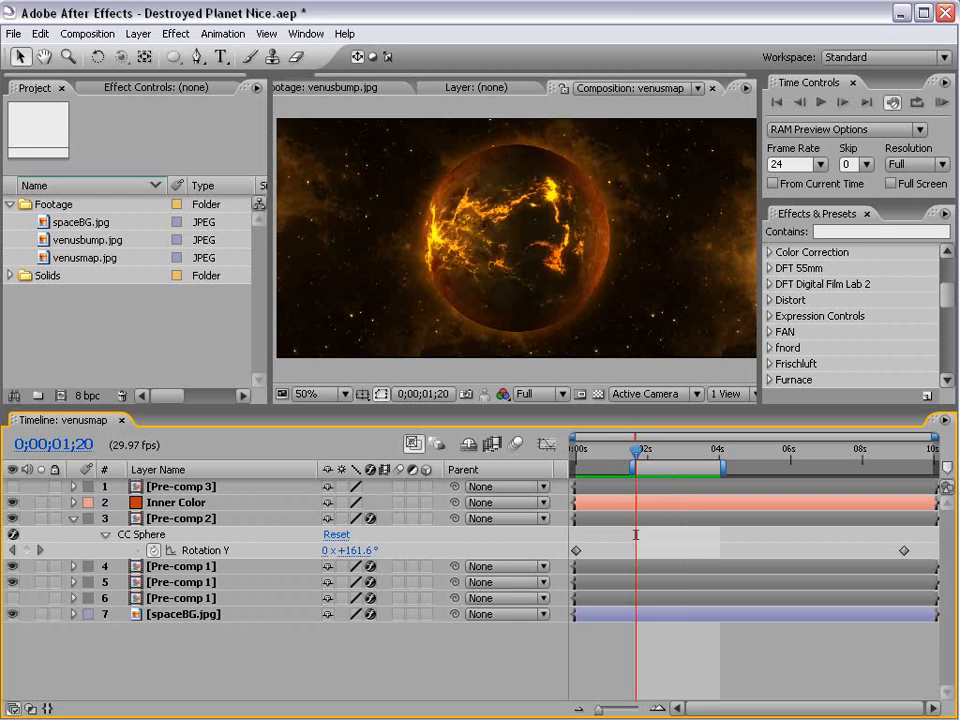
pyautogui.moveTo(681, 223)
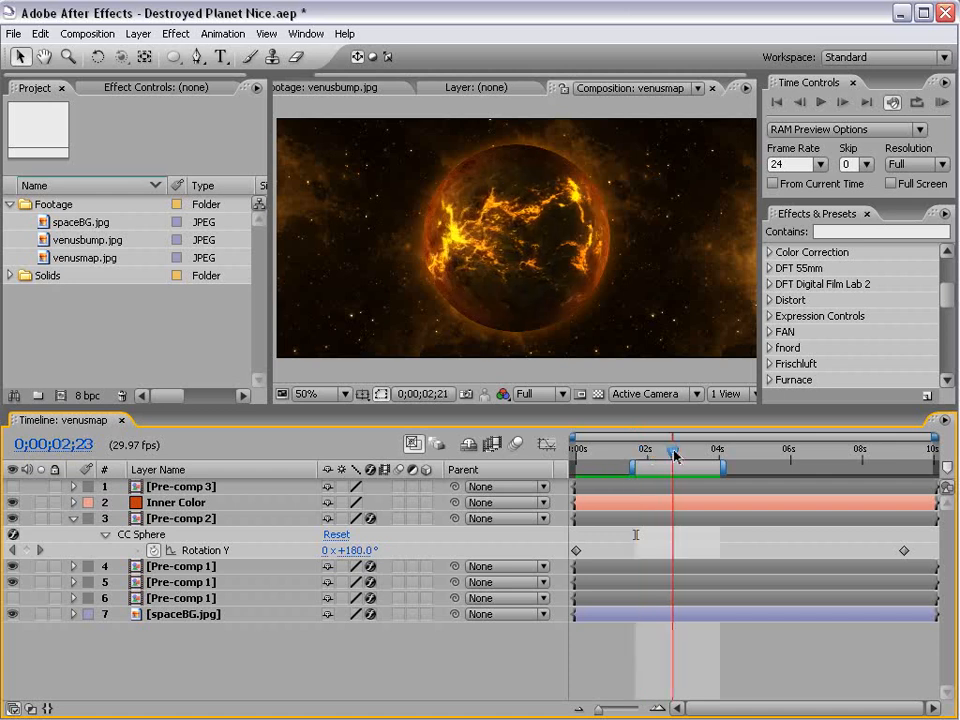
# Create a comp from venusmap.jpg and pre-compose its layer into a composition named Map.
pyautogui.moveTo(675, 448); pyautogui.dragTo(697, 448)
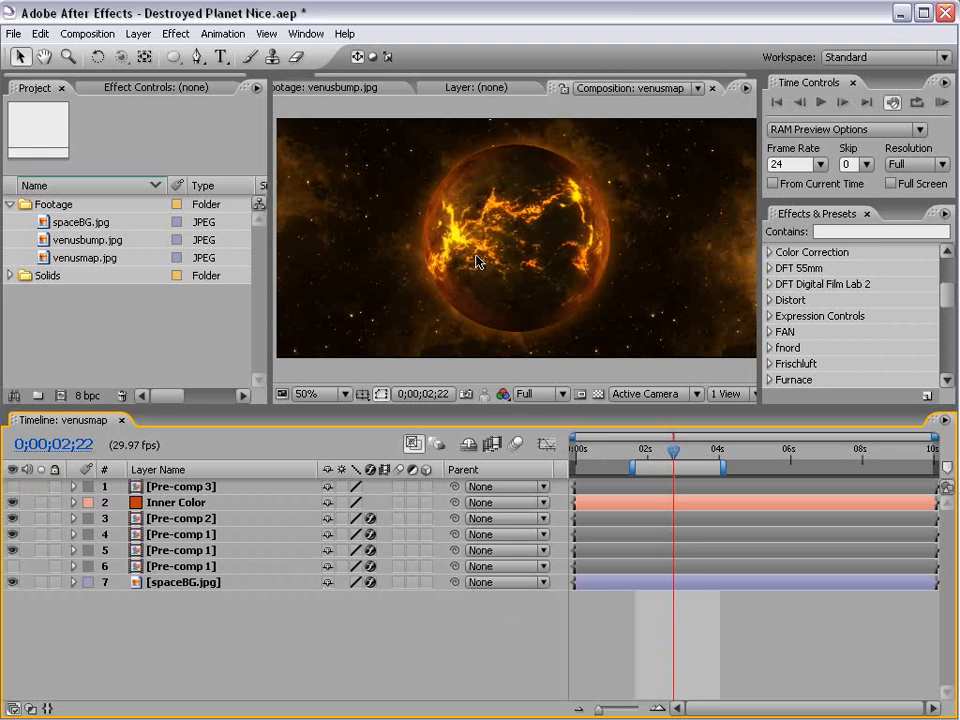
pyautogui.click(85, 257)
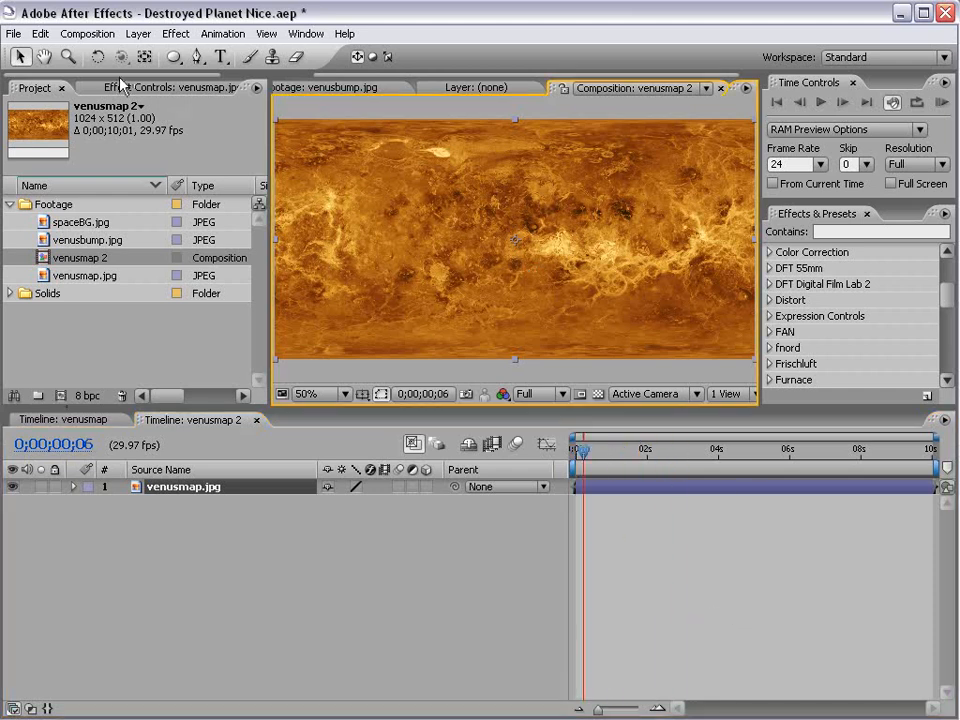
pyautogui.click(135, 33)
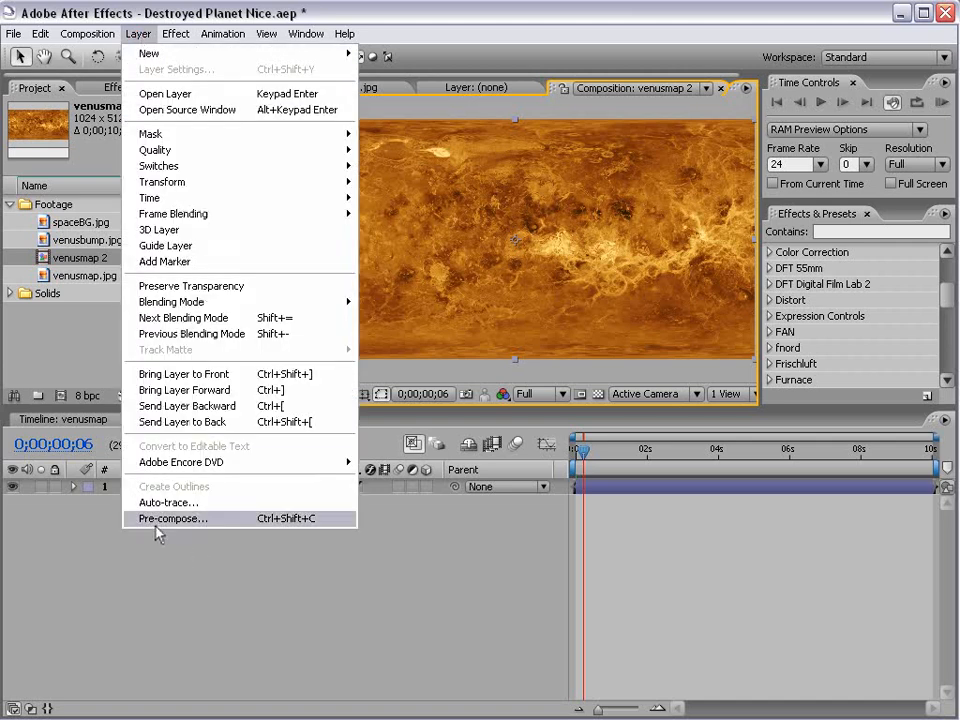
pyautogui.click(172, 519)
pyautogui.write('Map')
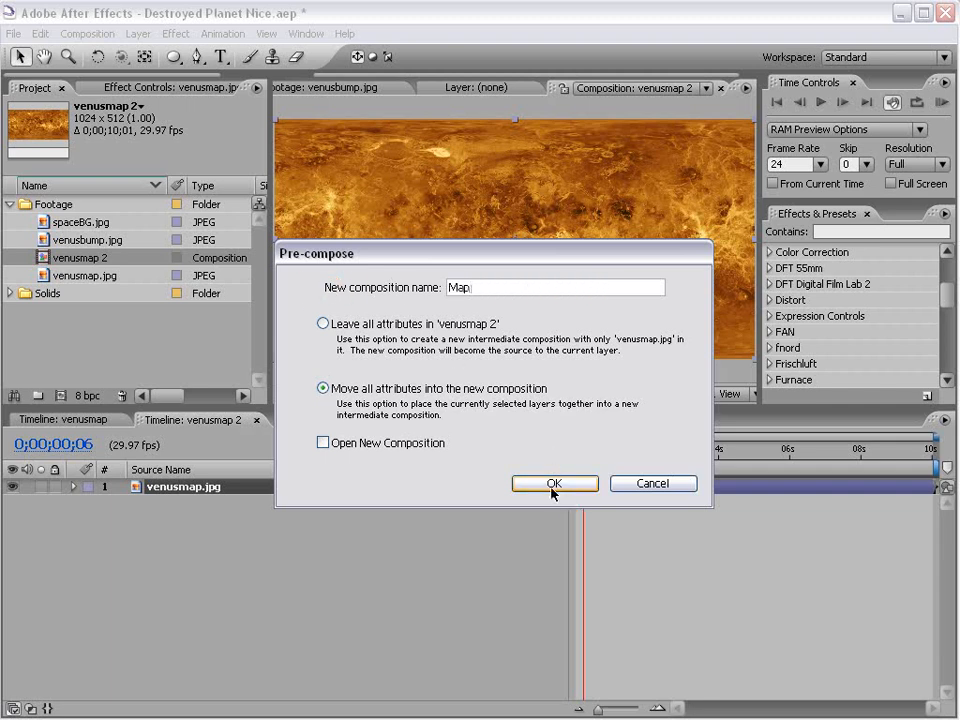
pyautogui.click(555, 483)
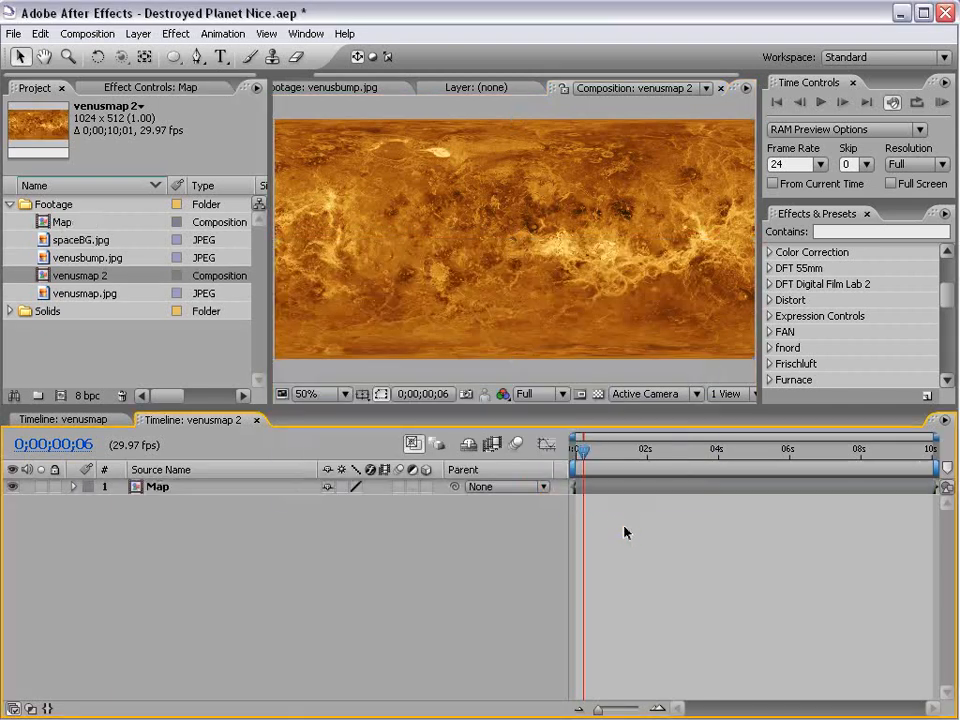
# Add Hue/Saturation to the Venus map in Map with saturation −42 and lightness −48.
pyautogui.doubleClick(62, 221)
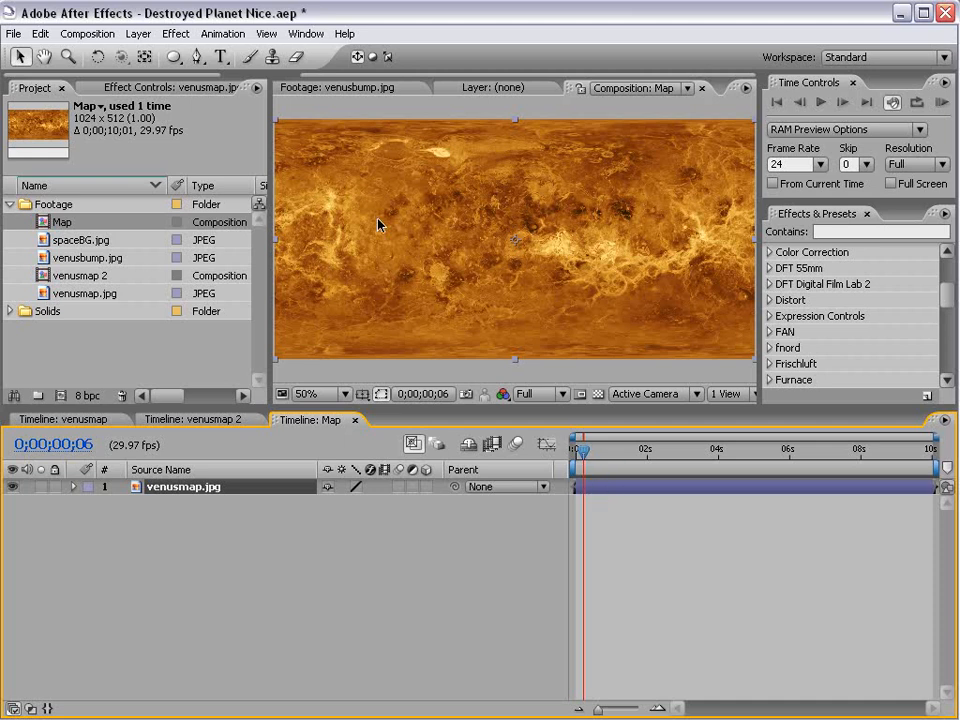
pyautogui.click(176, 33)
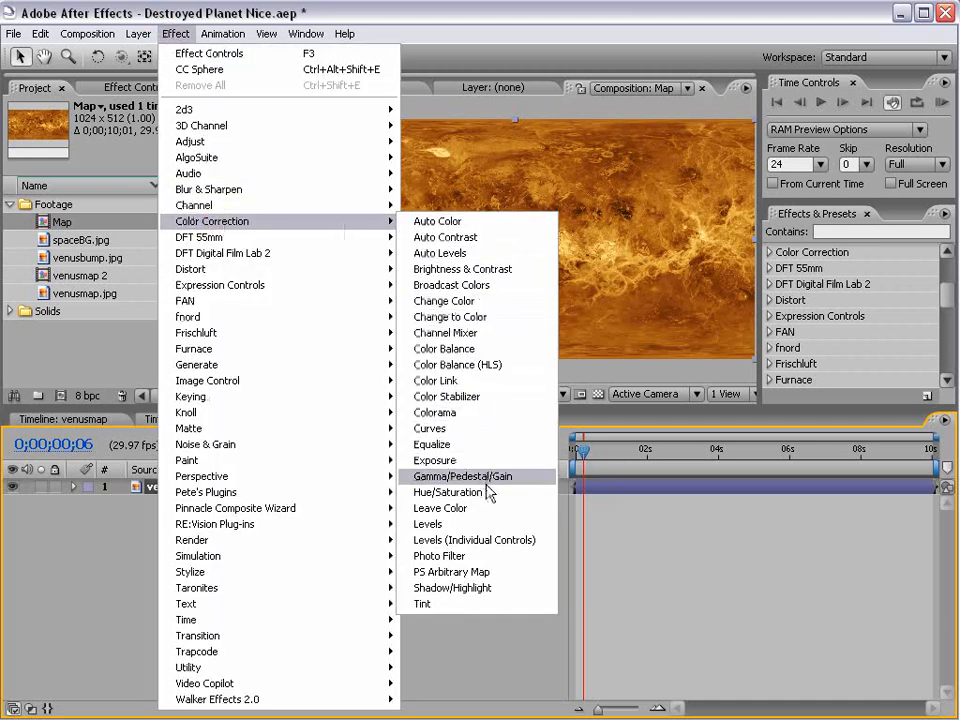
pyautogui.click(449, 492)
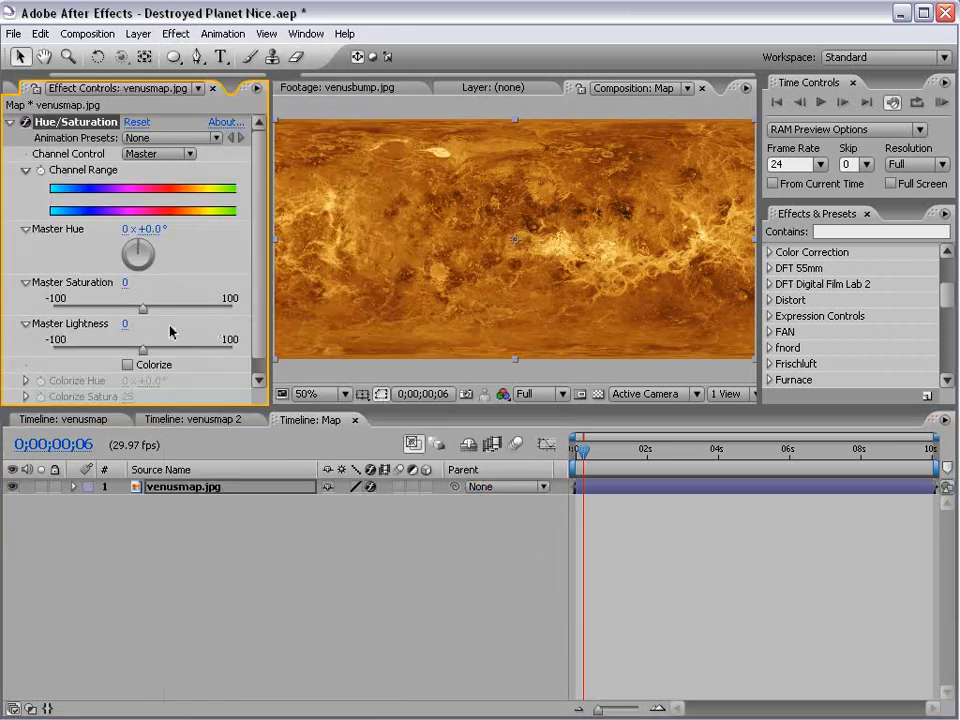
pyautogui.moveTo(143, 298); pyautogui.dragTo(105, 298)
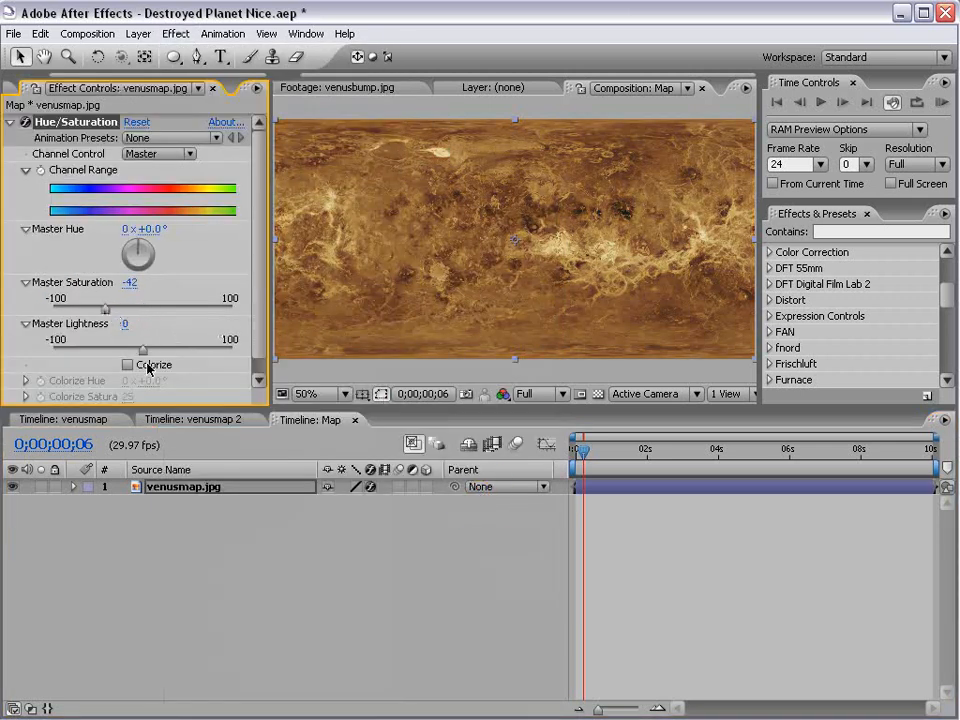
pyautogui.moveTo(95, 338); pyautogui.dragTo(85, 338)
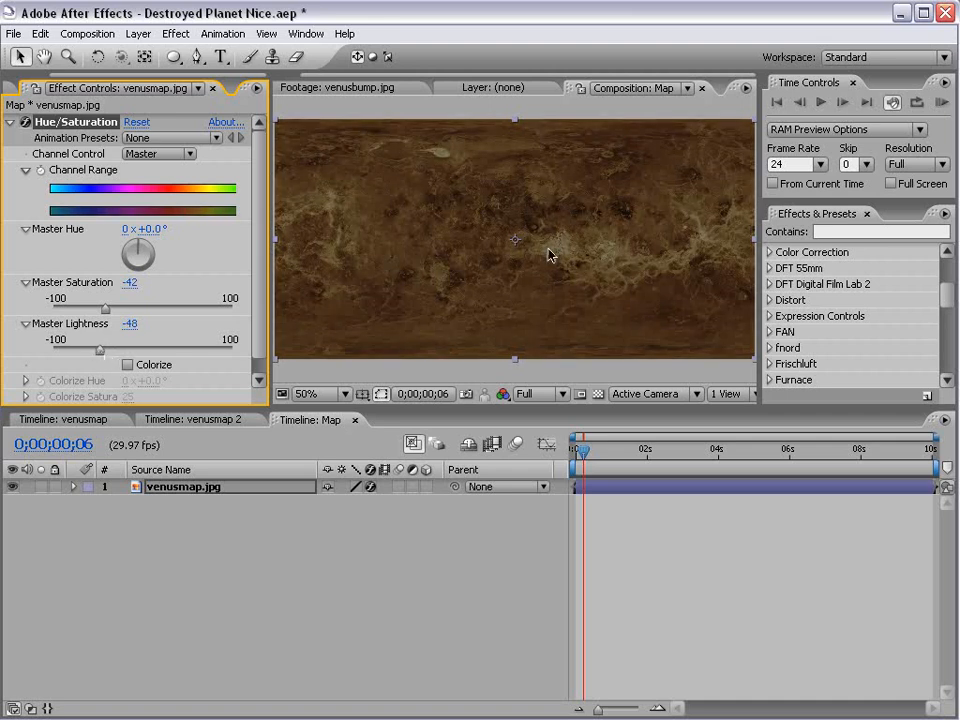
pyautogui.click(195, 419)
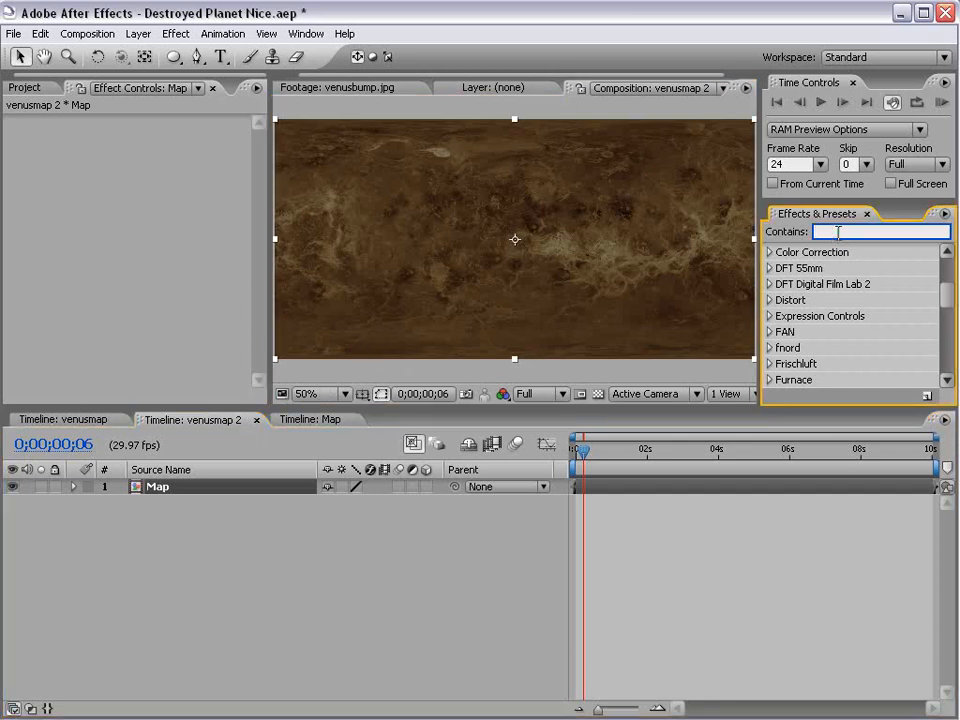
# Apply CC Sphere, found by searching 'cc sph', to the Map layer and duplicate it.
pyautogui.write('cc sph')
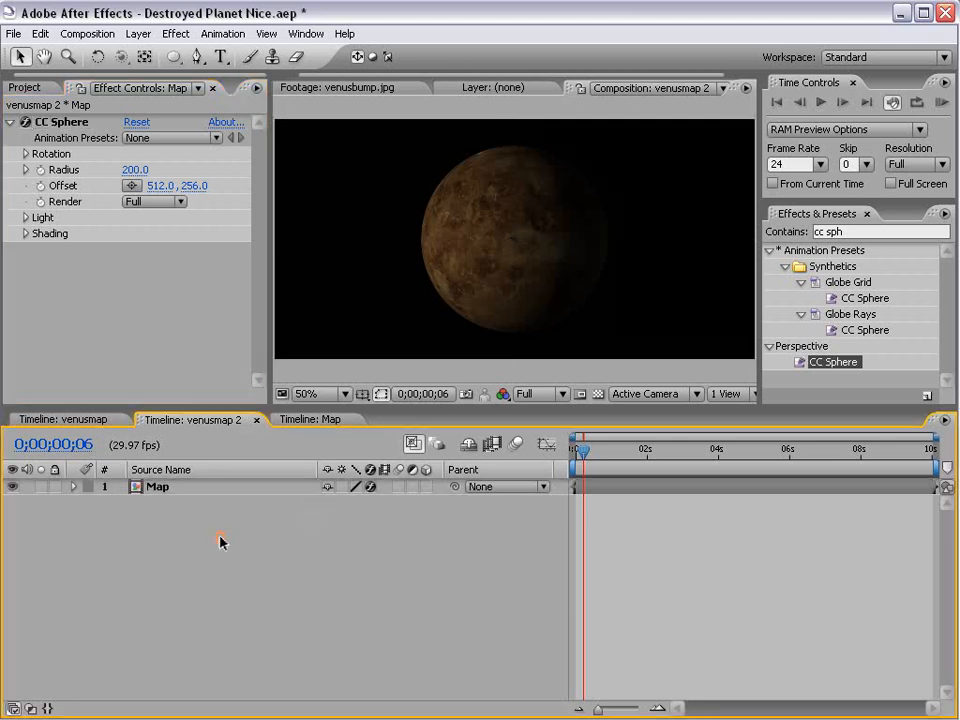
pyautogui.click(157, 487)
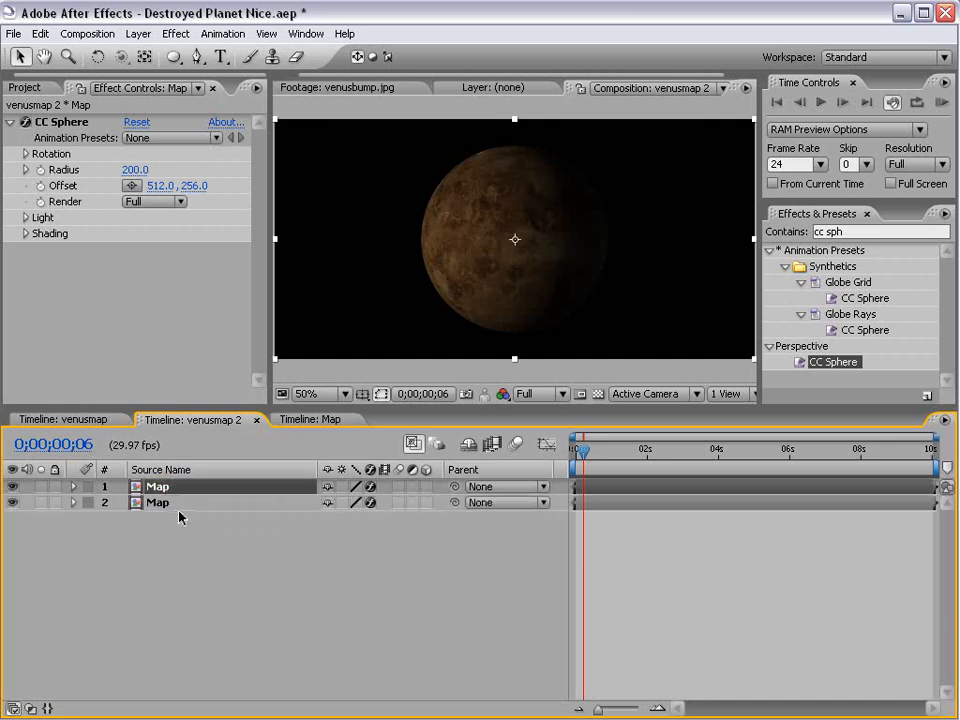
# Set the top layer's CC Sphere light to intensity 140, height −40, direction 88°, Screen mode.
pyautogui.click(25, 217)
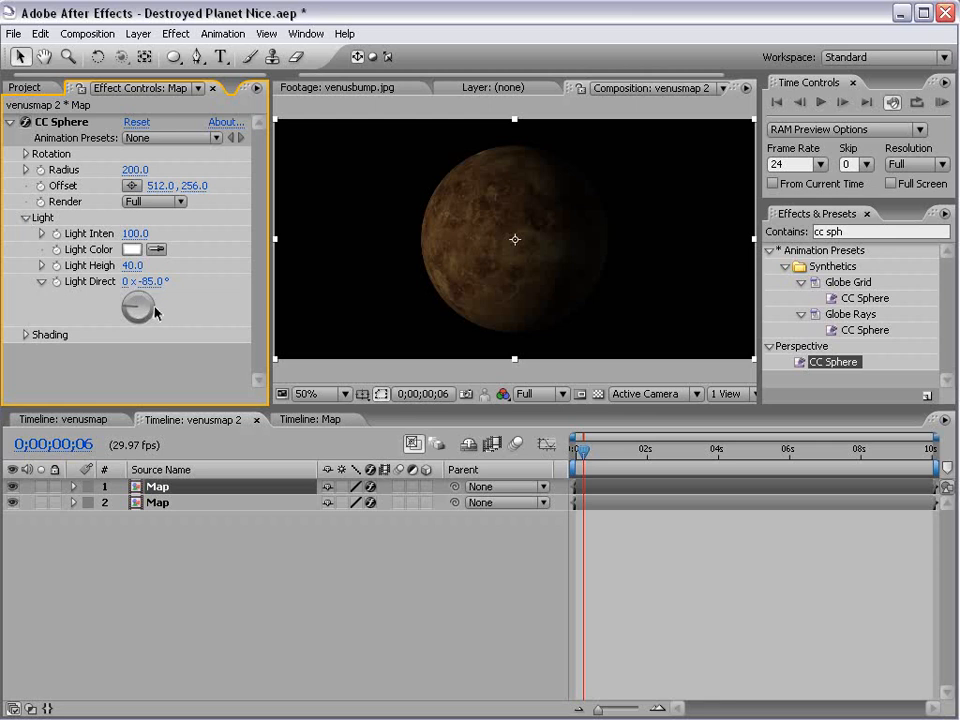
pyautogui.moveTo(160, 281); pyautogui.dragTo(140, 281)
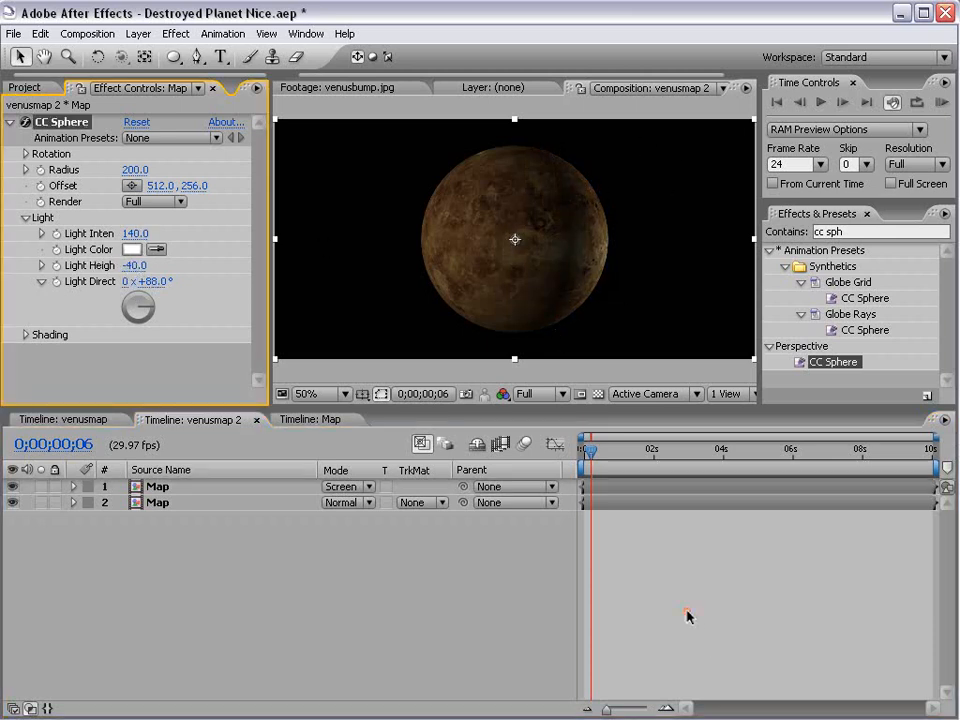
# Drag spaceBG.jpg from the Project panel into a composition a second time.
pyautogui.click(40, 88)
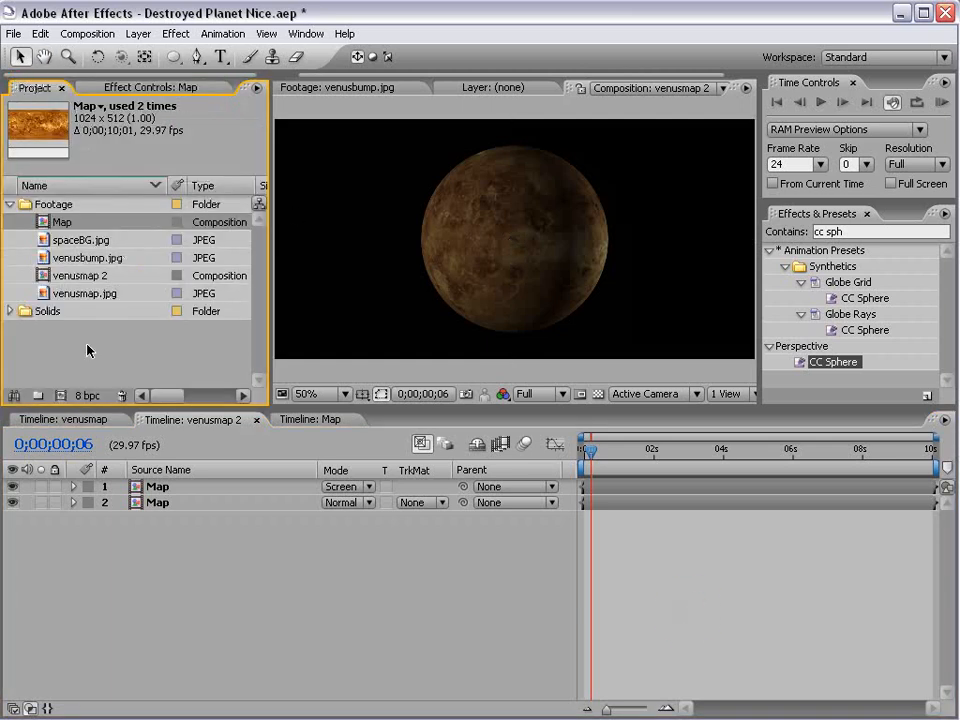
pyautogui.click(79, 239)
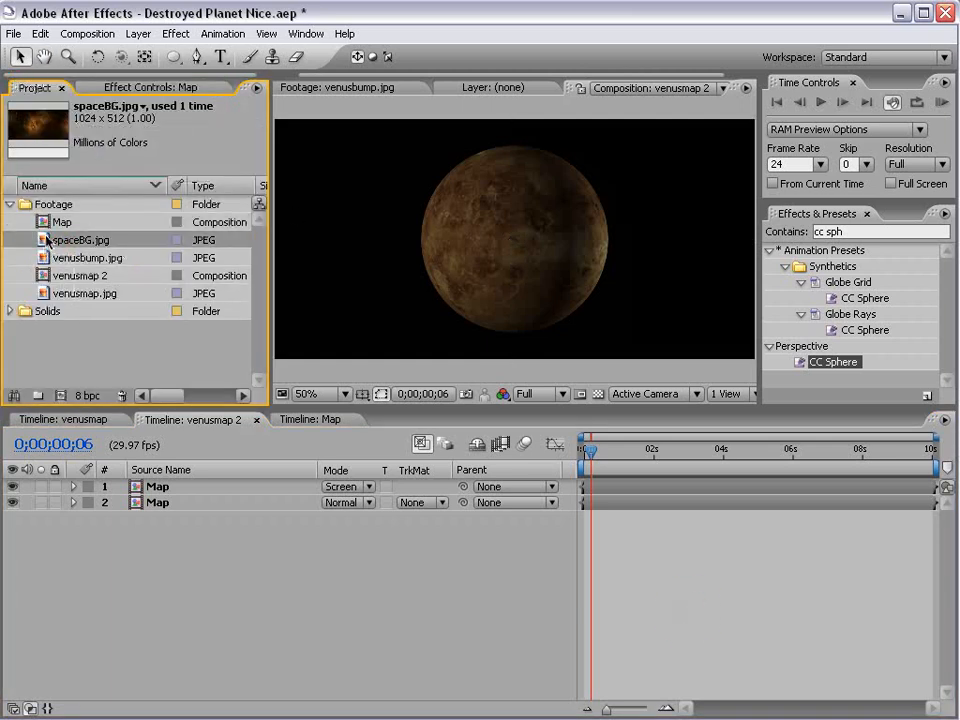
pyautogui.moveTo(80, 239); pyautogui.dragTo(400, 518)
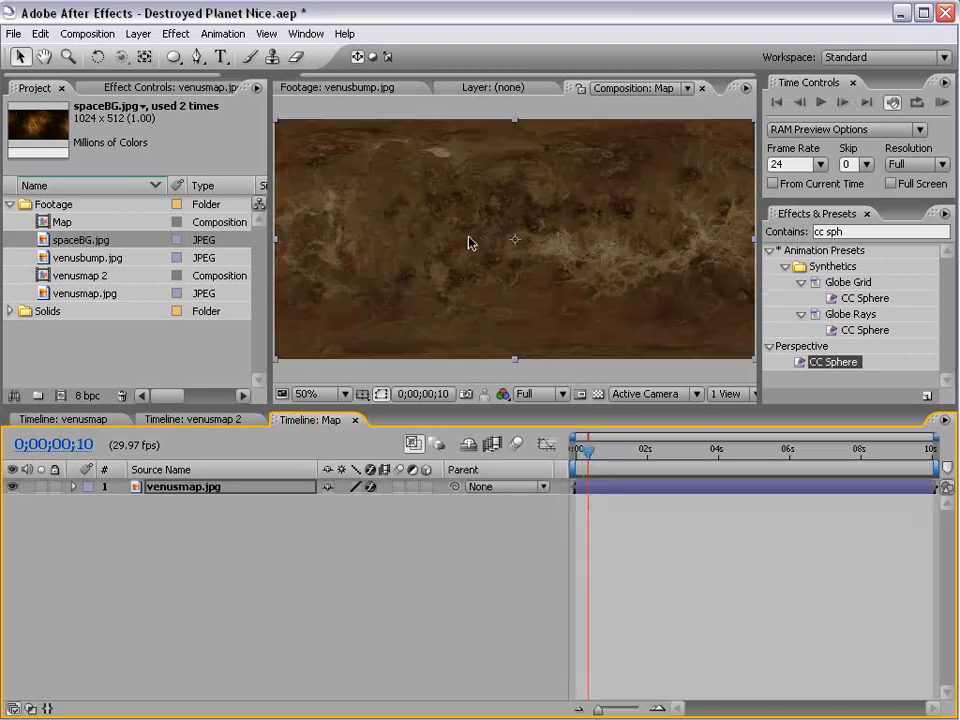
# Place venusbump.jpg above venusmap.jpg in the Map timeline.
pyautogui.click(88, 257)
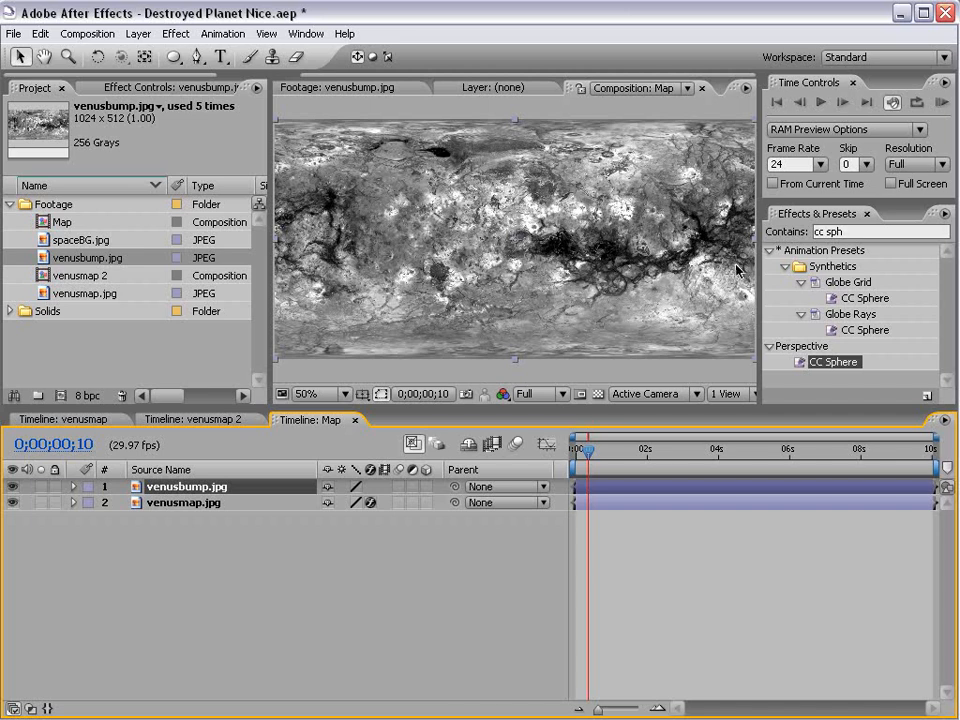
pyautogui.moveTo(556, 271)
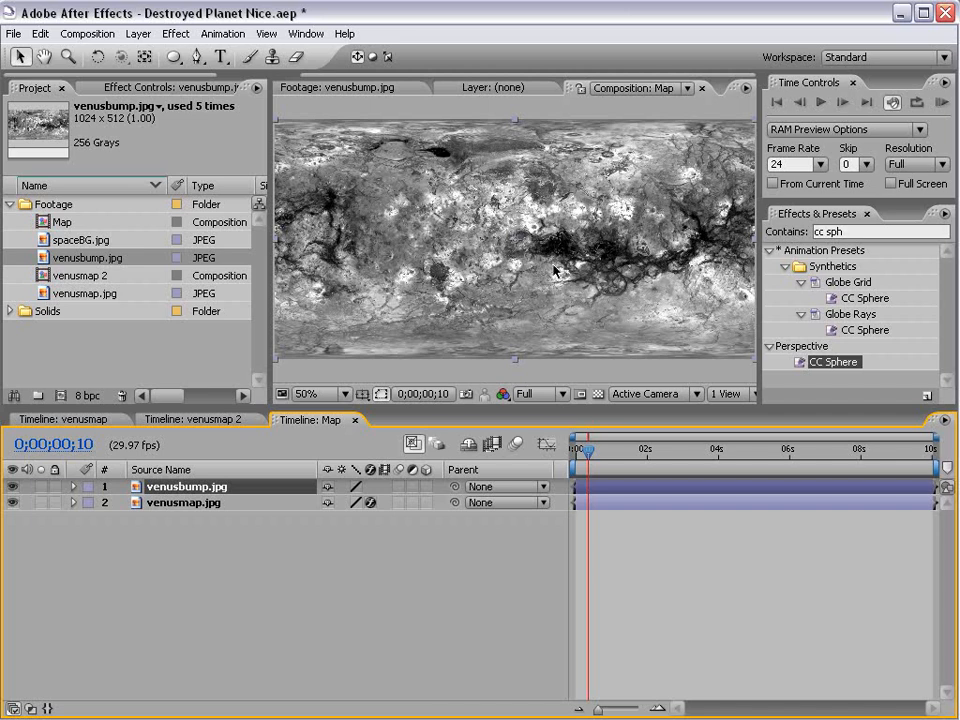
pyautogui.moveTo(513, 314)
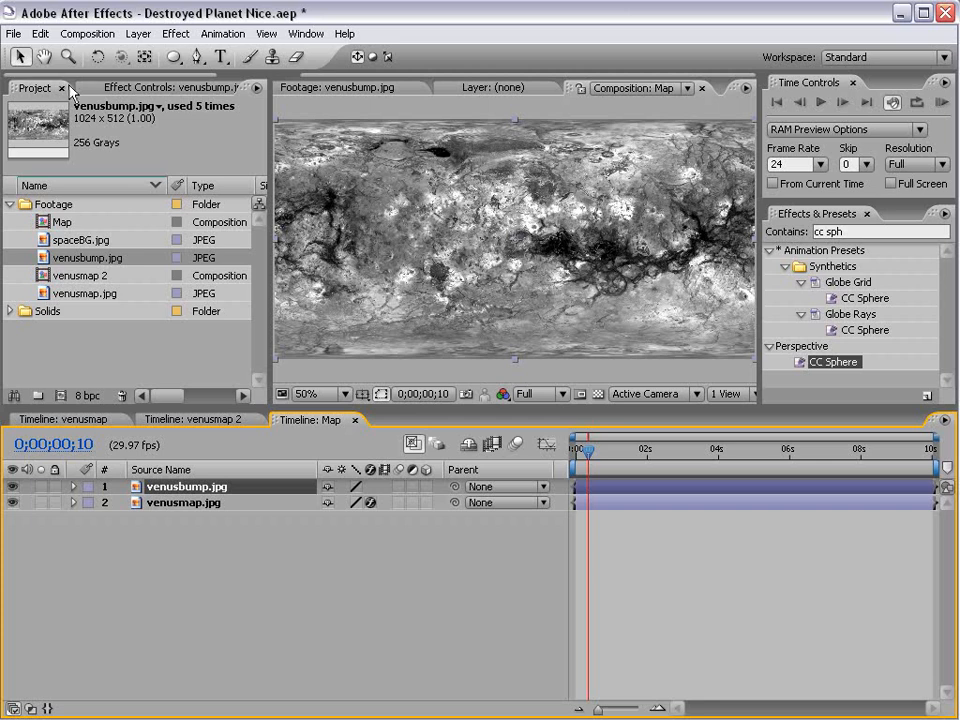
# Apply Invert and a steep Curves to the bump image, leaving bright cracks on black.
pyautogui.click(200, 33)
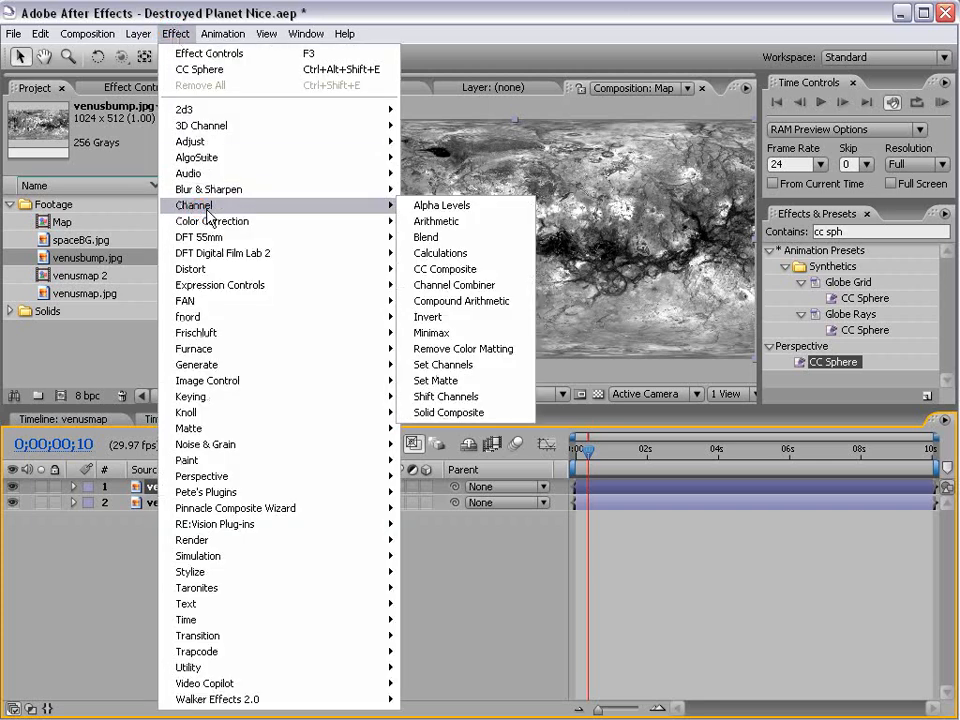
pyautogui.click(427, 316)
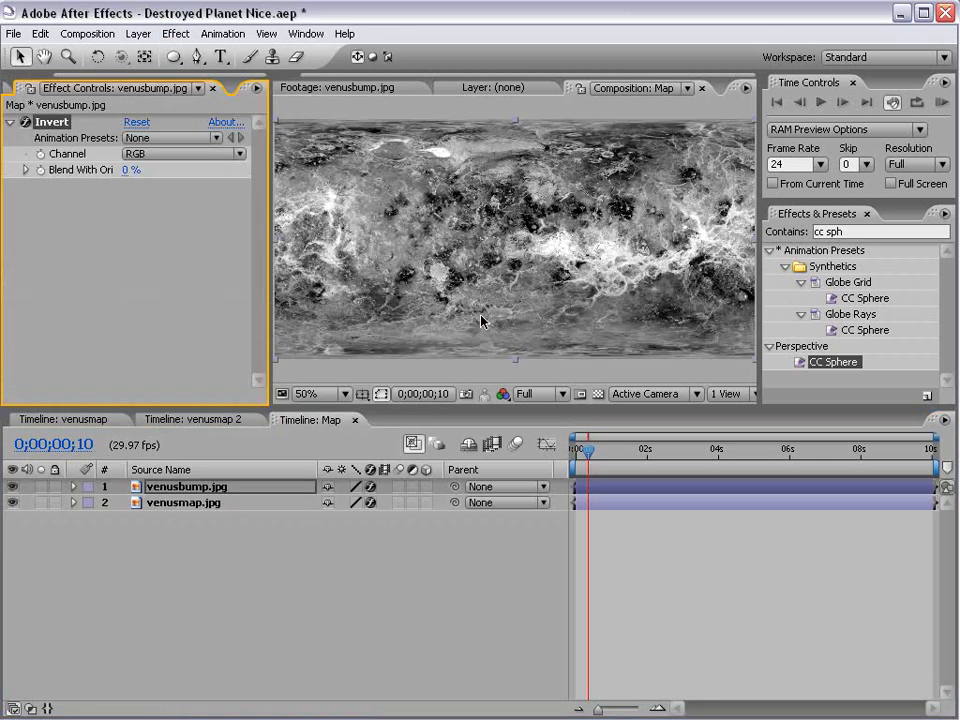
pyautogui.click(181, 33)
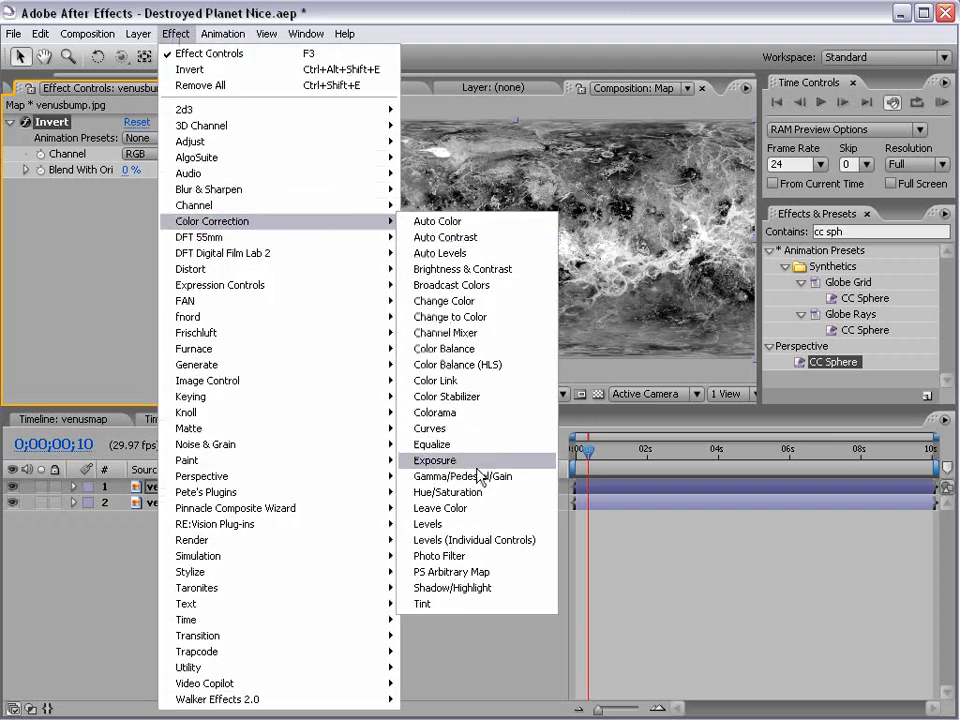
pyautogui.click(429, 428)
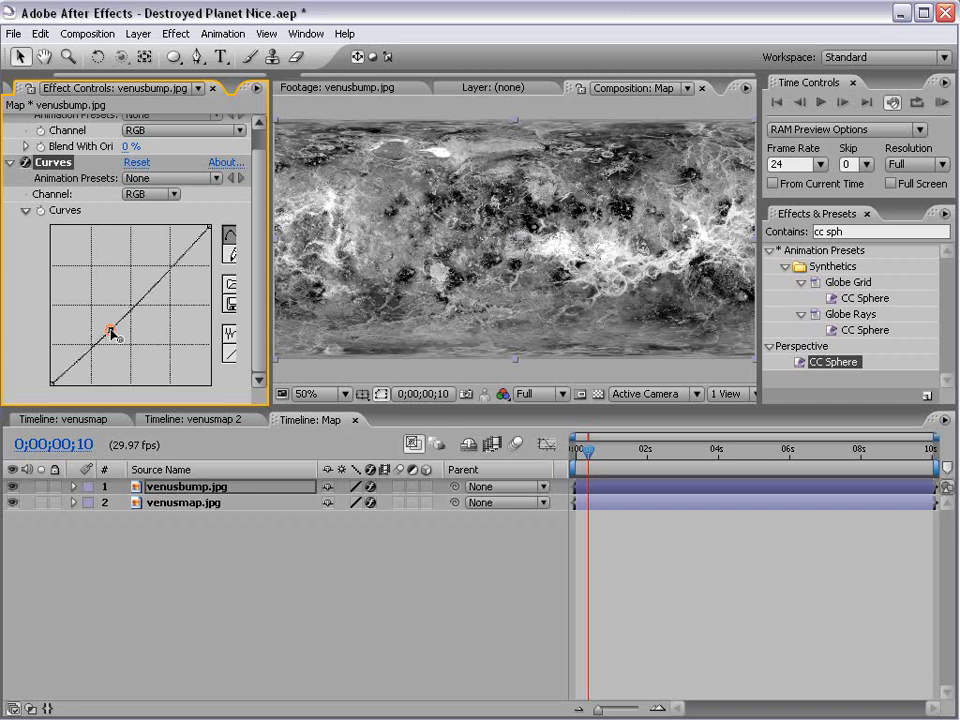
pyautogui.moveTo(107, 330); pyautogui.dragTo(172, 350)
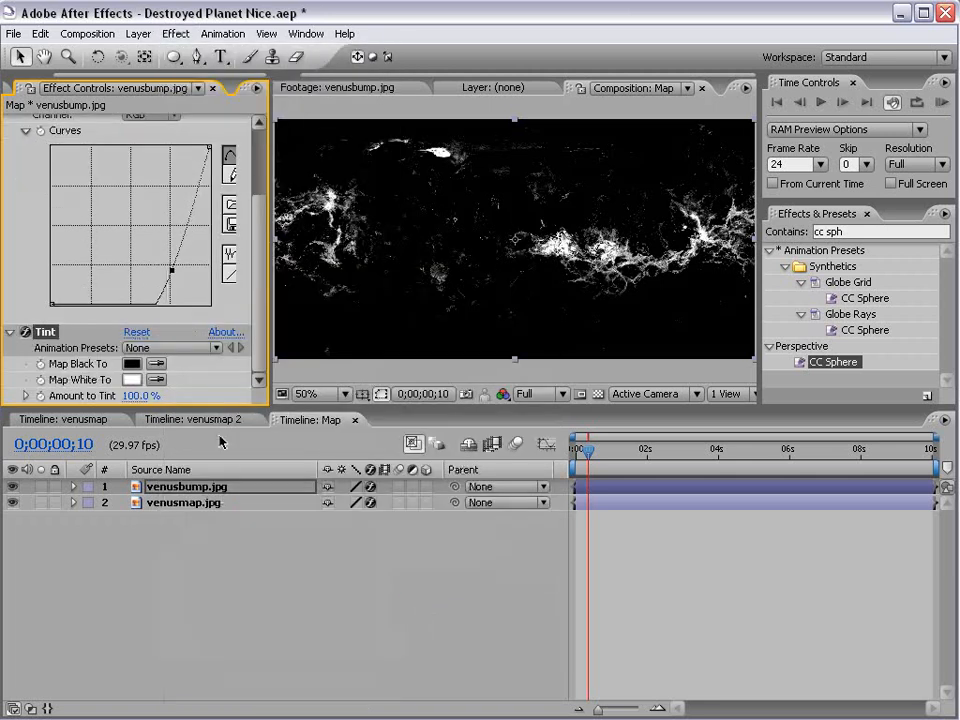
# Set the Tint's whites to orange and blend venusbump in Screen mode.
pyautogui.click(132, 379)
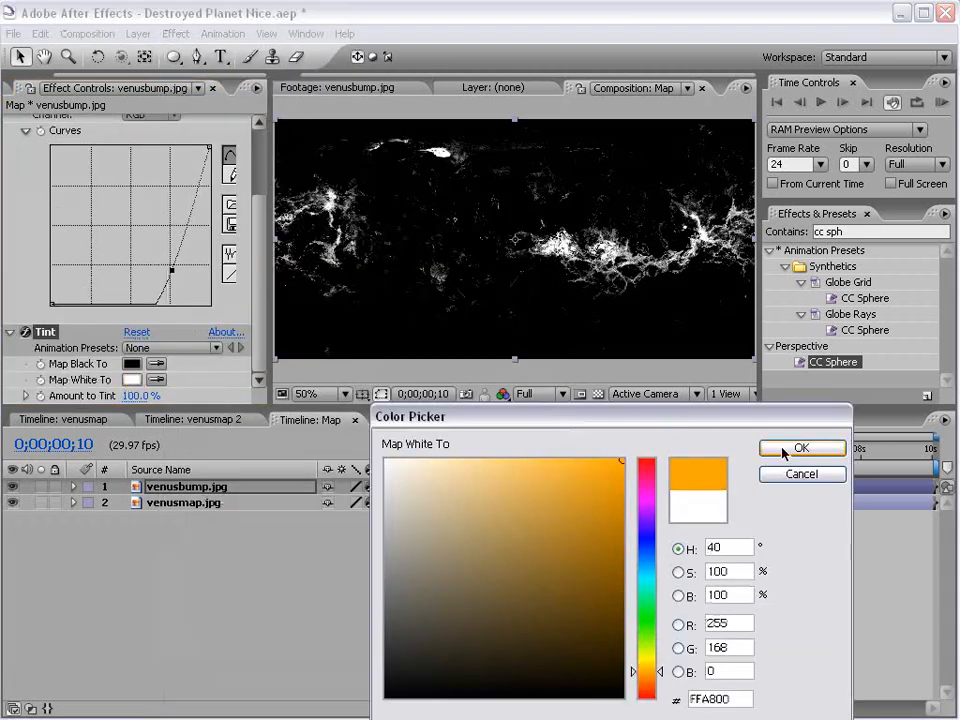
pyautogui.click(802, 448)
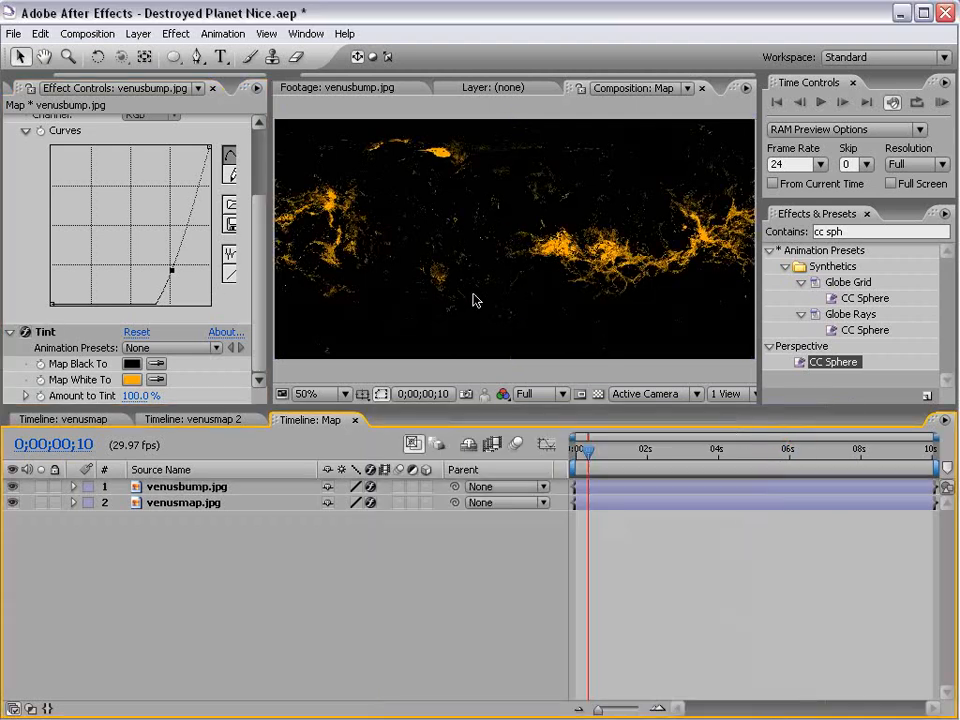
pyautogui.click(186, 487)
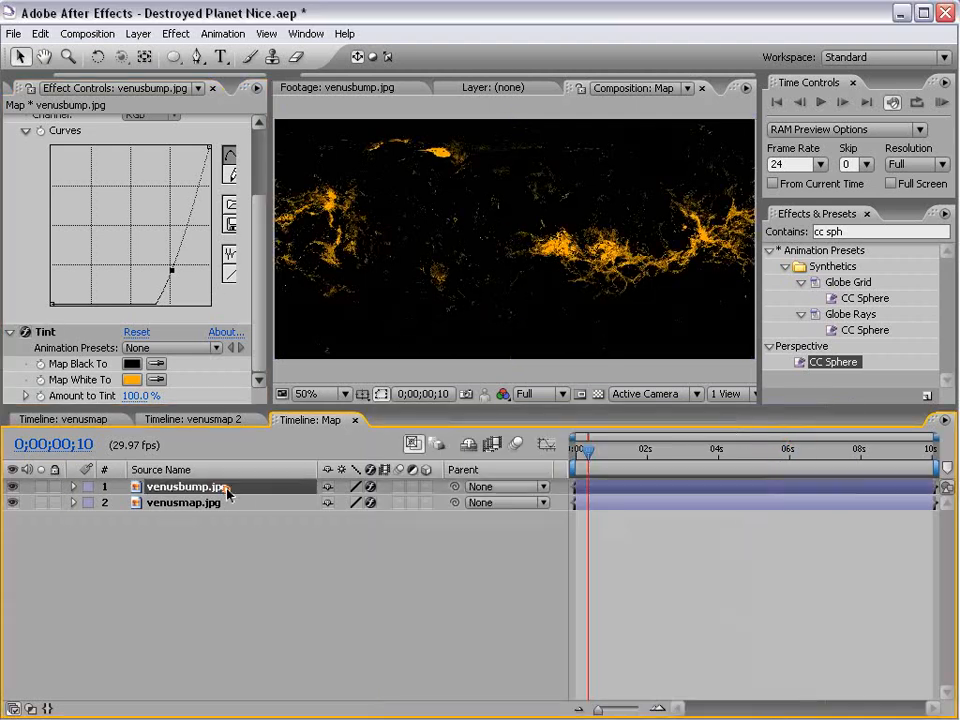
pyautogui.click(383, 487)
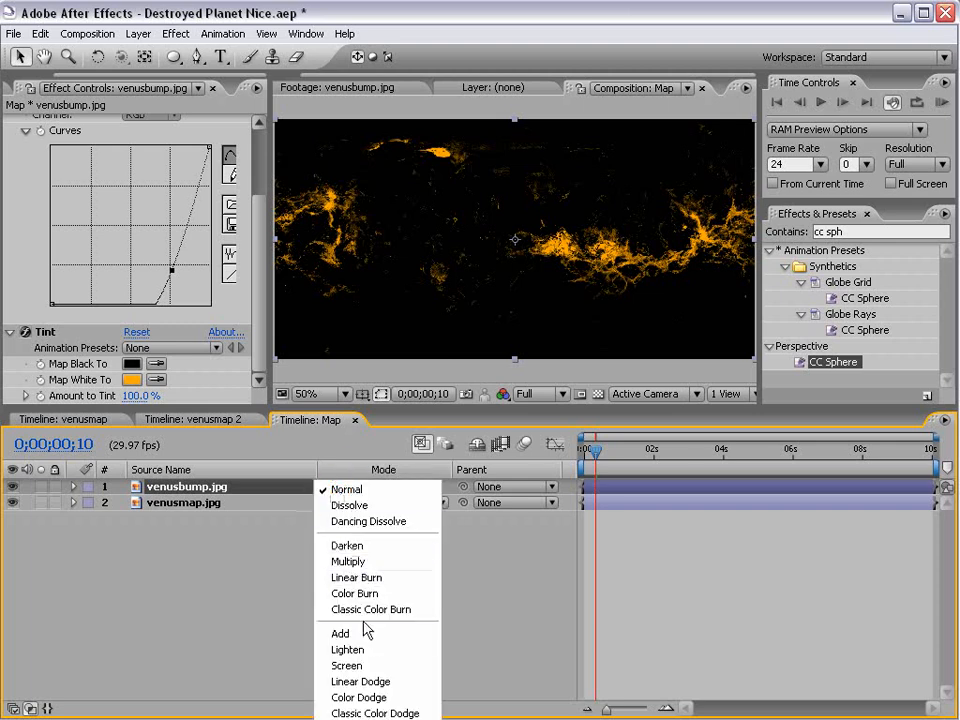
pyautogui.click(345, 665)
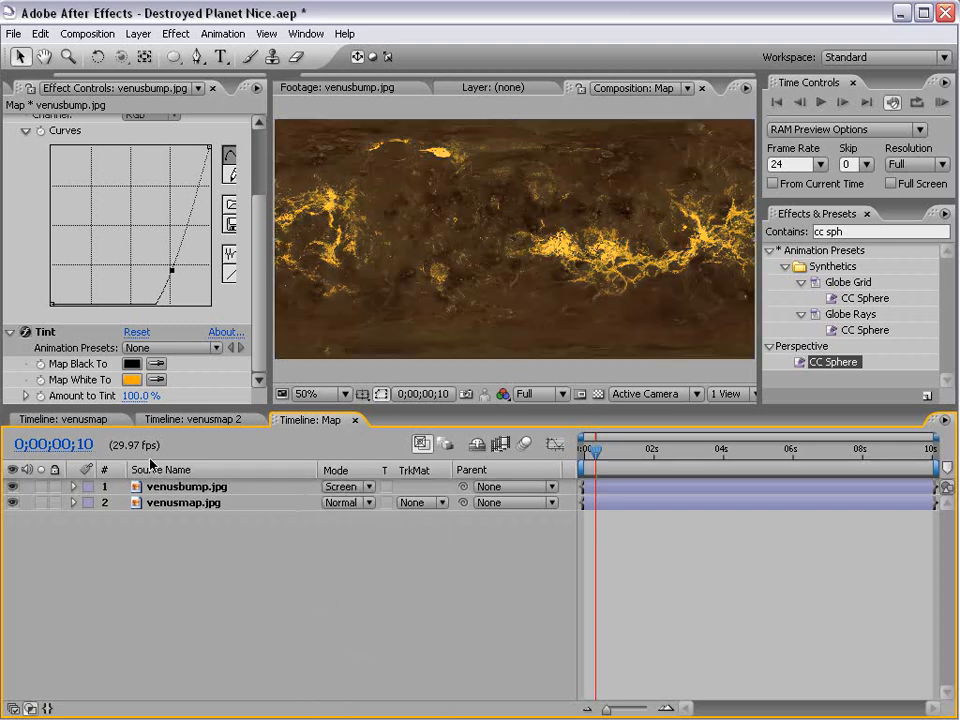
pyautogui.click(193, 419)
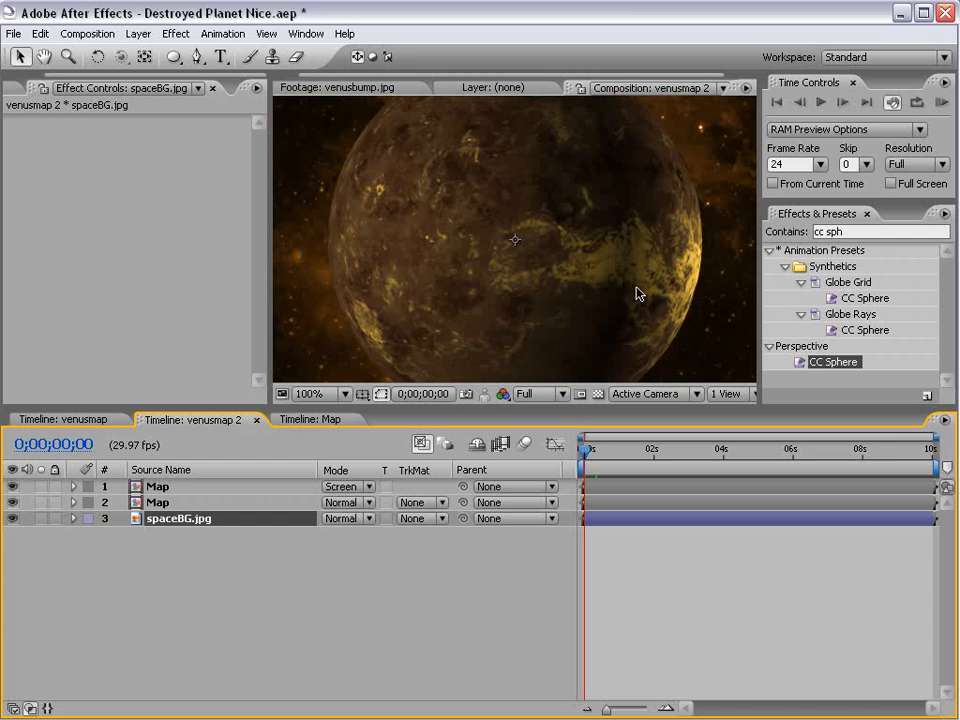
pyautogui.moveTo(632, 268)
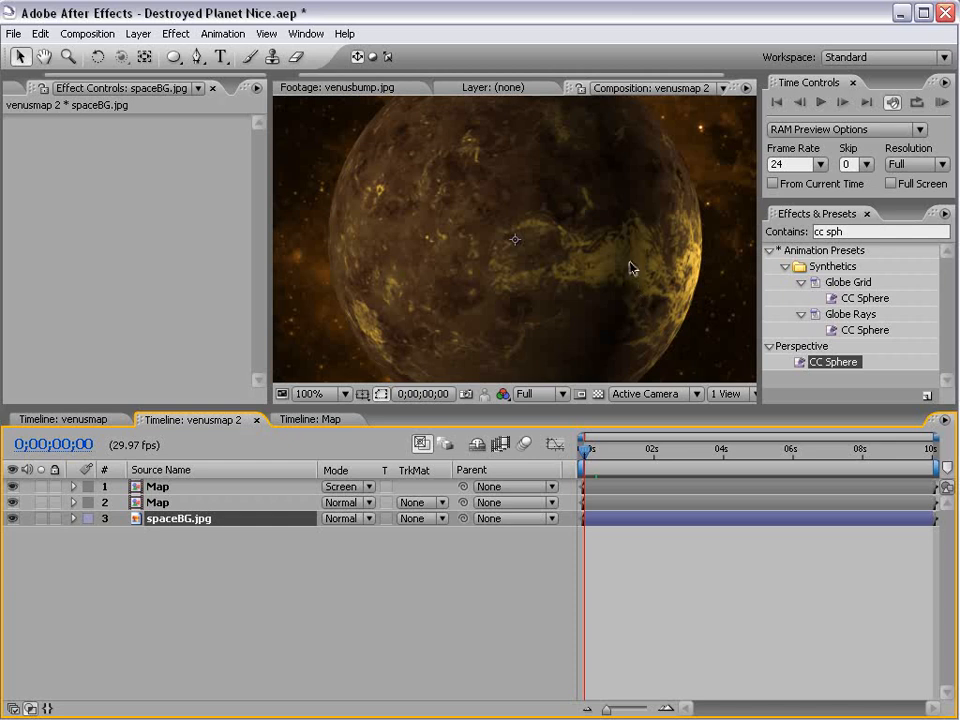
pyautogui.moveTo(629, 245)
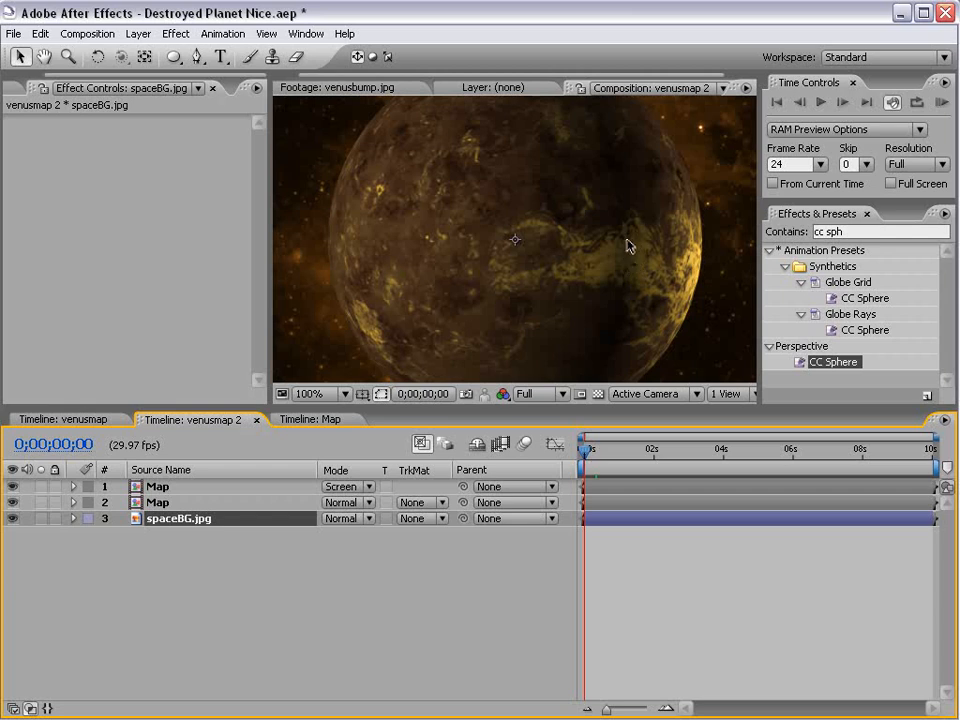
pyautogui.moveTo(628, 278)
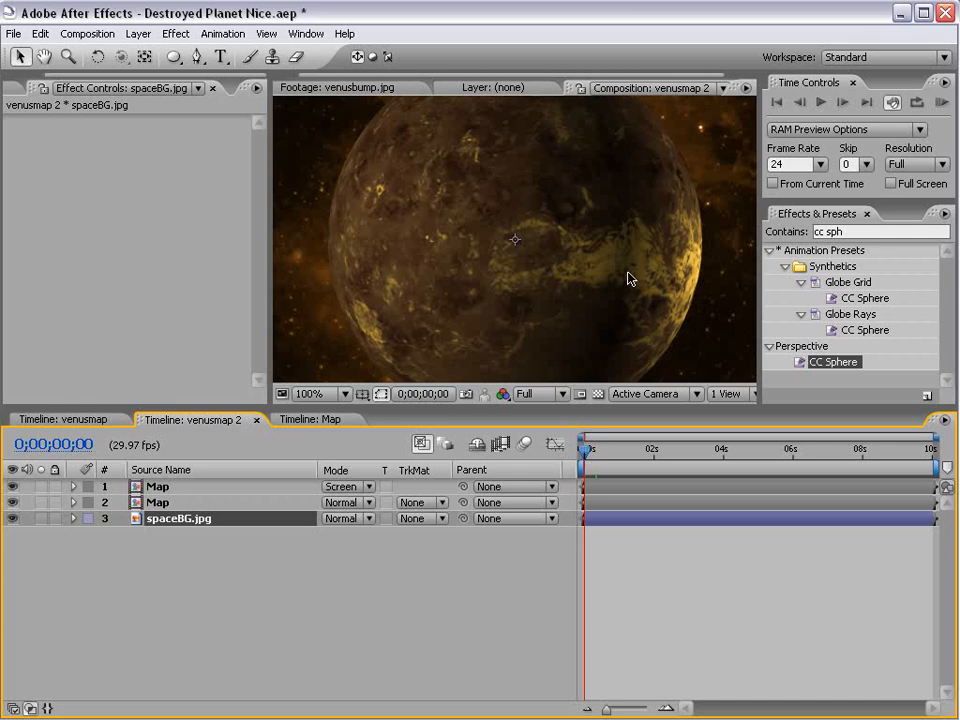
# Return to the Map composition and bring up the Project panel's item list.
pyautogui.click(318, 419)
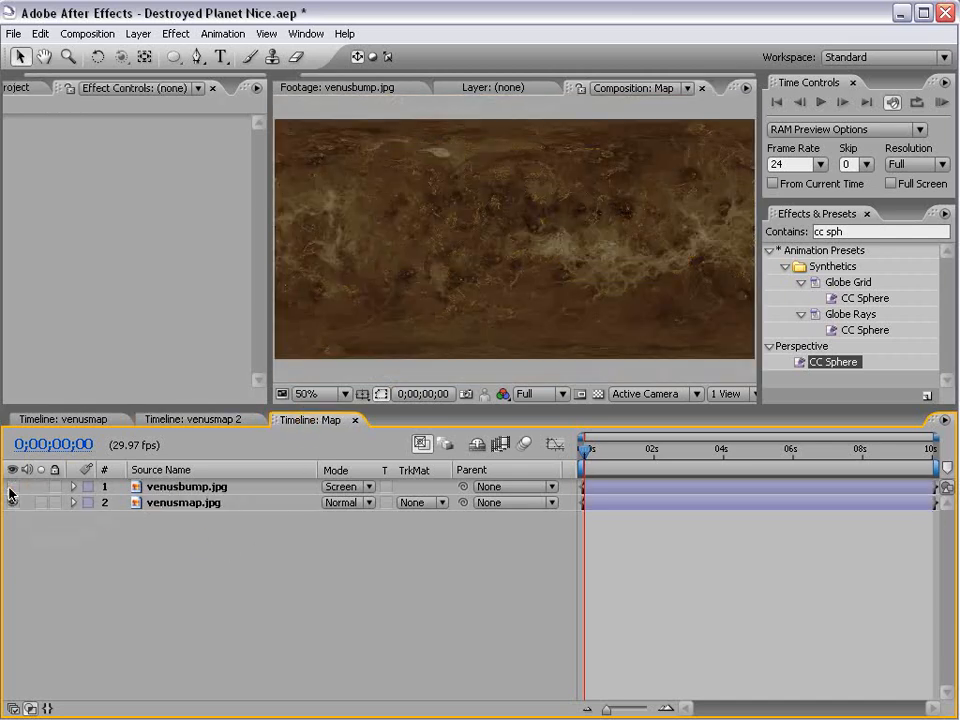
pyautogui.click(35, 88)
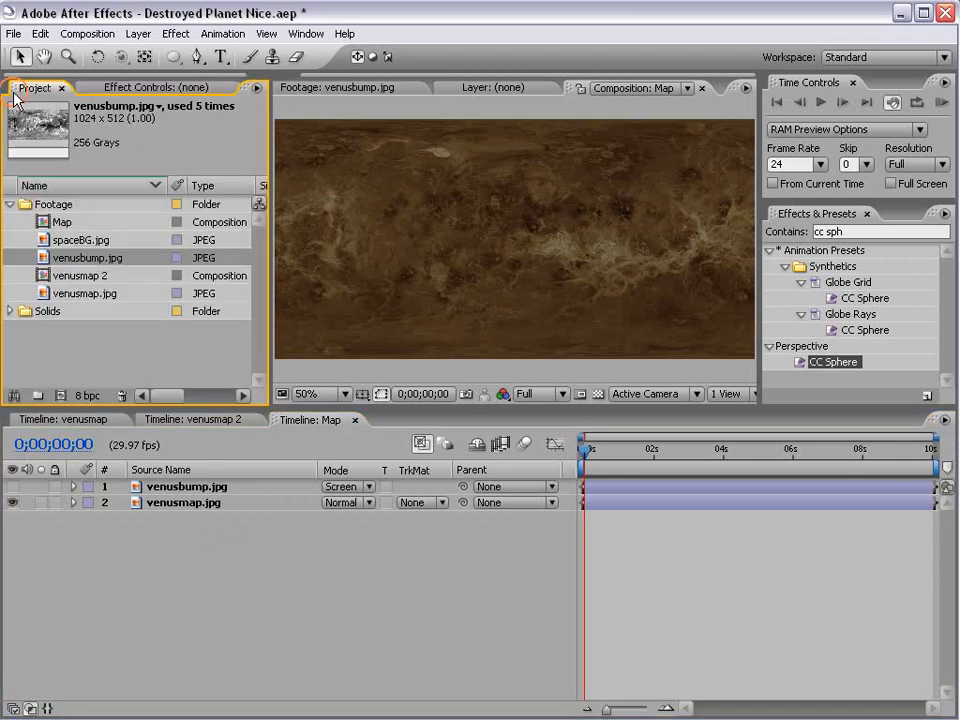
pyautogui.moveTo(343, 433)
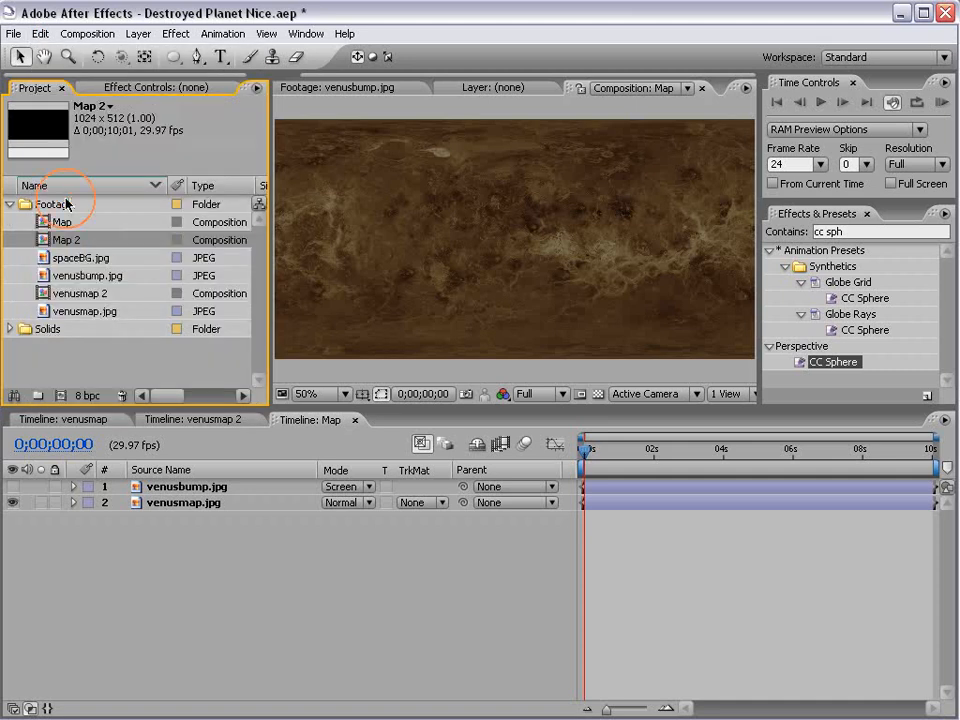
# Rename Map 2 to 'Lava Map', open it, and select the second venusbump layer.
pyautogui.doubleClick(65, 239)
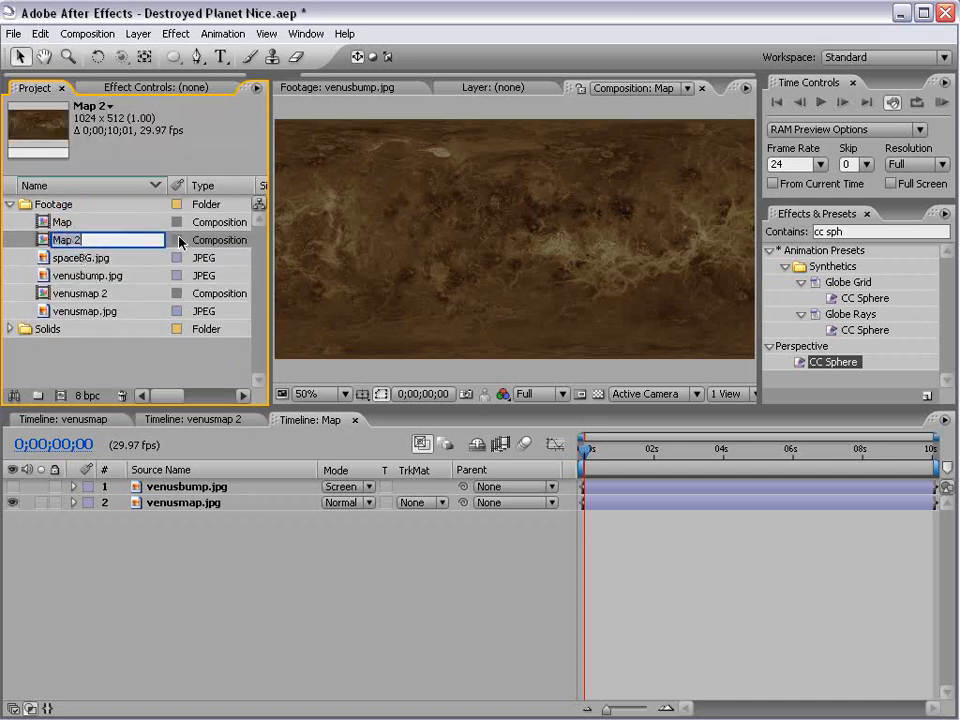
pyautogui.write('Lava Ma')
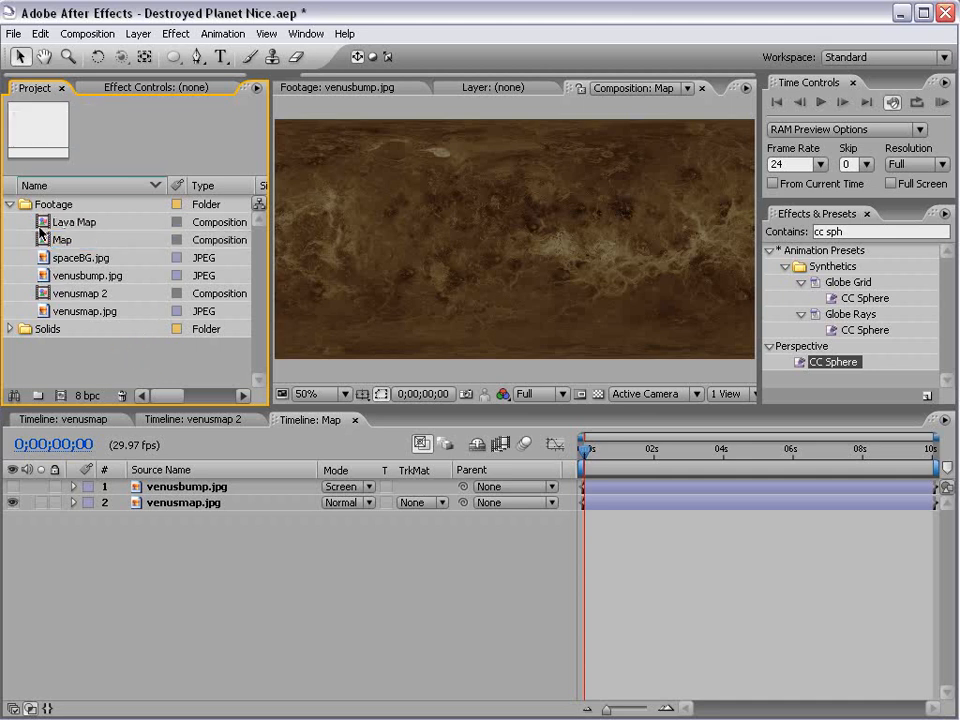
pyautogui.doubleClick(74, 221)
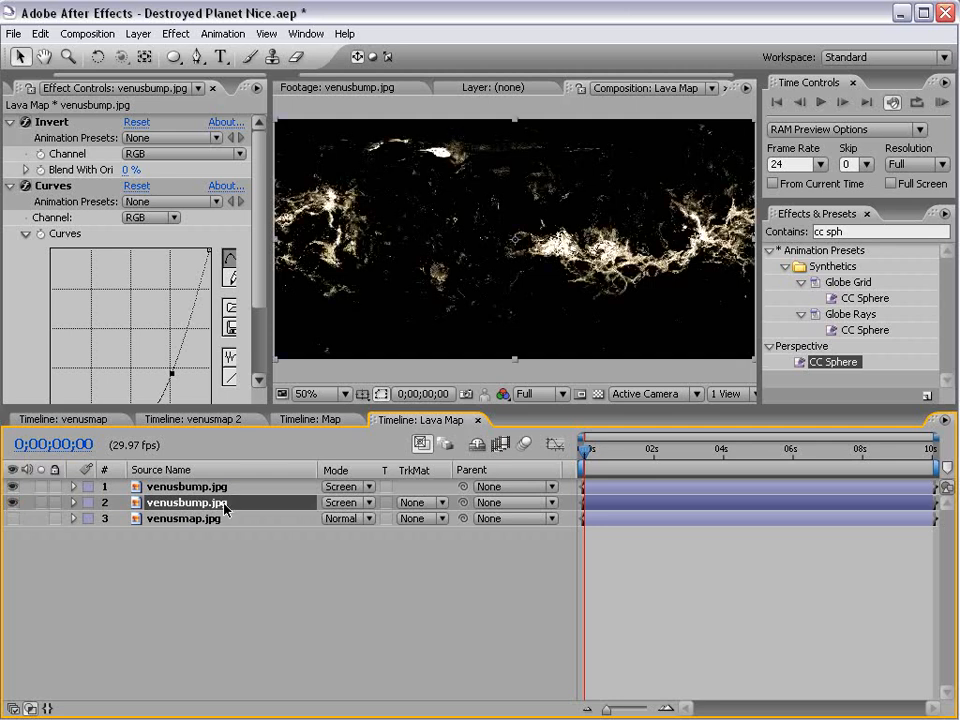
pyautogui.click(420, 502)
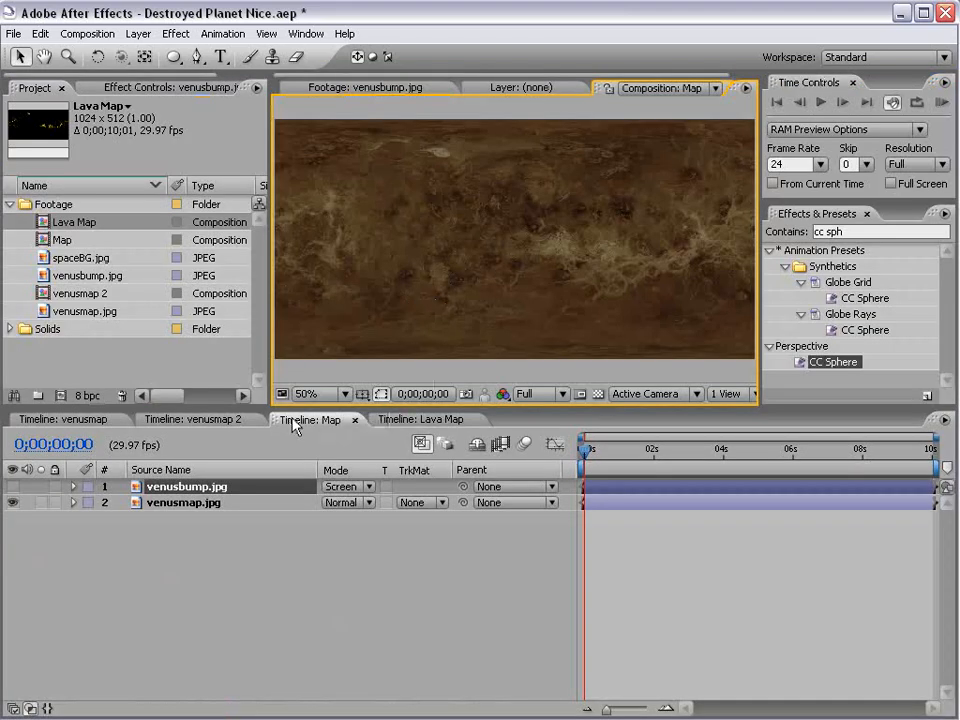
# Put Lava Map in venusmap 2 with CC Sphere rendering Outside and Reflection Map '3. Map'; turn all layers on.
pyautogui.click(195, 419)
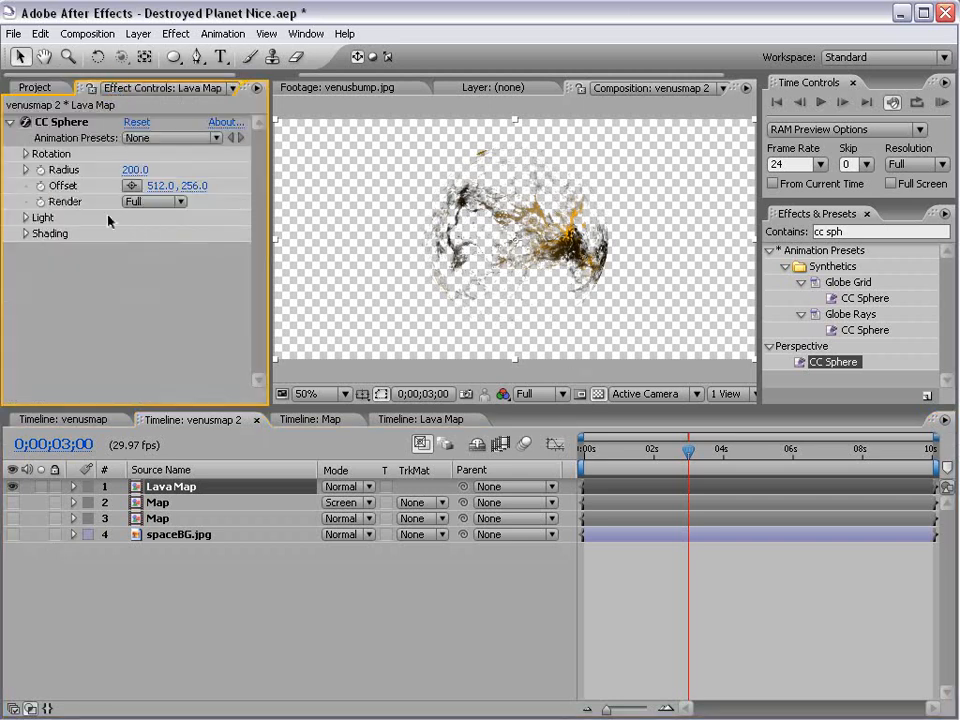
pyautogui.click(150, 201)
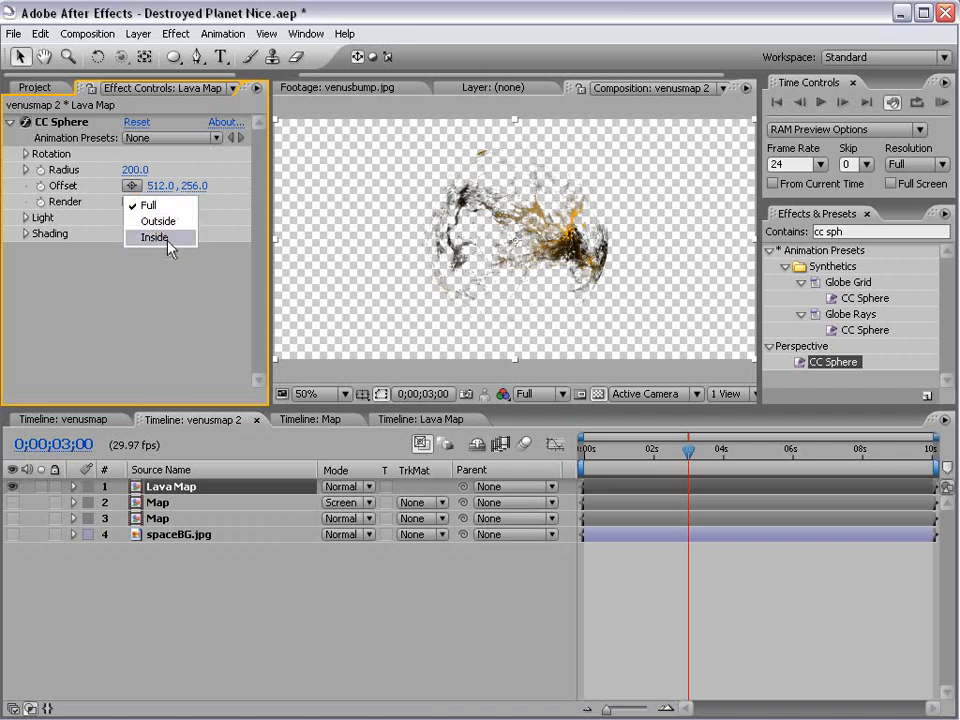
pyautogui.moveTo(169, 221)
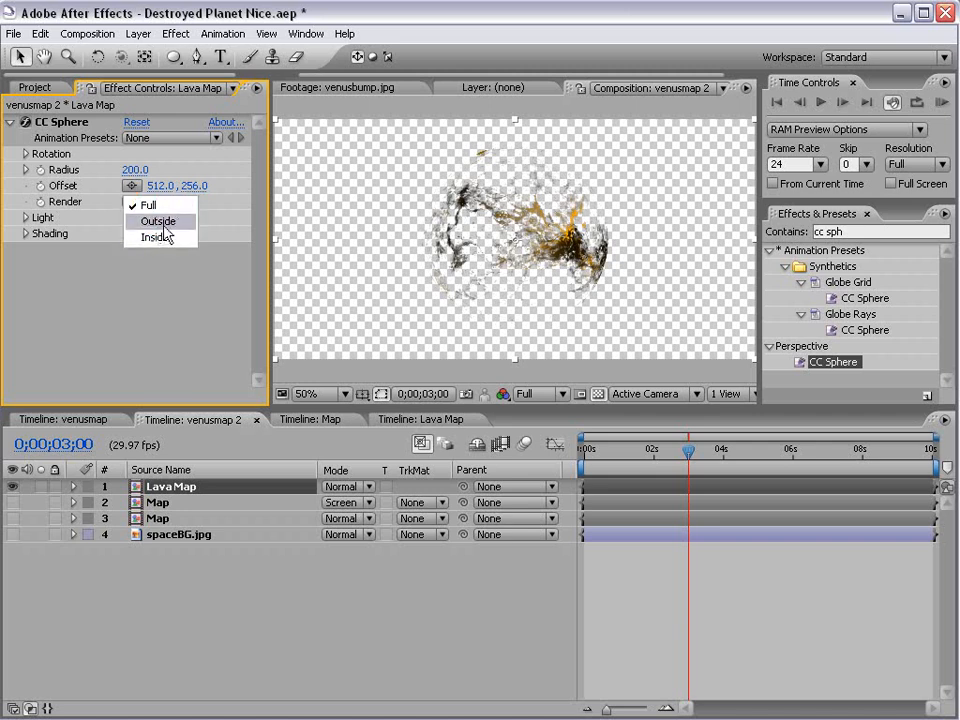
pyautogui.click(154, 237)
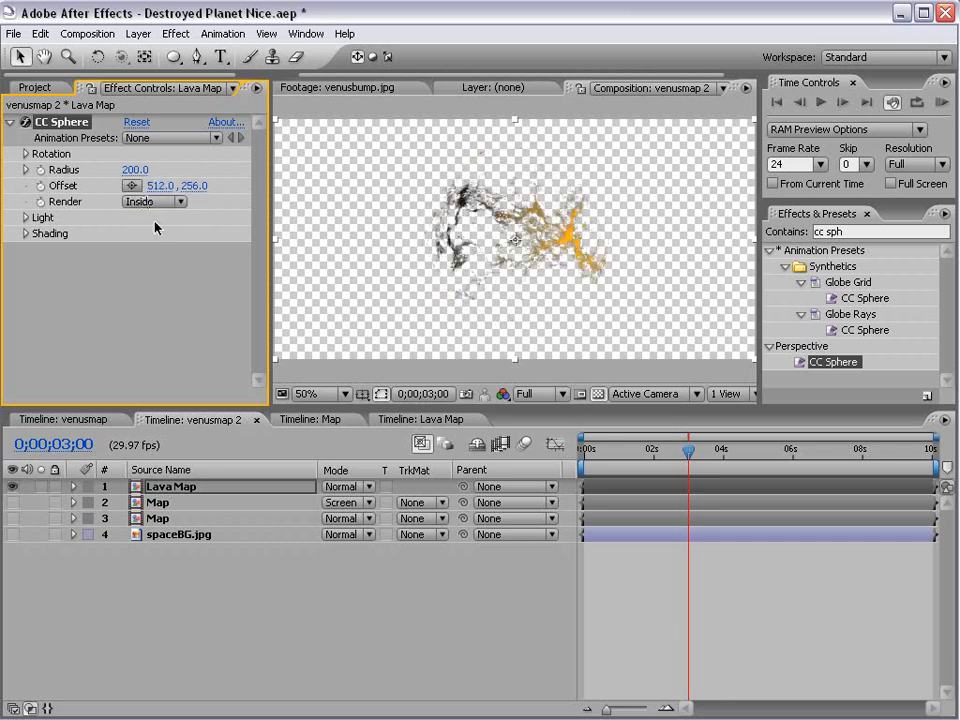
pyautogui.click(150, 201)
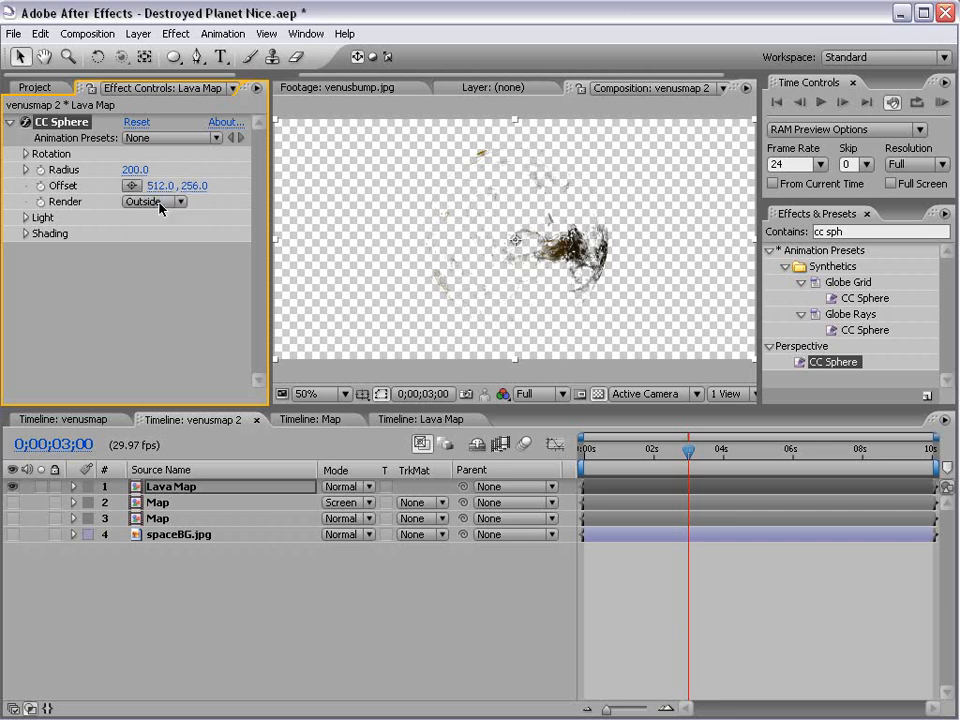
pyautogui.click(26, 233)
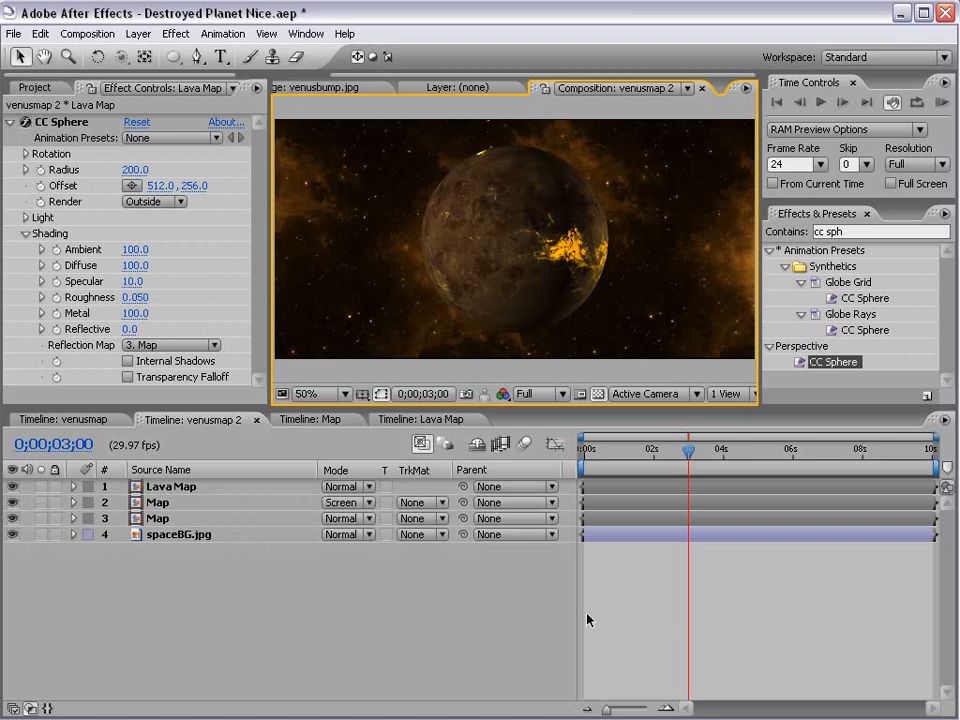
pyautogui.moveTo(475, 273)
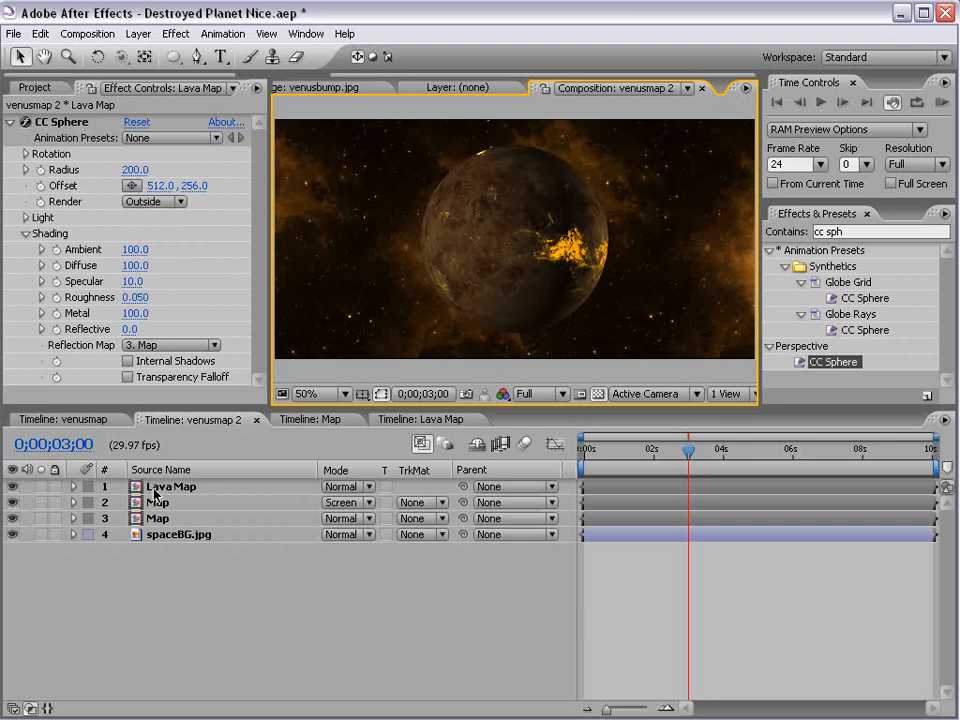
# Expression-link a Map layer's CC Sphere Rotation Y to Lava Map's Rotation Y; reveal the third layer's rotation.
pyautogui.click(78, 486)
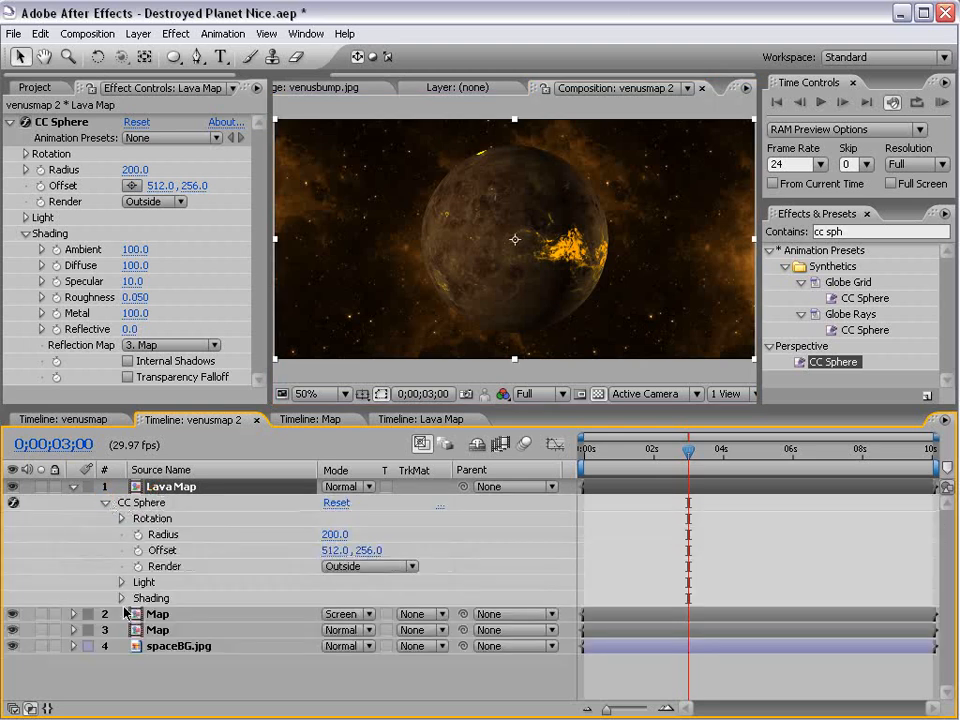
pyautogui.click(73, 614)
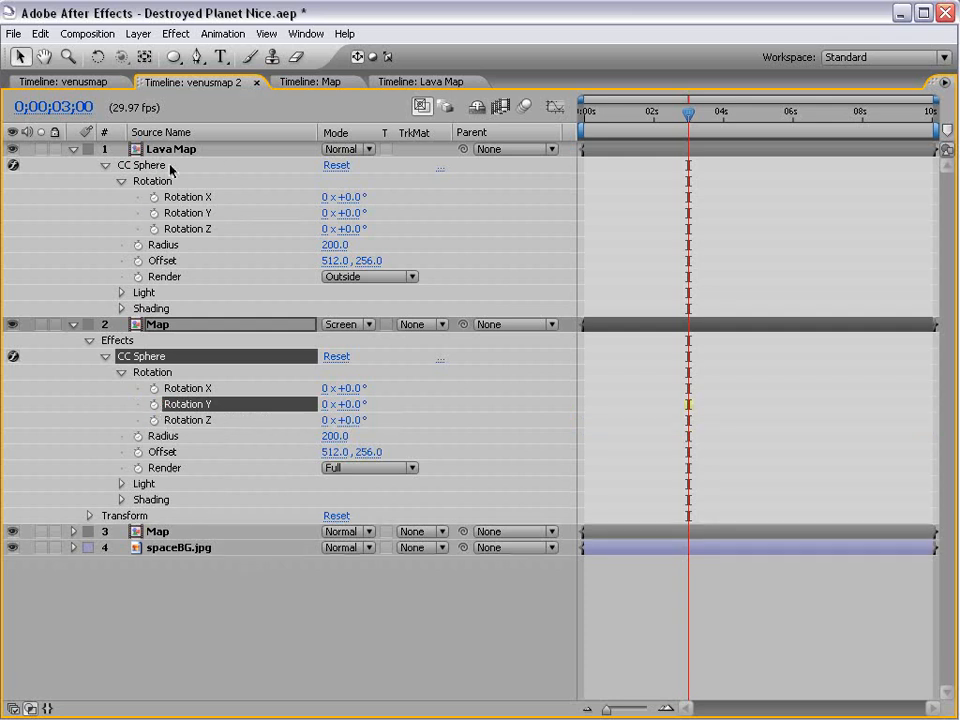
pyautogui.click(152, 404)
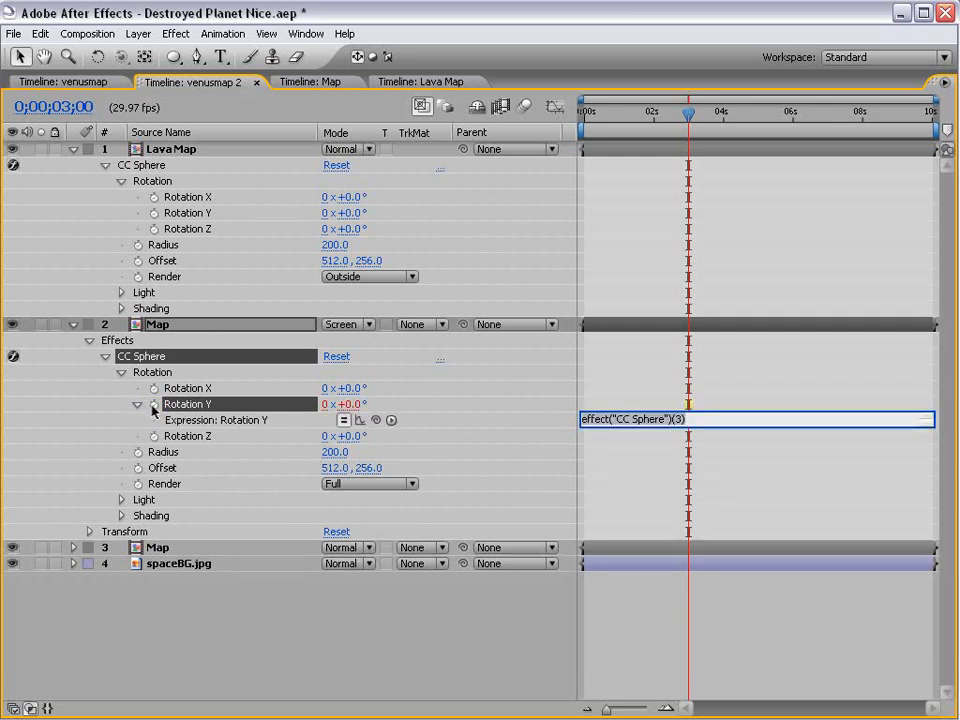
pyautogui.click(188, 388)
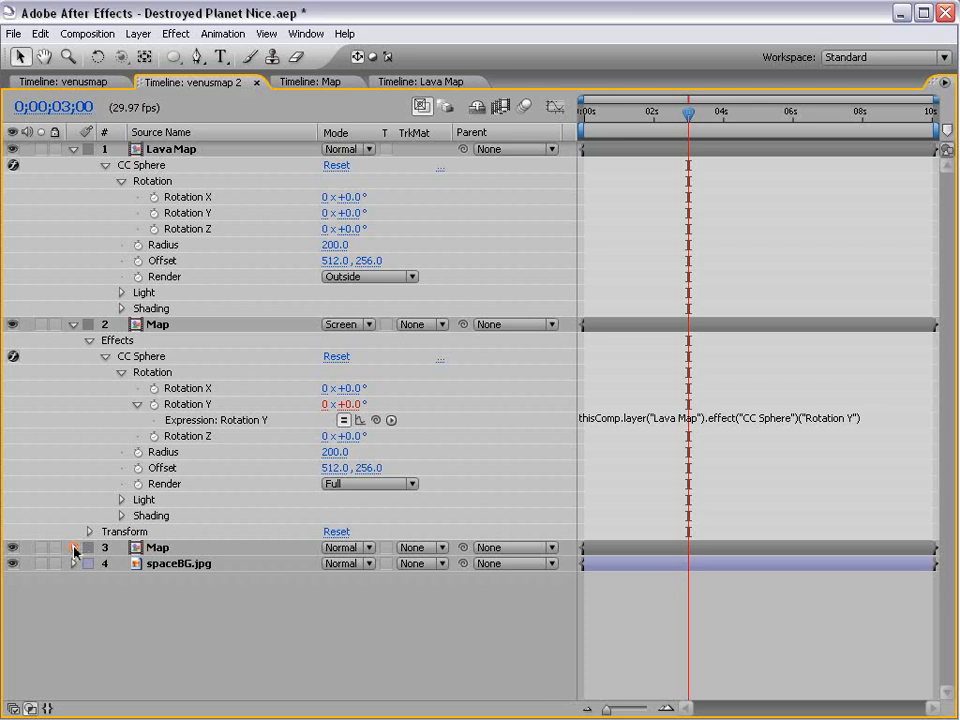
pyautogui.click(75, 554)
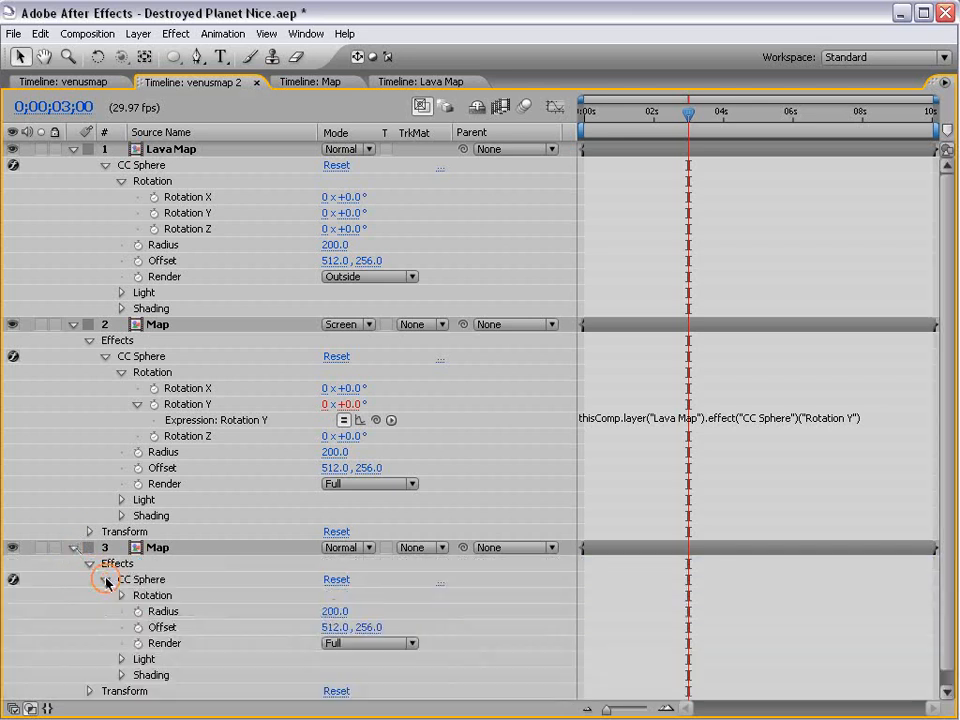
pyautogui.click(107, 582)
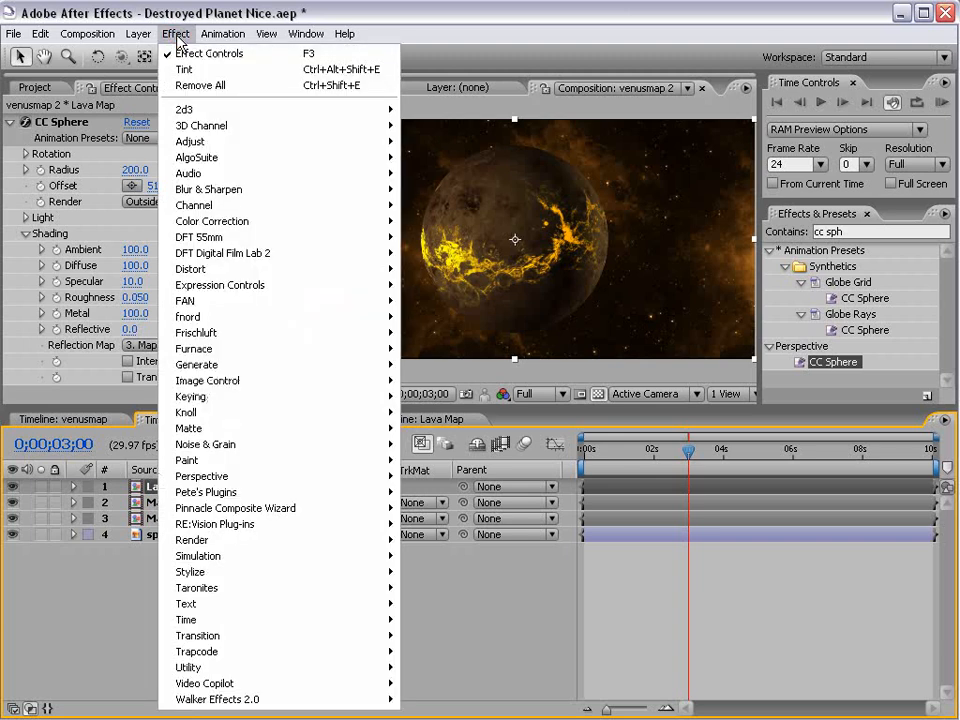
pyautogui.moveTo(190, 572)
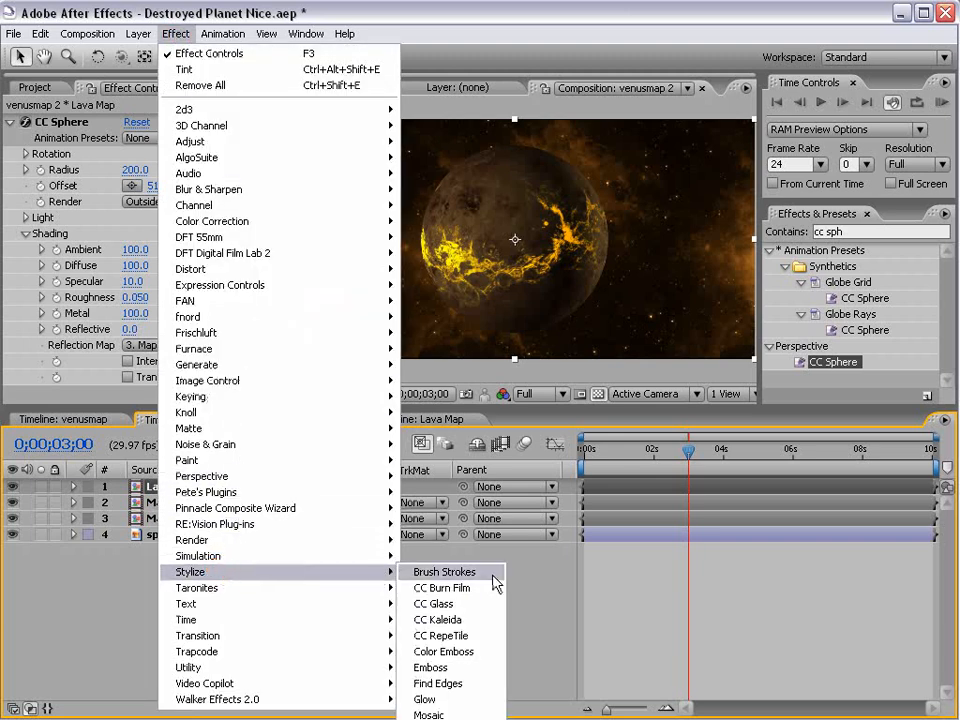
# Apply a Color Correction > Curves effect to the bottom Map layer.
pyautogui.click(424, 700)
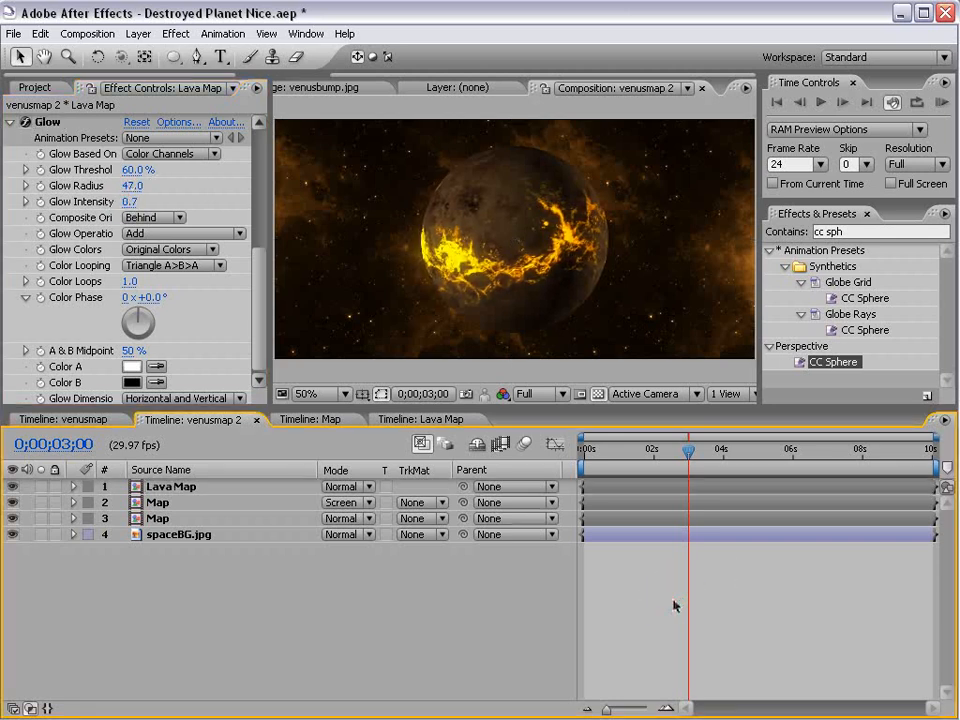
pyautogui.click(157, 518)
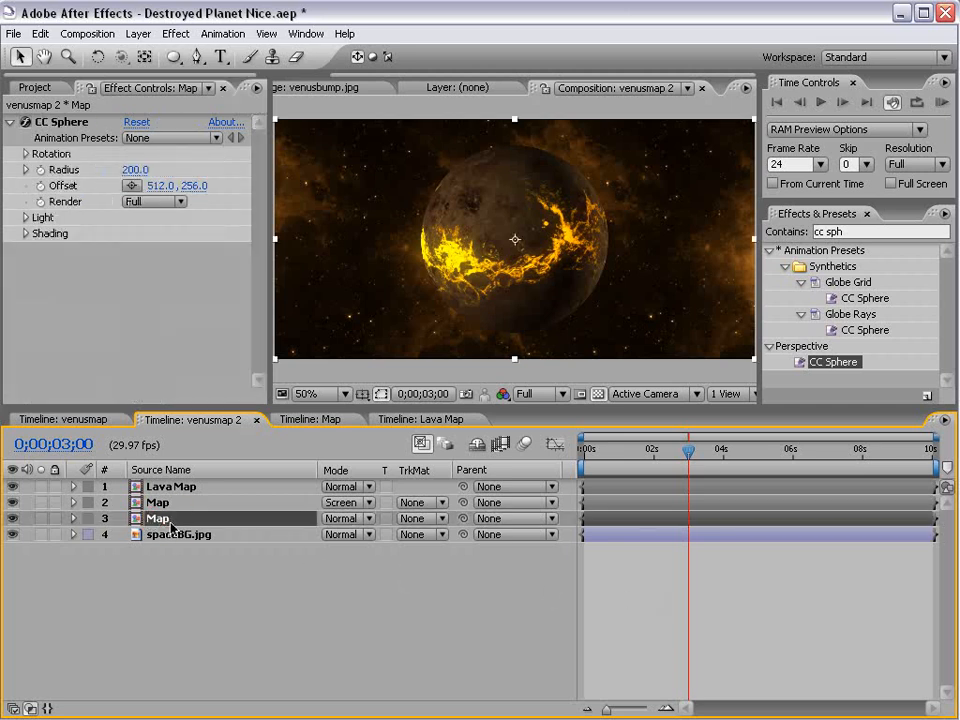
pyautogui.click(181, 33)
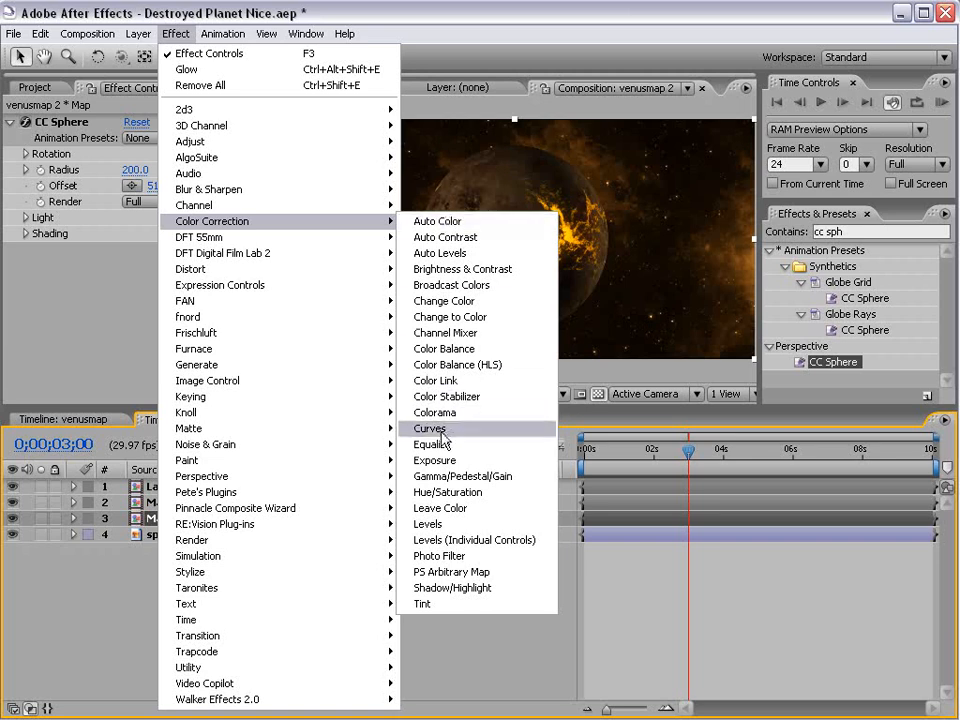
pyautogui.click(430, 428)
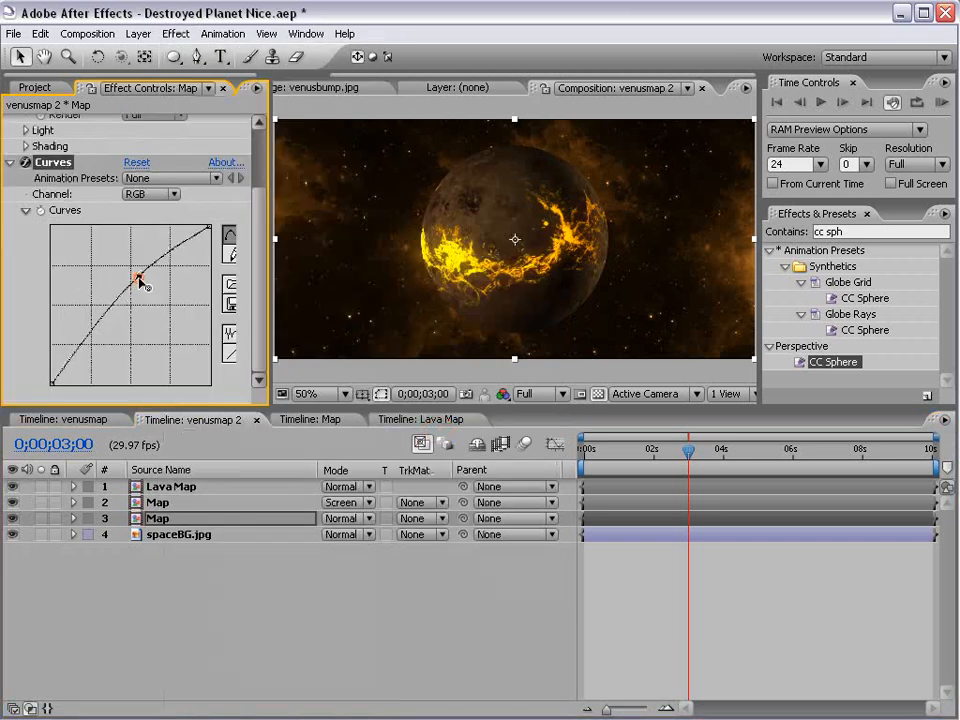
# Shape the planet's curve into a steep S for deeper contrast.
pyautogui.moveTo(140, 280); pyautogui.dragTo(100, 343)
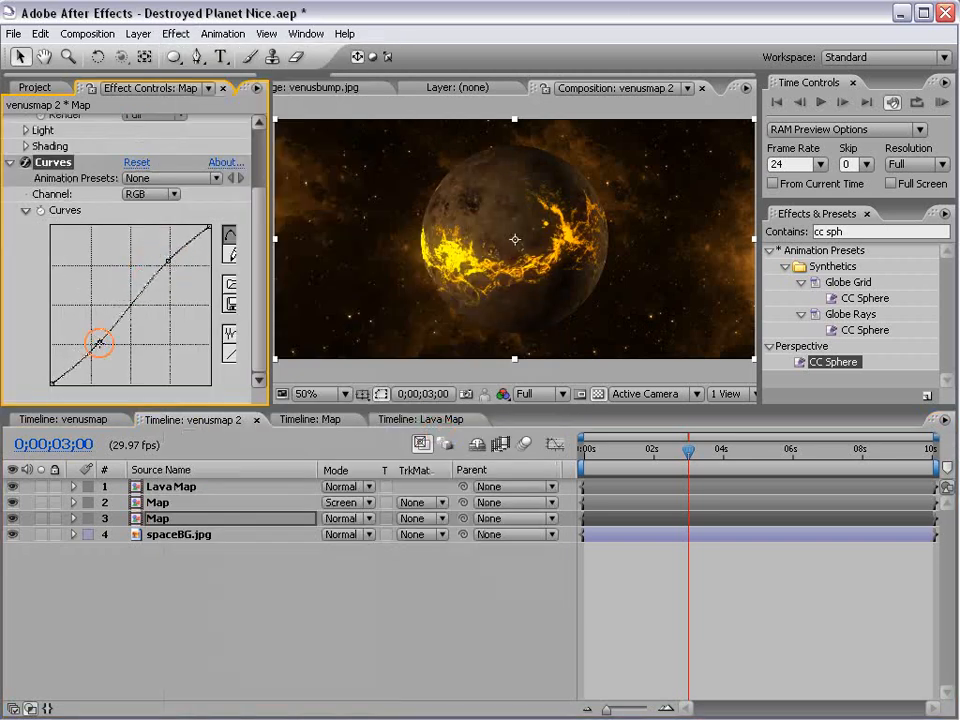
pyautogui.moveTo(100, 340); pyautogui.dragTo(170, 263)
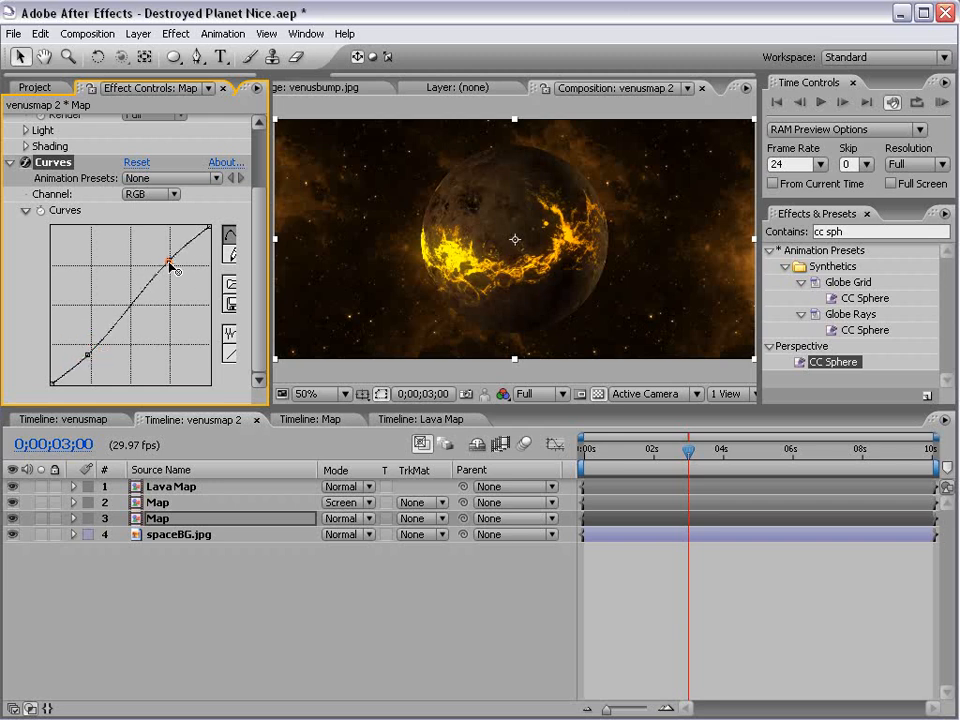
pyautogui.moveTo(170, 265); pyautogui.dragTo(150, 242)
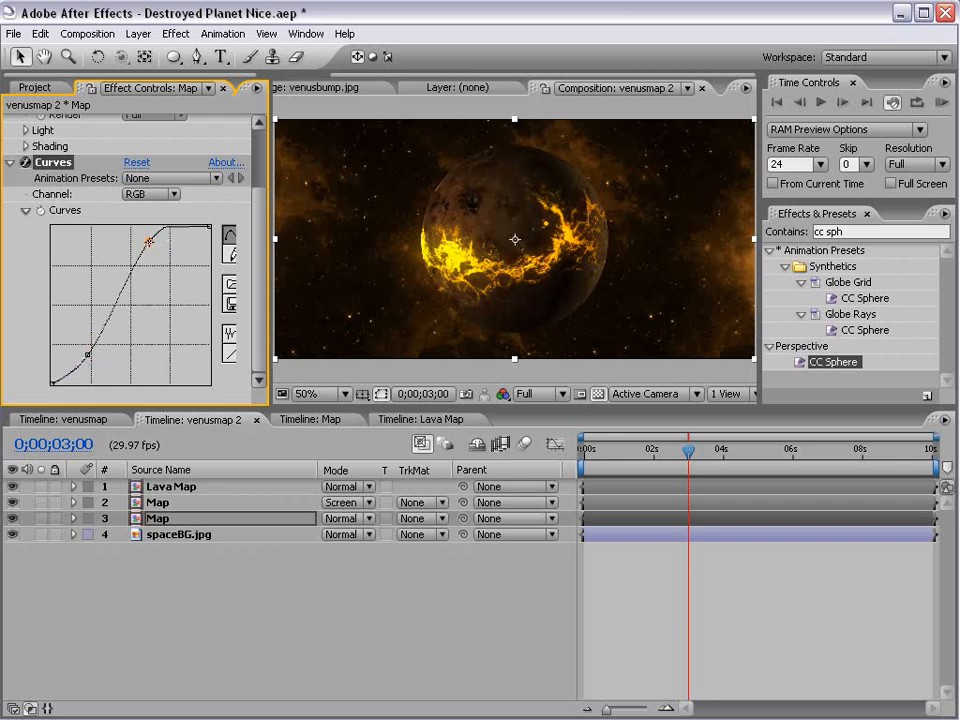
pyautogui.moveTo(150, 243); pyautogui.dragTo(143, 243)
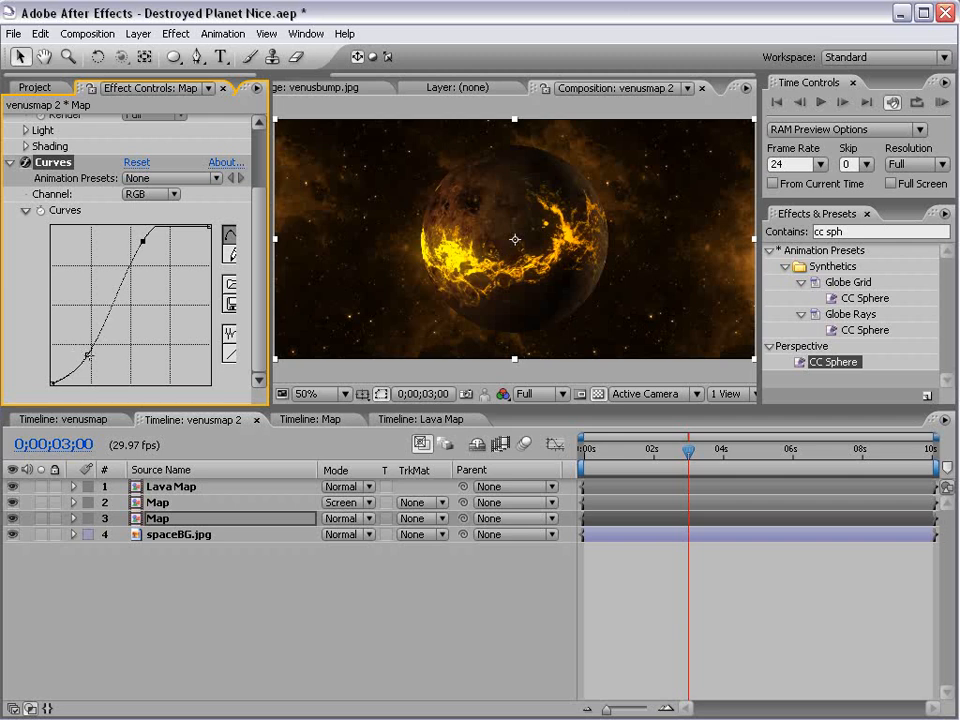
pyautogui.moveTo(88, 355); pyautogui.dragTo(70, 380)
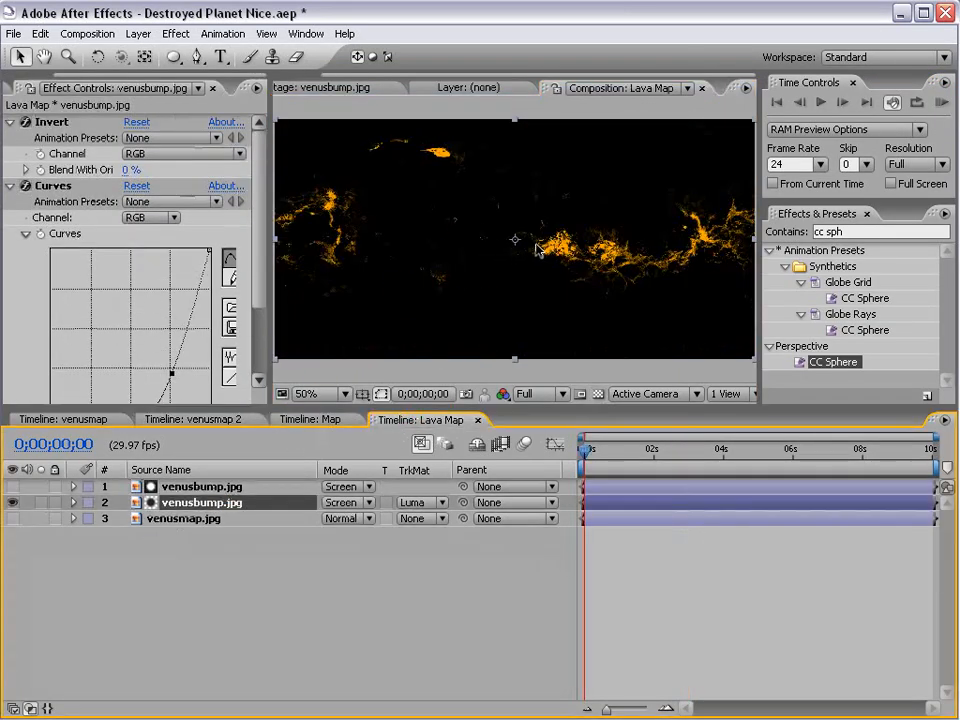
pyautogui.click(132, 380)
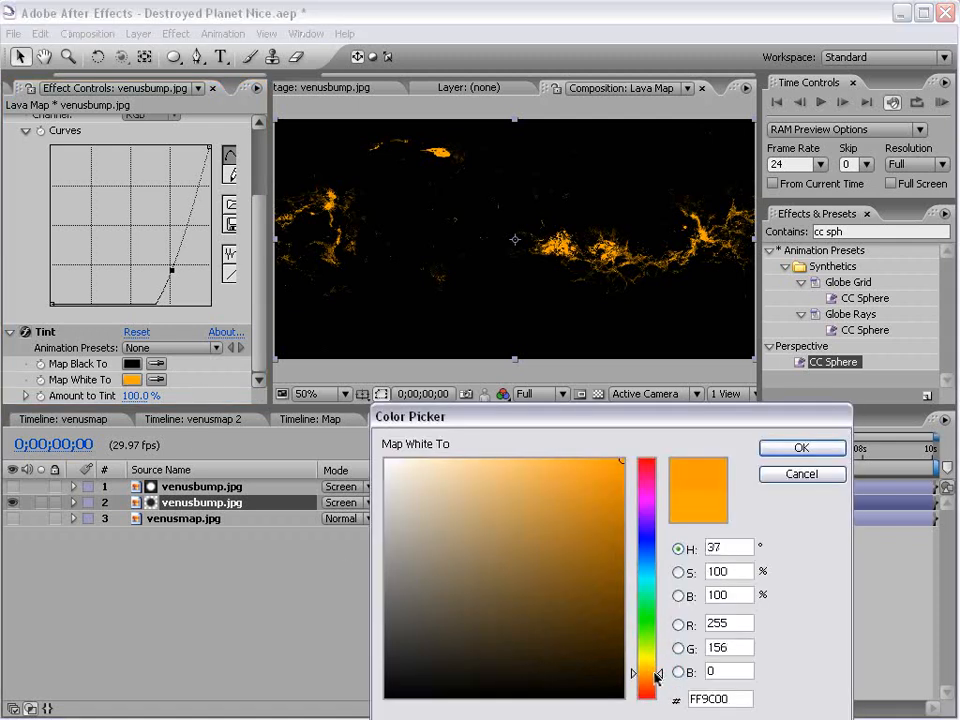
pyautogui.click(801, 447)
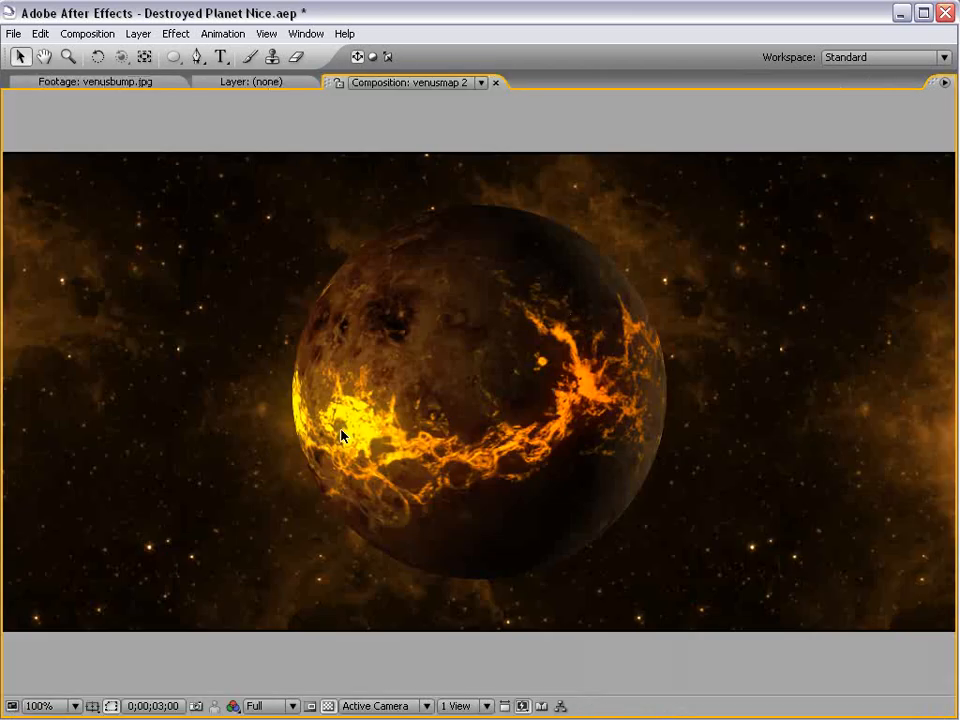
pyautogui.moveTo(498, 410)
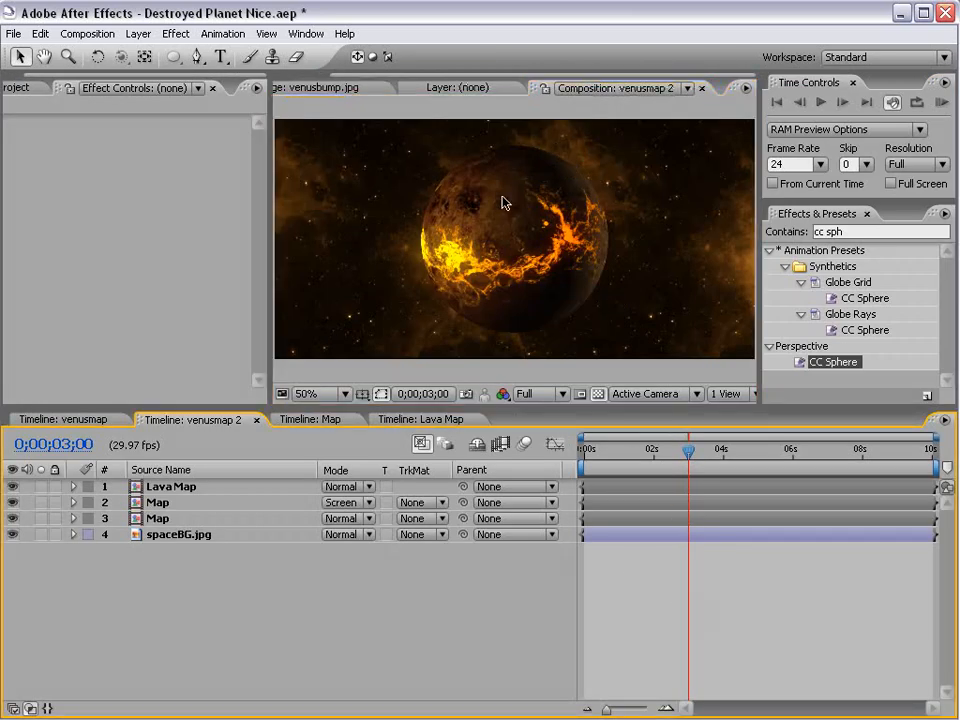
# Add a Glow to the Map layer based on Alpha Channel, with light orange Color A.
pyautogui.click(157, 518)
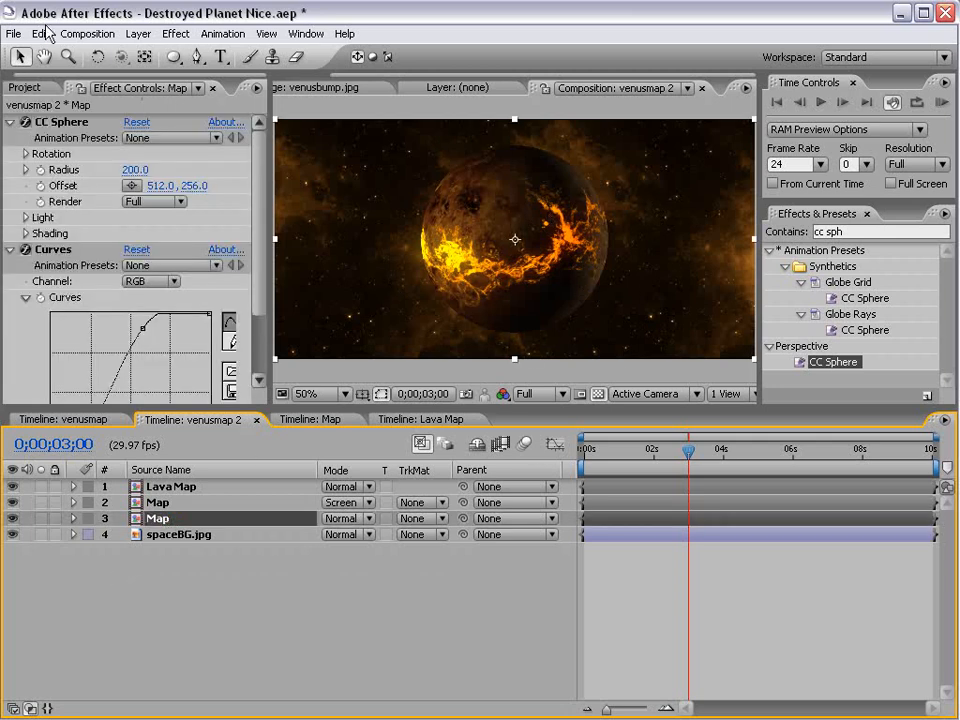
pyautogui.click(185, 33)
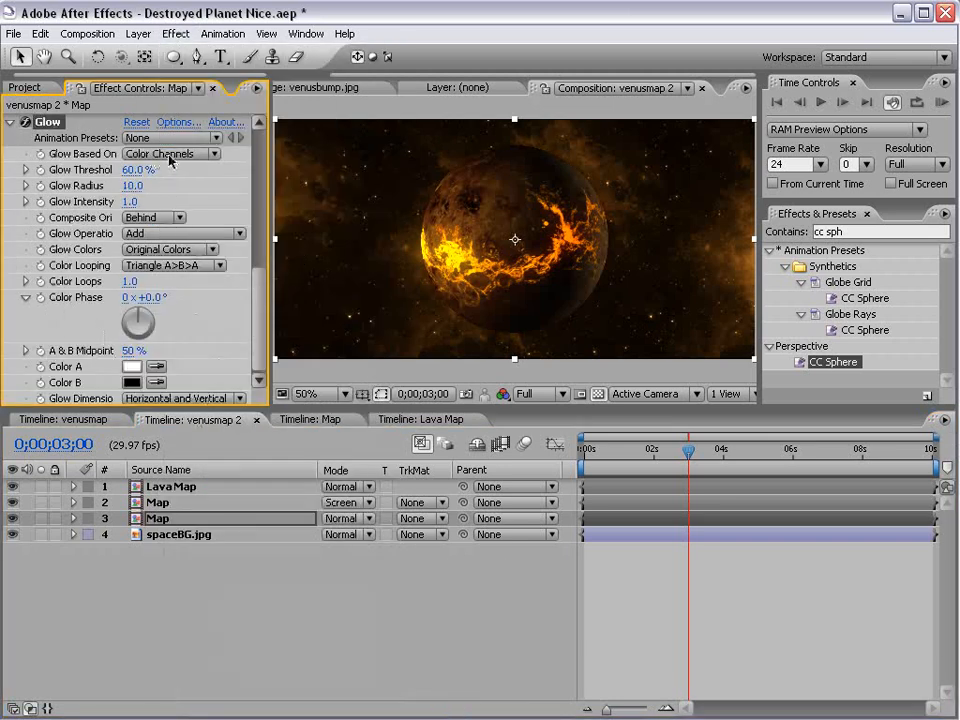
pyautogui.click(170, 153)
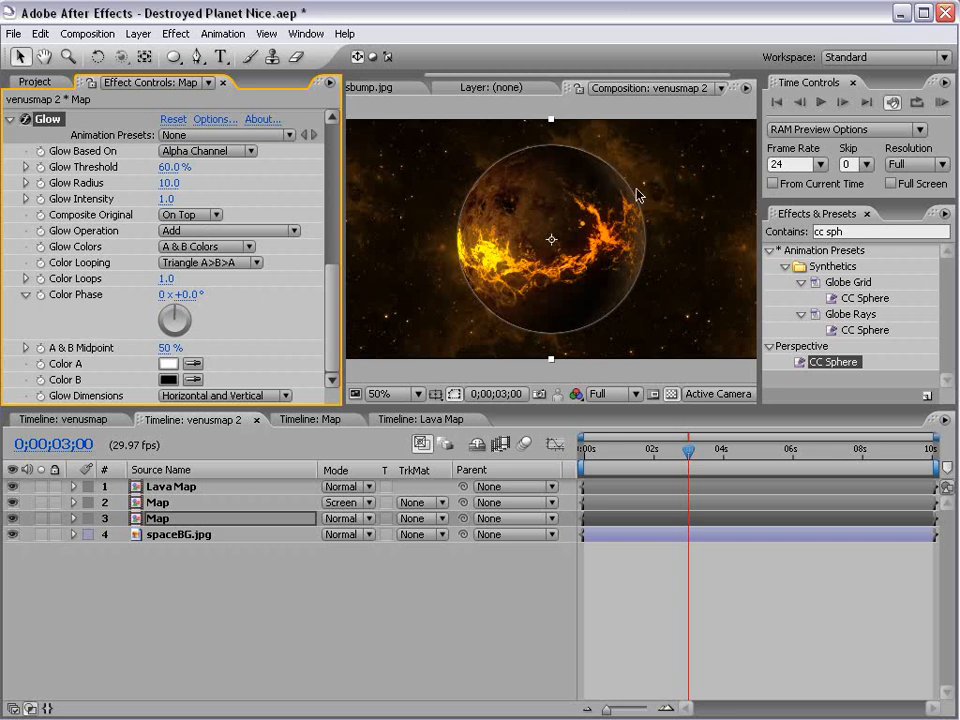
pyautogui.moveTo(112, 214)
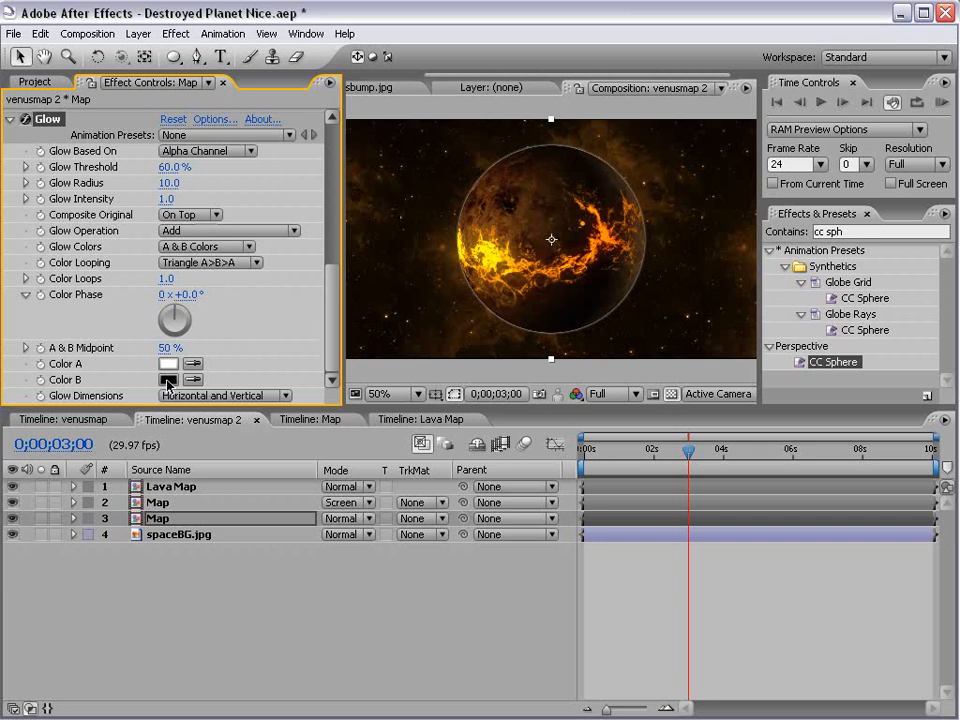
pyautogui.click(168, 363)
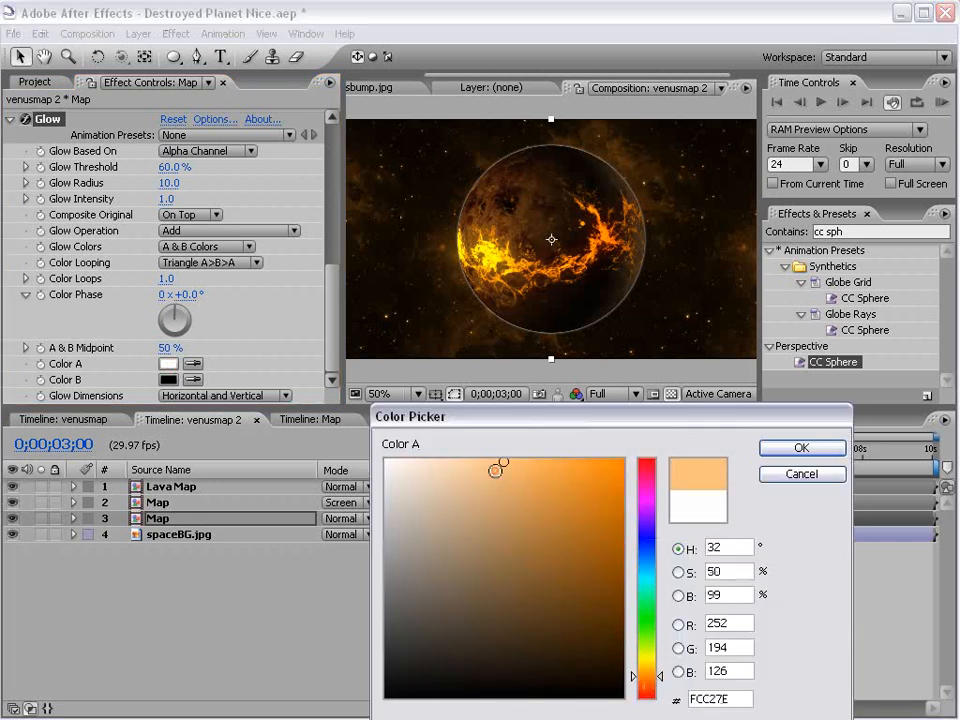
pyautogui.click(802, 447)
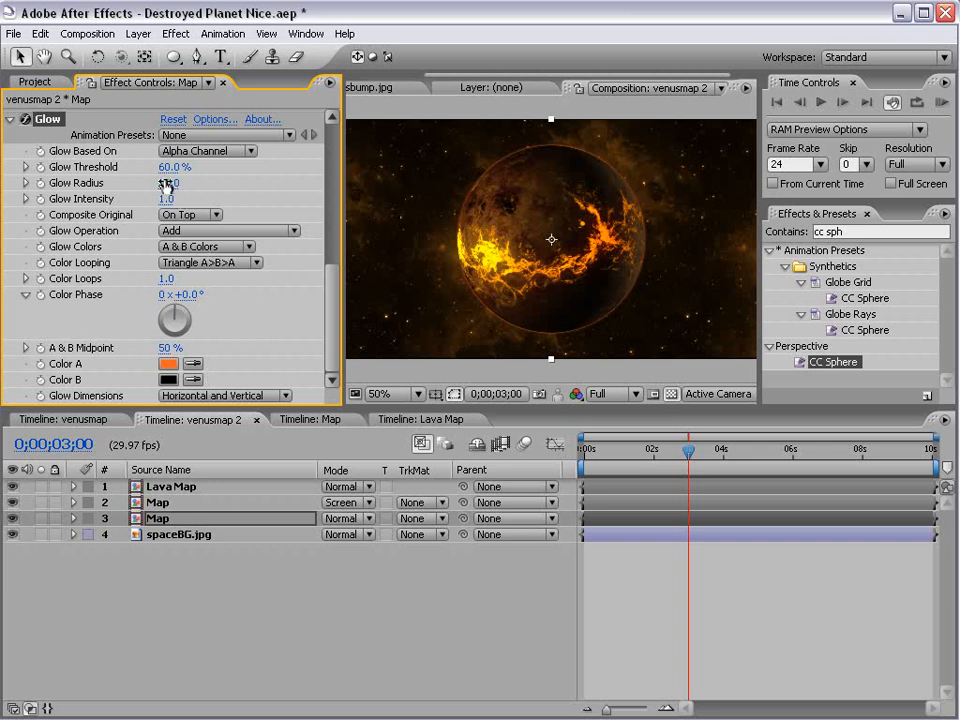
pyautogui.moveTo(169, 182); pyautogui.dragTo(169, 200)
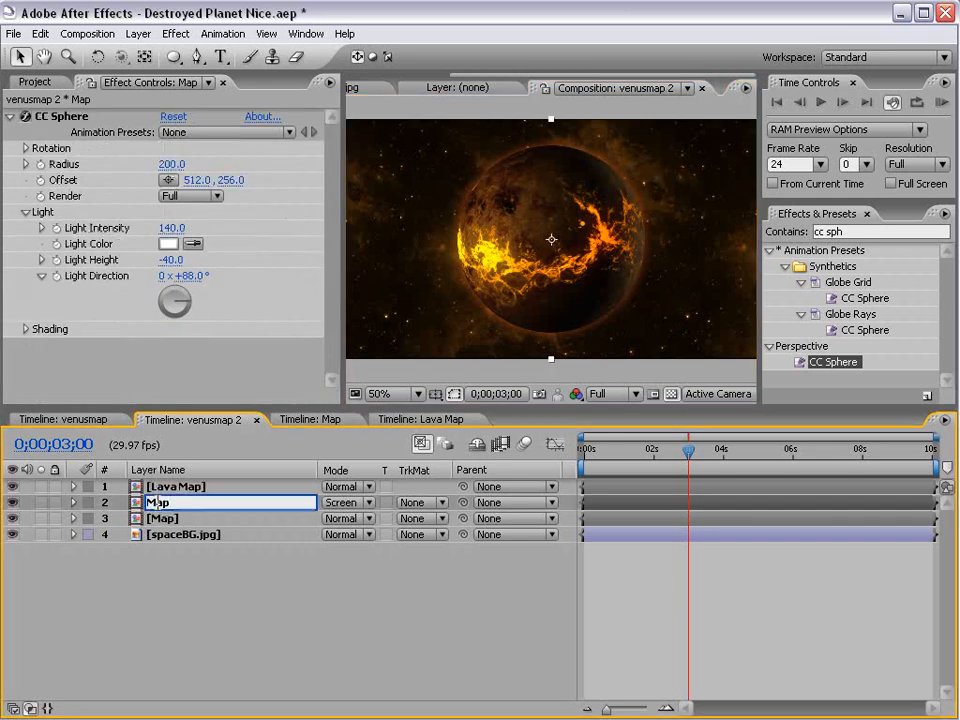
# Rename layer 2 'Map Highlight', light its sphere at intensity 245 and expand Shading.
pyautogui.write('Map Highlight')
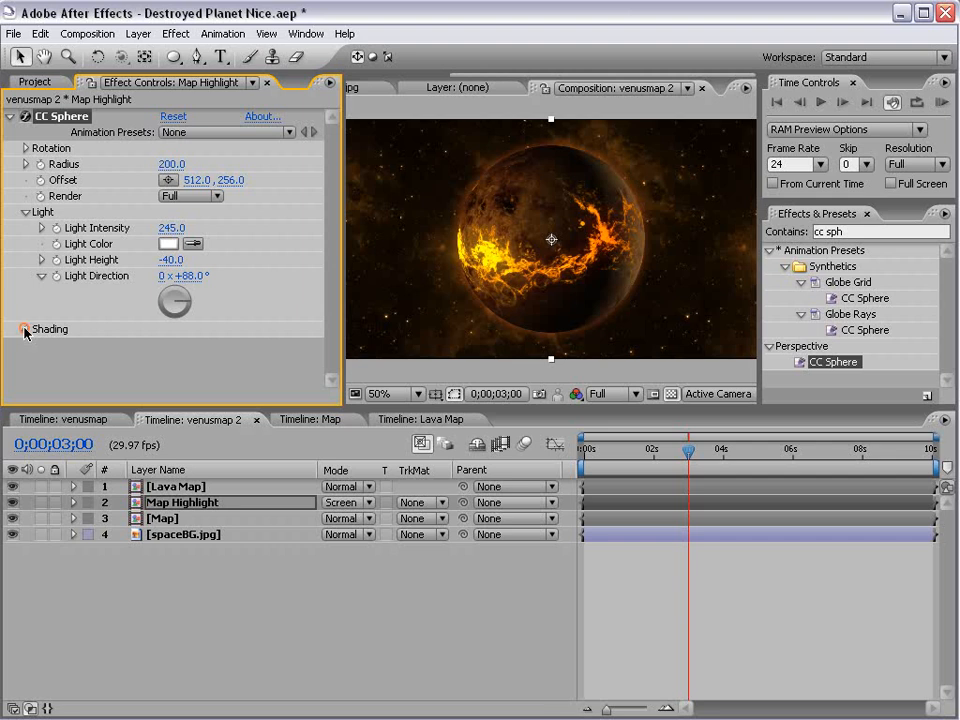
pyautogui.click(27, 328)
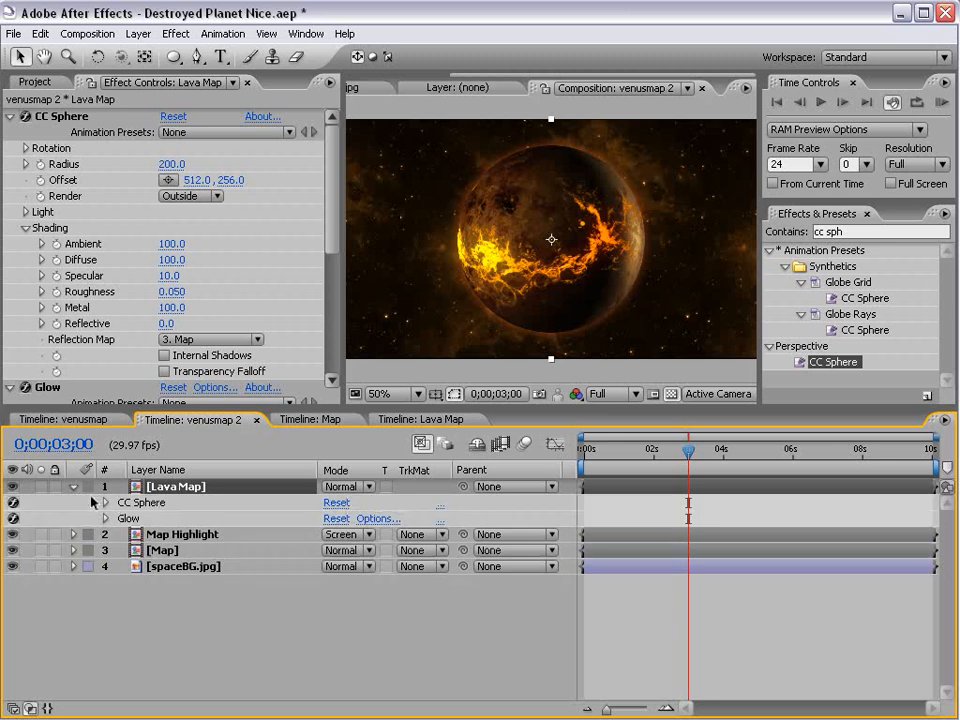
pyautogui.click(89, 502)
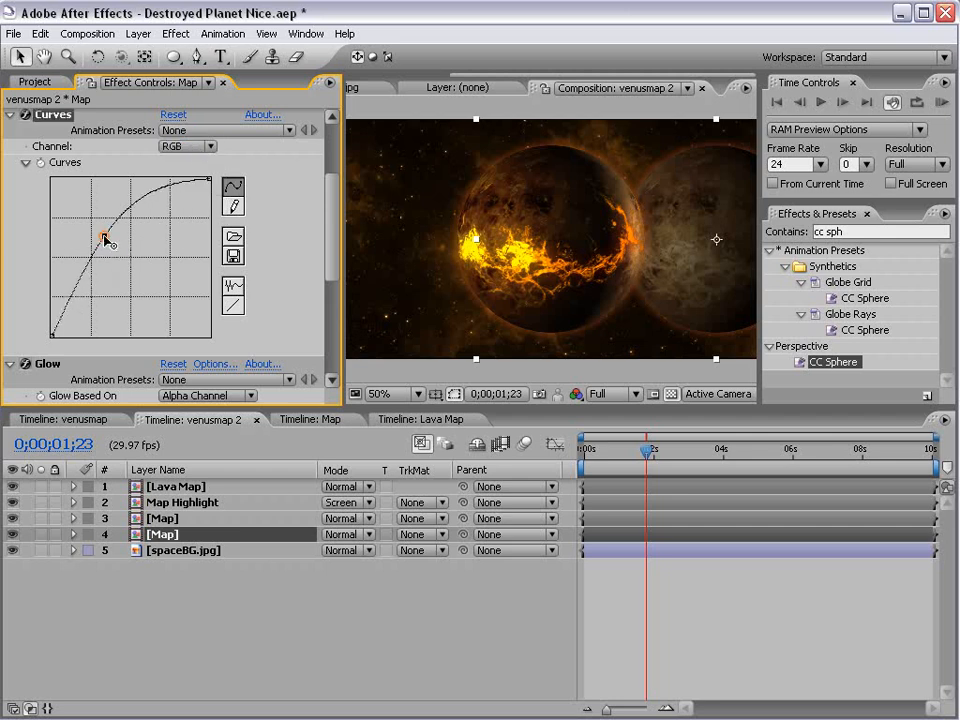
# Raise the duplicate's RGB curve, boost the Red channel and lower the Blue channel.
pyautogui.moveTo(105, 240); pyautogui.dragTo(88, 220)
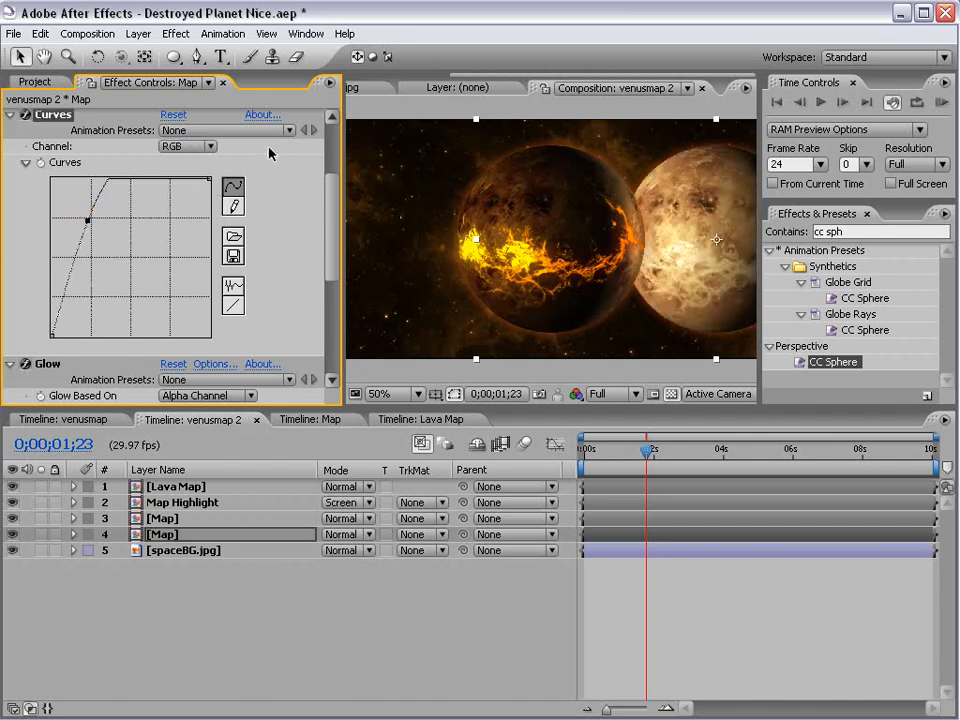
pyautogui.click(185, 146)
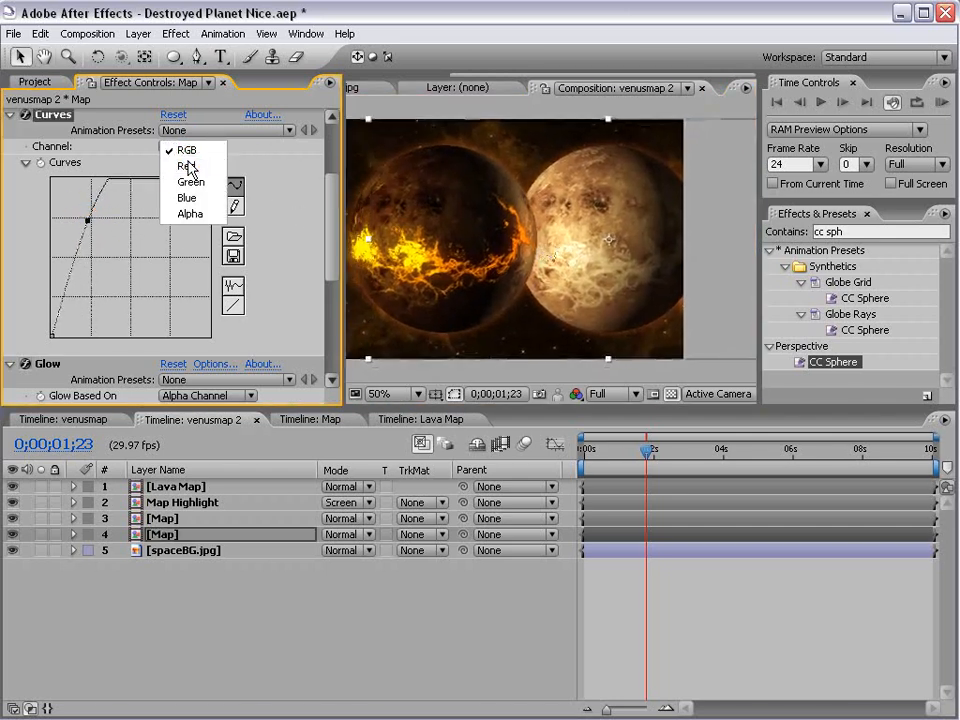
pyautogui.click(178, 166)
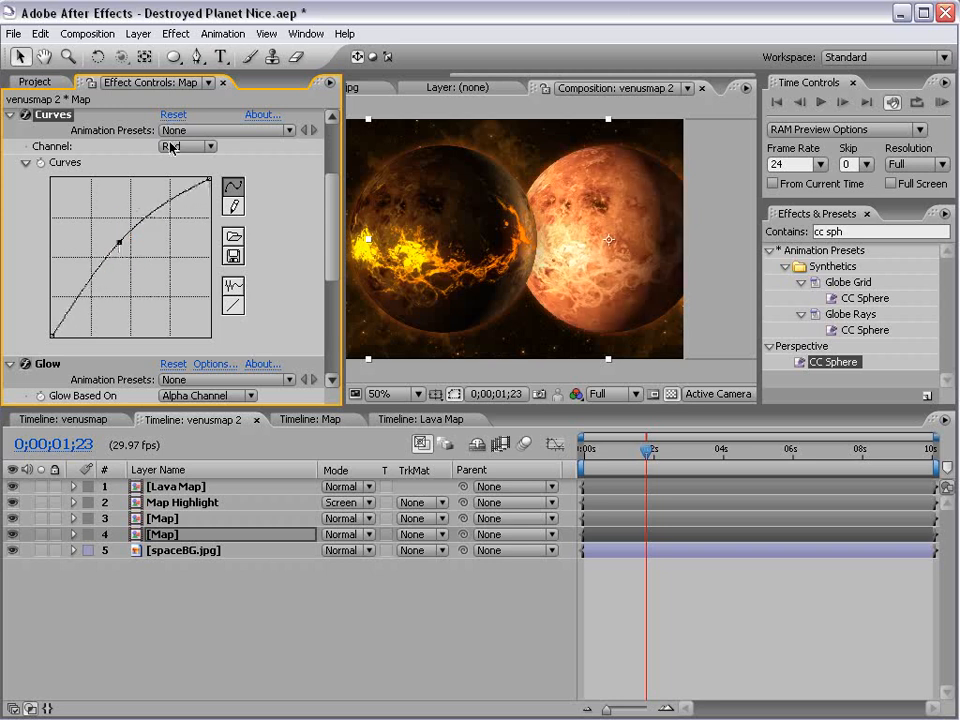
pyautogui.click(185, 146)
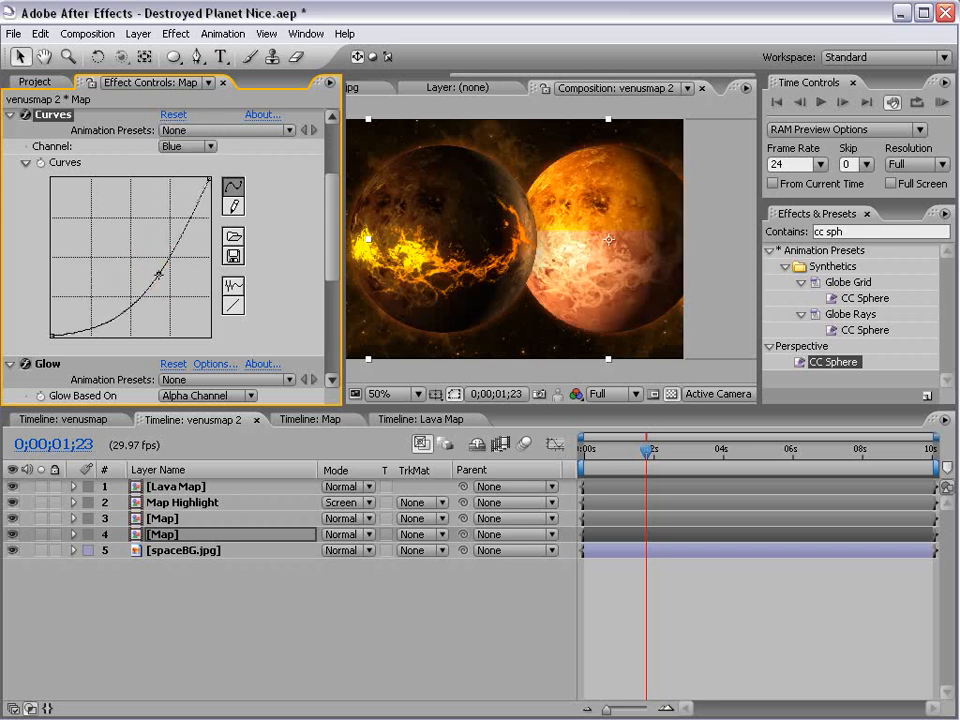
pyautogui.moveTo(158, 275); pyautogui.dragTo(180, 278)
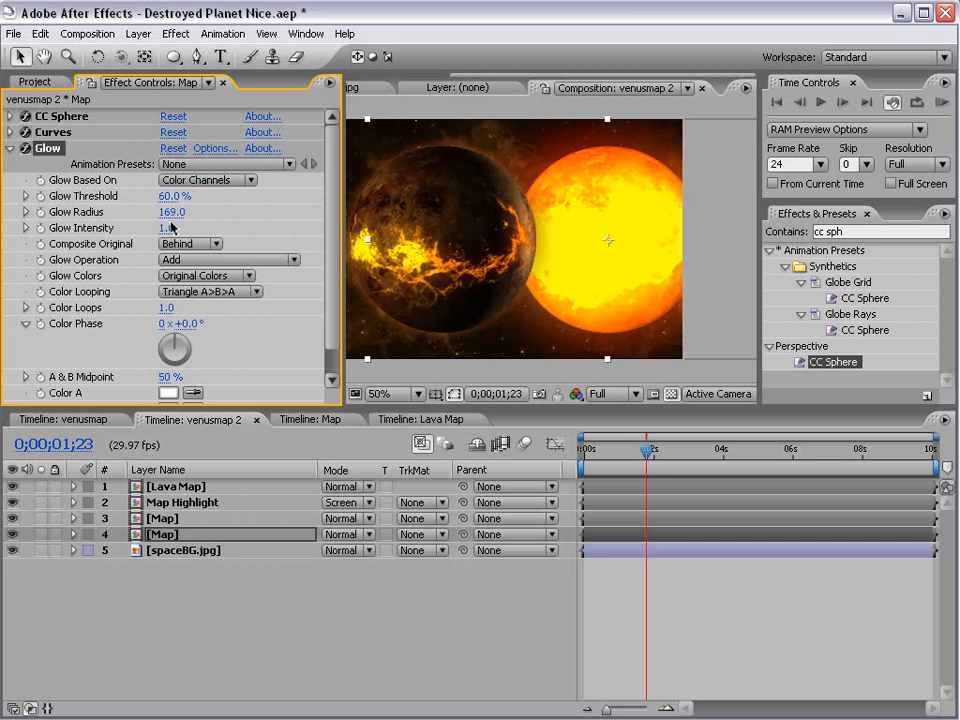
# Lower the sun's Glow intensity and fine-tune its threshold.
pyautogui.moveTo(174, 196); pyautogui.dragTo(195, 196)
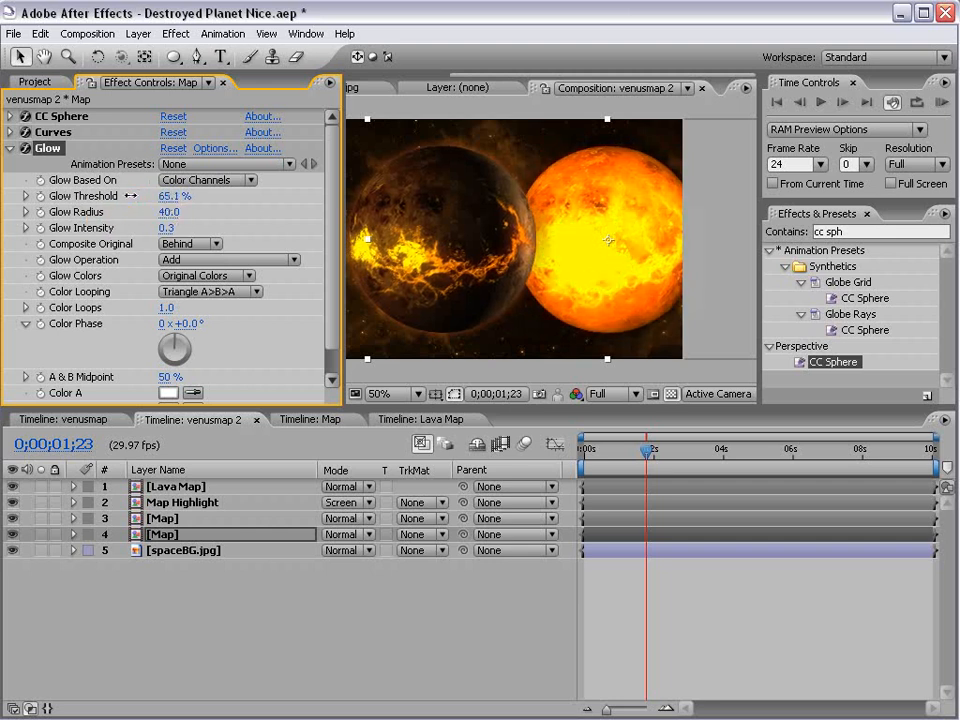
pyautogui.click(385, 394)
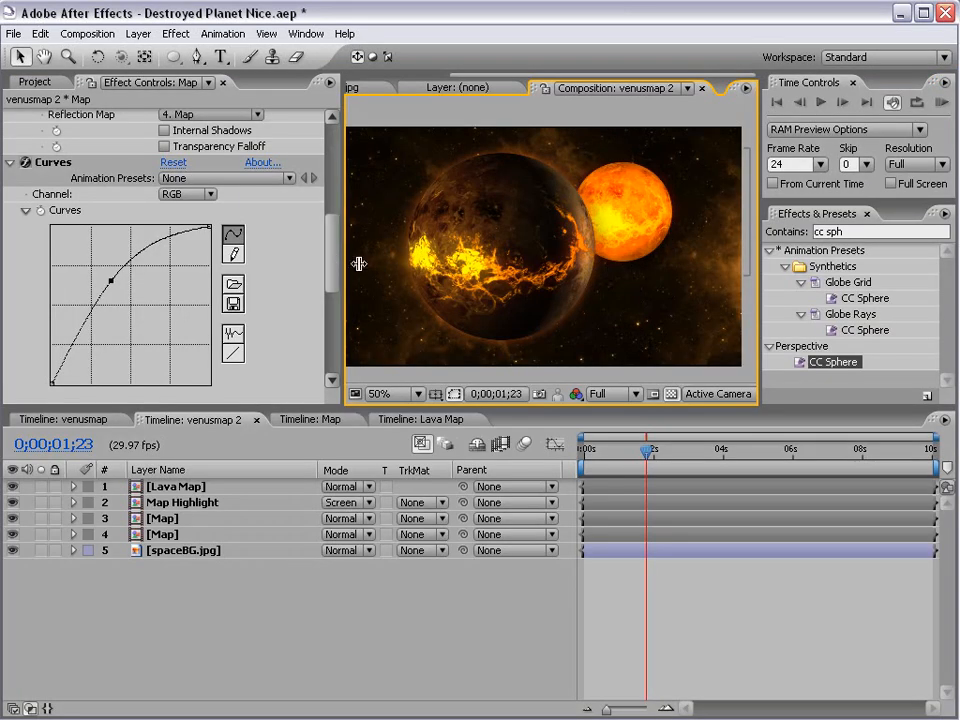
# Make the sun's Glow 2 alpha-based and on top, orange, radius 96, intensity 2.6.
pyautogui.click(13, 147)
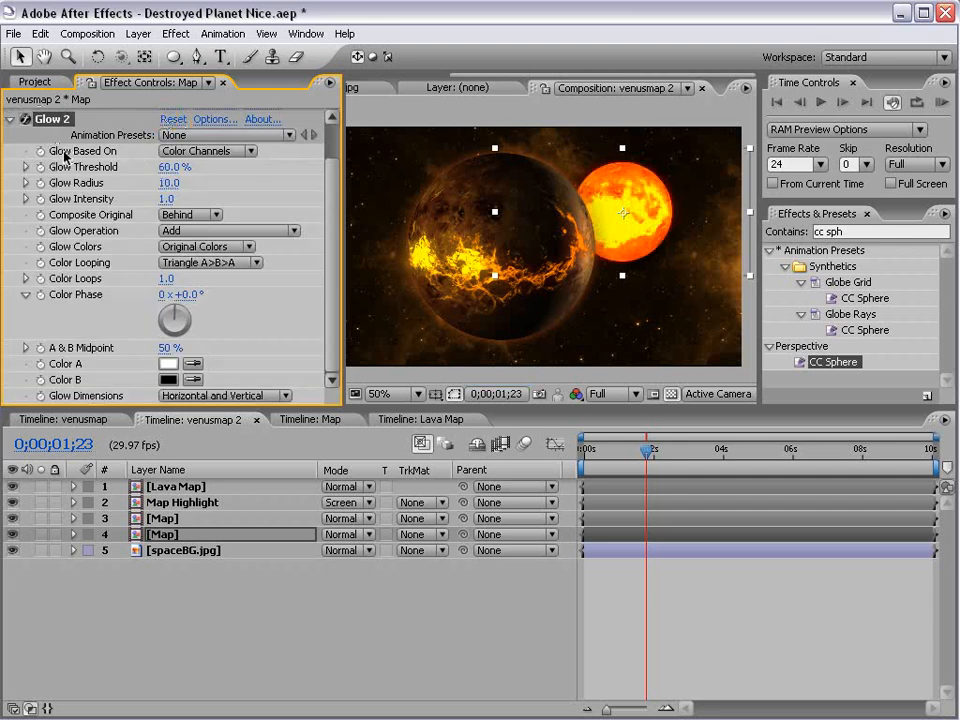
pyautogui.click(207, 151)
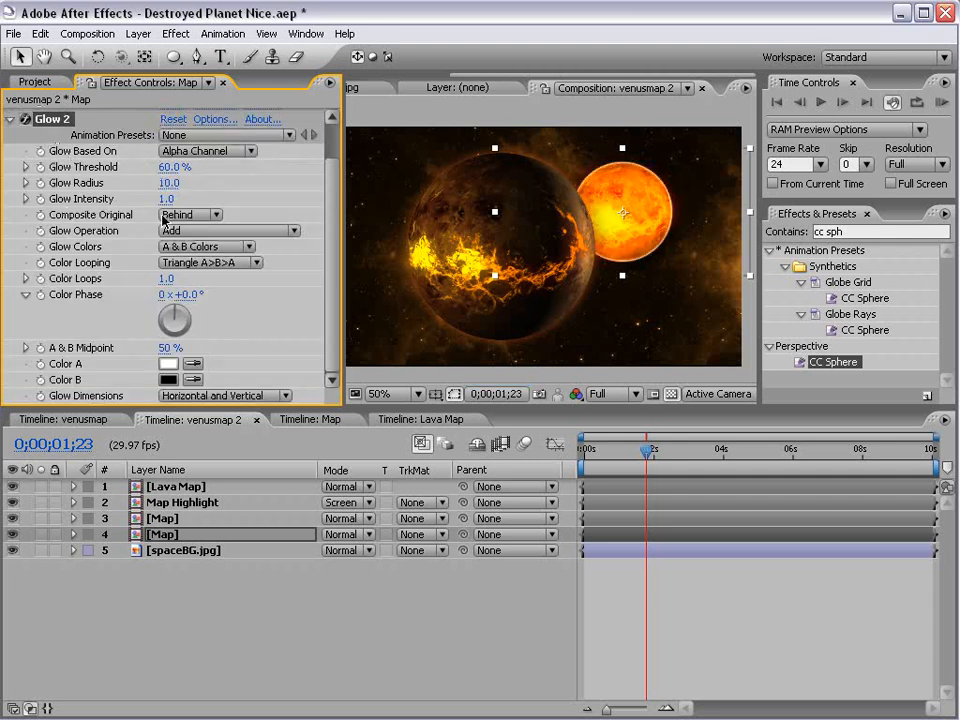
pyautogui.click(189, 214)
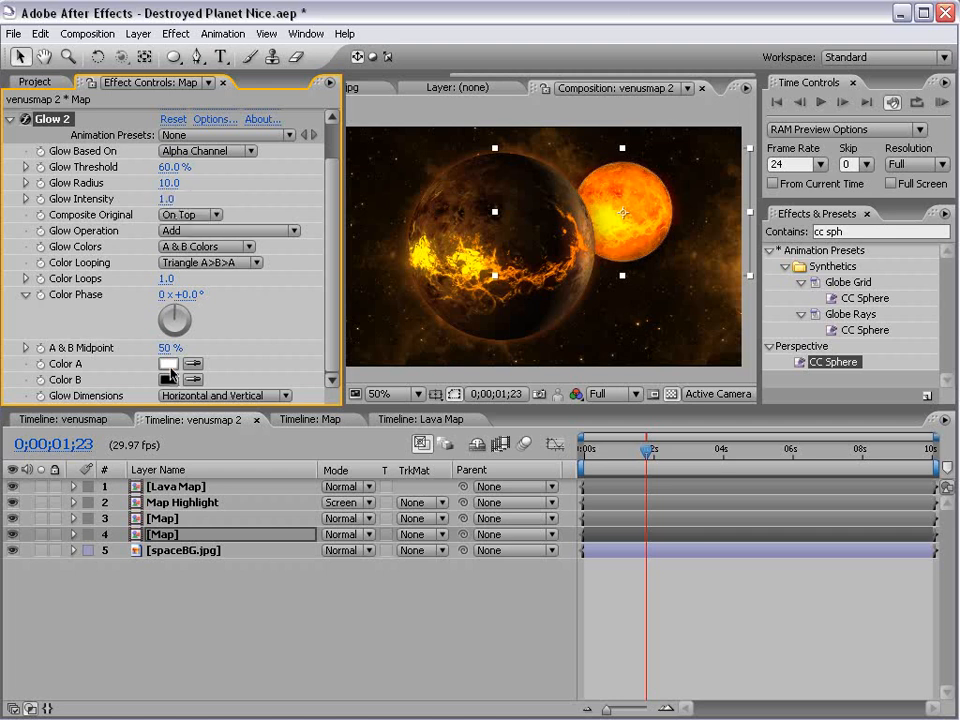
pyautogui.click(169, 364)
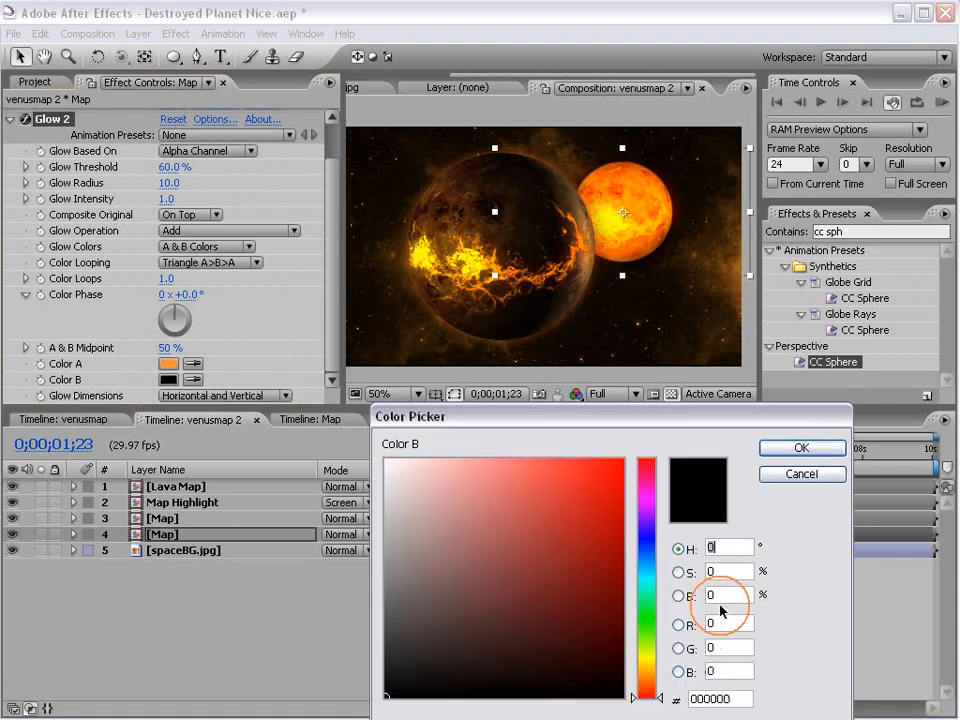
pyautogui.click(802, 448)
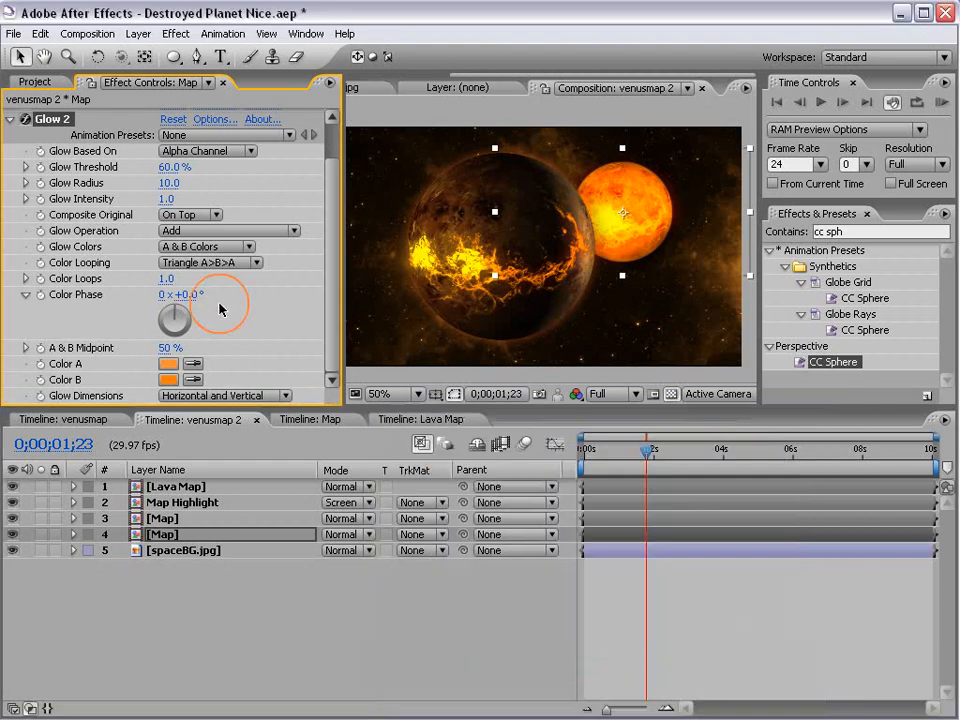
pyautogui.click(167, 363)
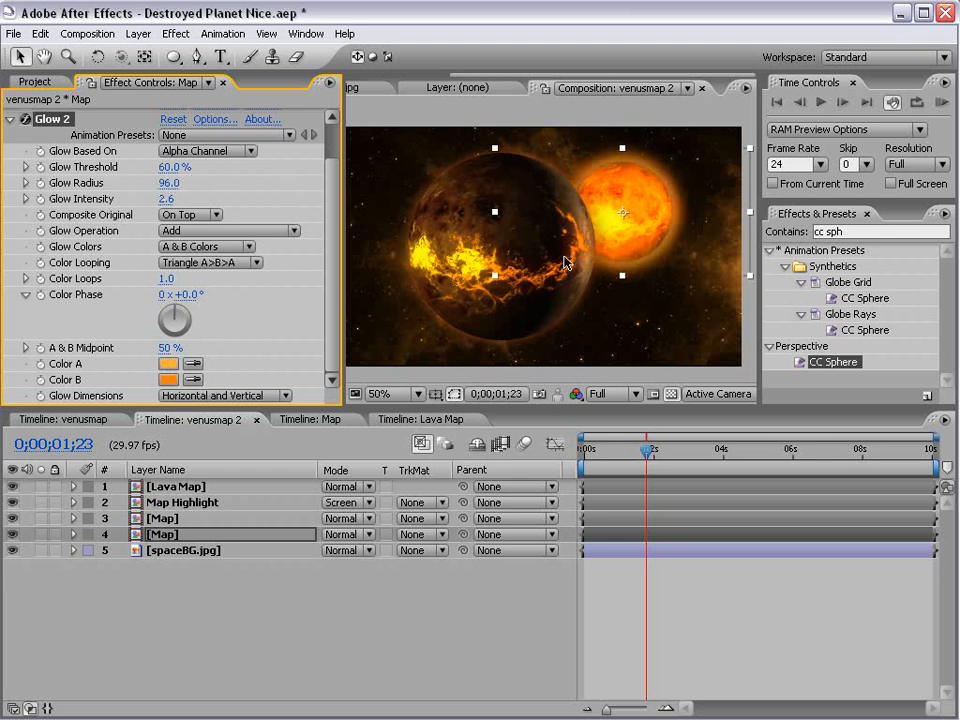
pyautogui.click(383, 394)
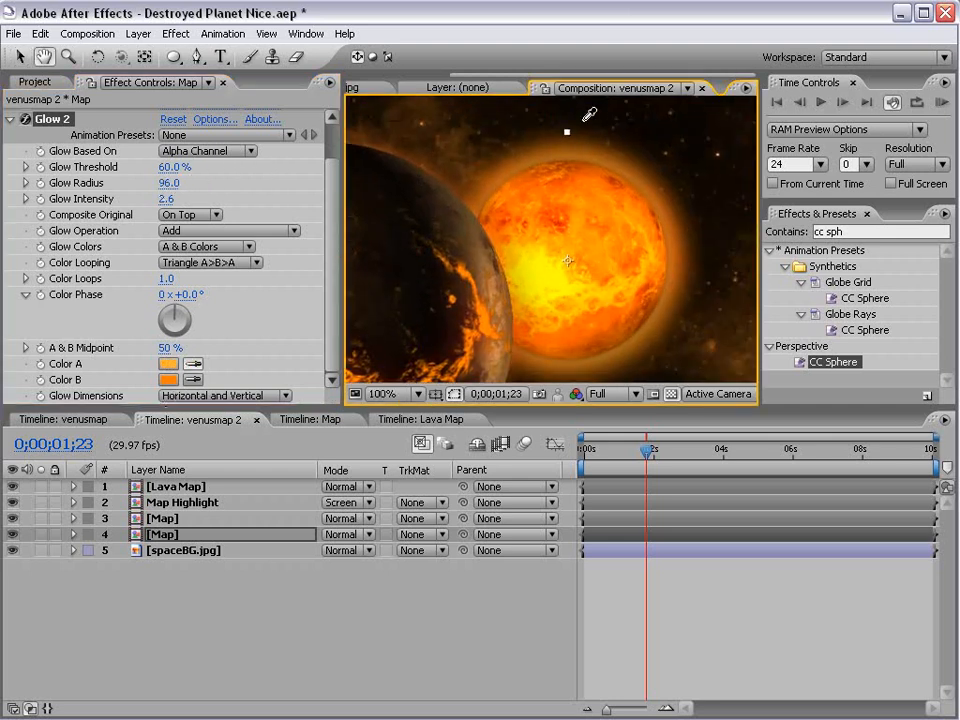
pyautogui.moveTo(596, 179)
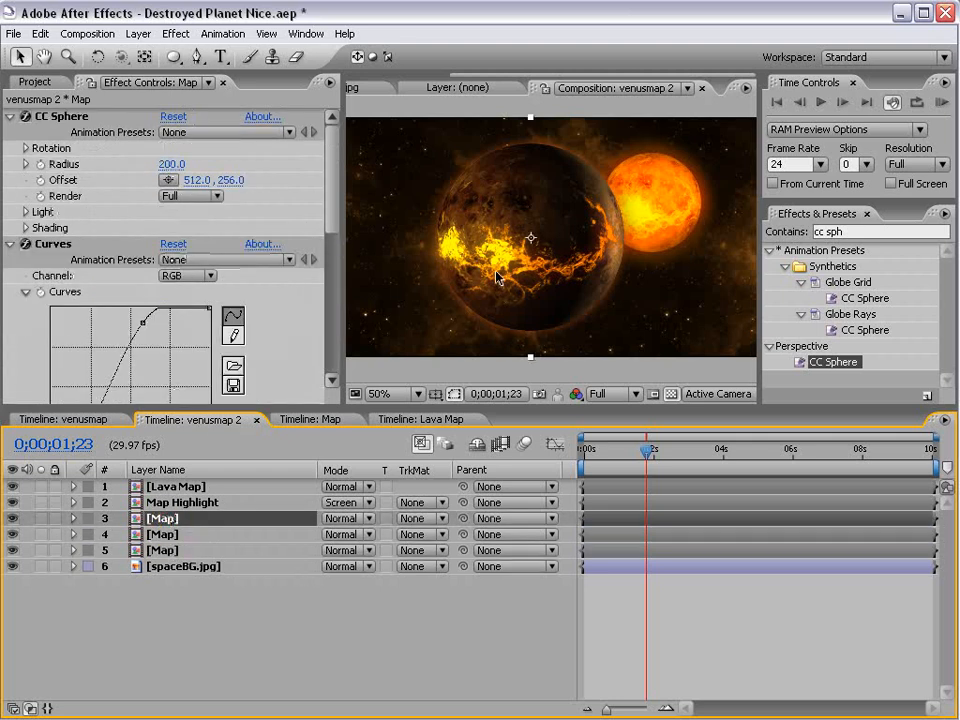
pyautogui.moveTo(845, 231)
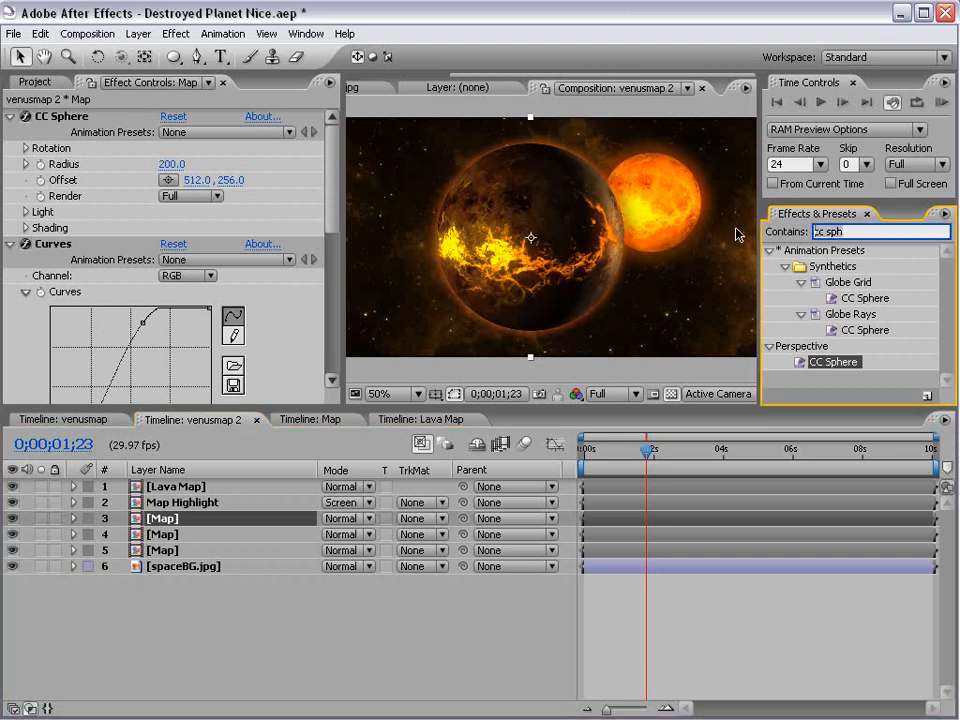
# Apply CC Radial Fast Blur from a 'cc radial' search to layer 3, then solo it.
pyautogui.write('cc radial')
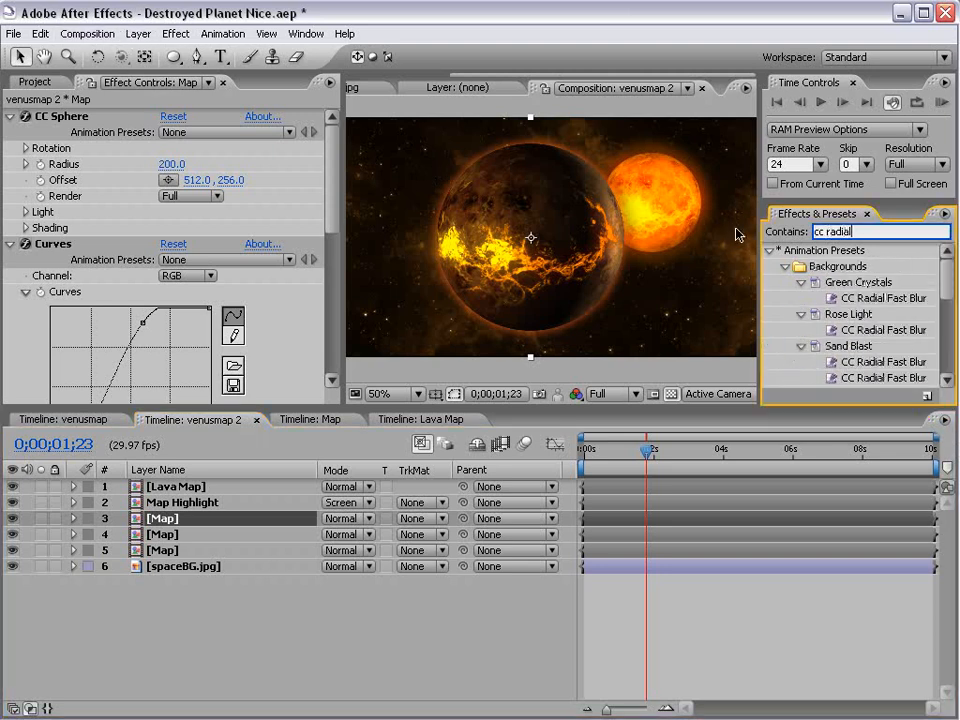
pyautogui.scroll(-3)
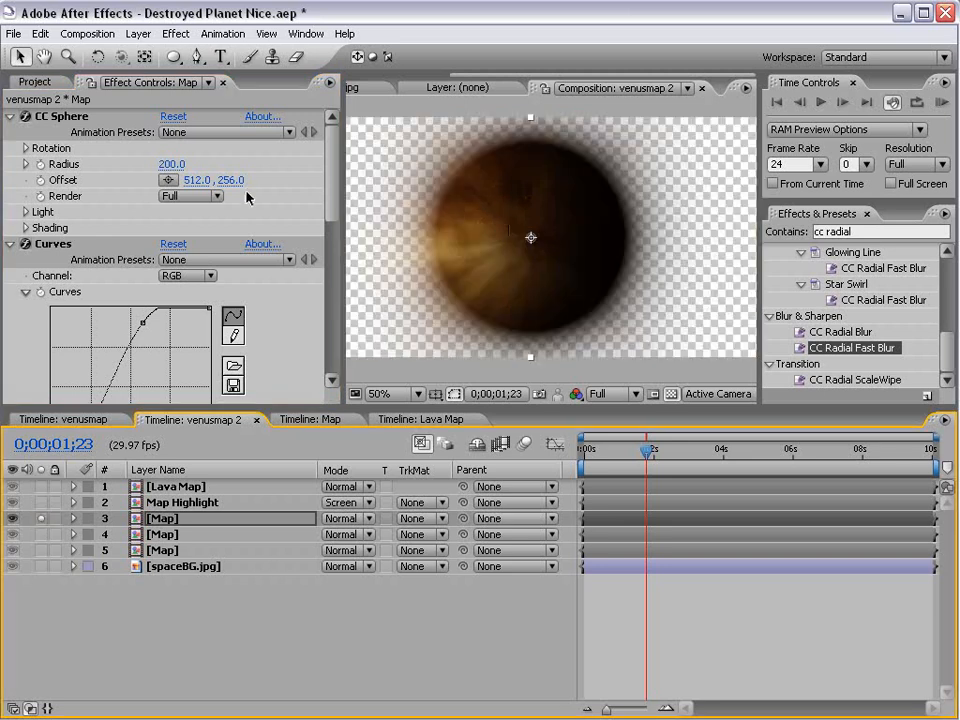
pyautogui.click(194, 33)
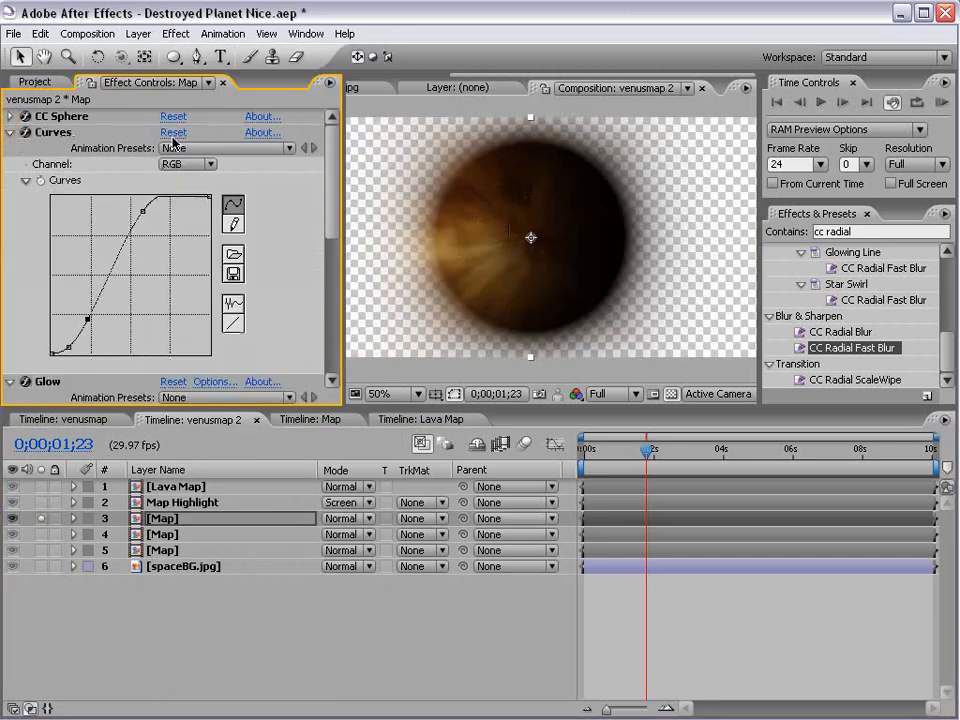
pyautogui.click(173, 132)
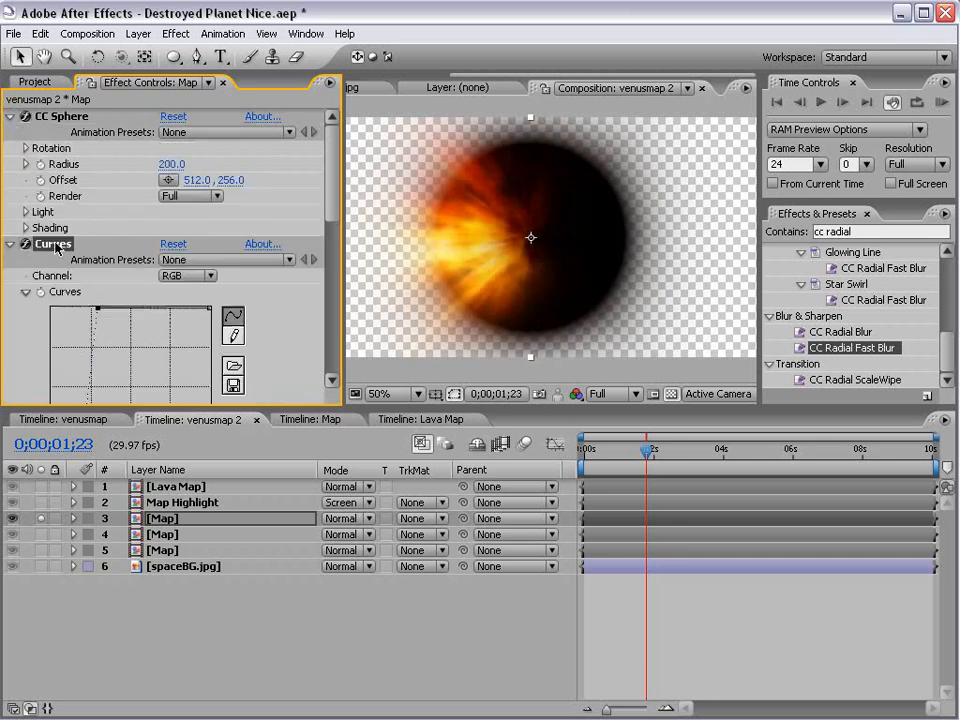
pyautogui.click(24, 227)
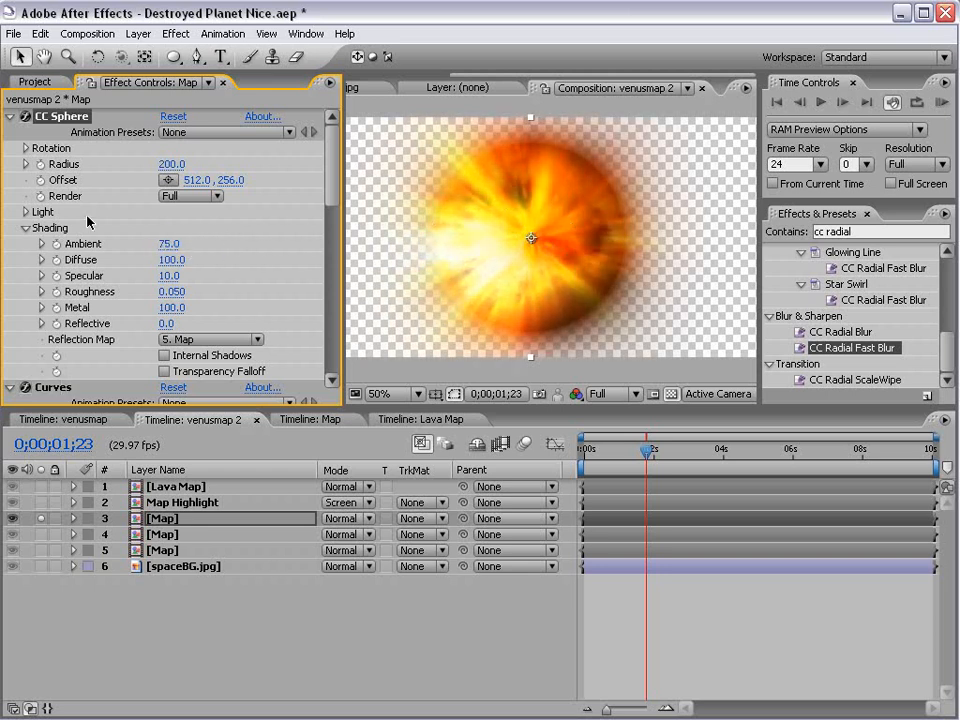
pyautogui.click(24, 212)
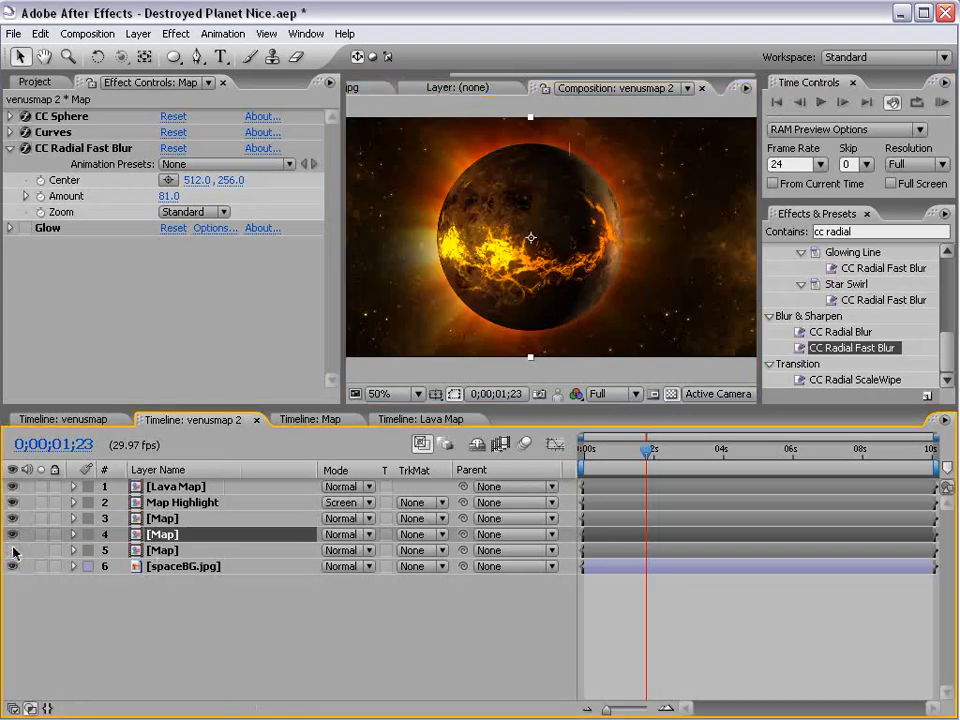
# Hide layer 5, blend layer 4 in Add mode, and drop the radial blur amount to 52.
pyautogui.click(183, 566)
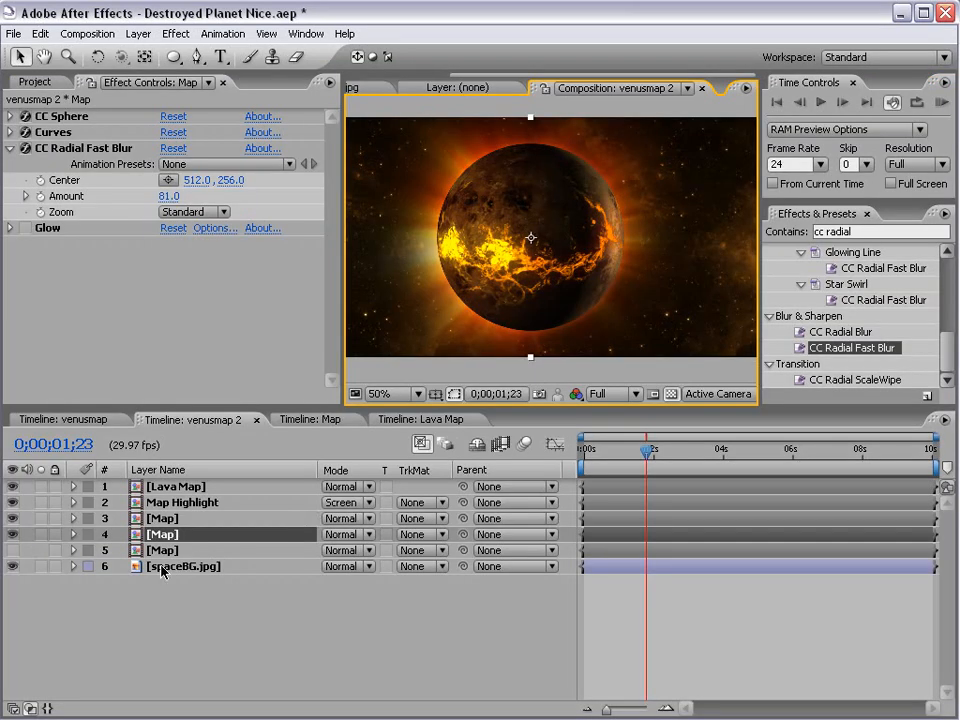
pyautogui.click(348, 534)
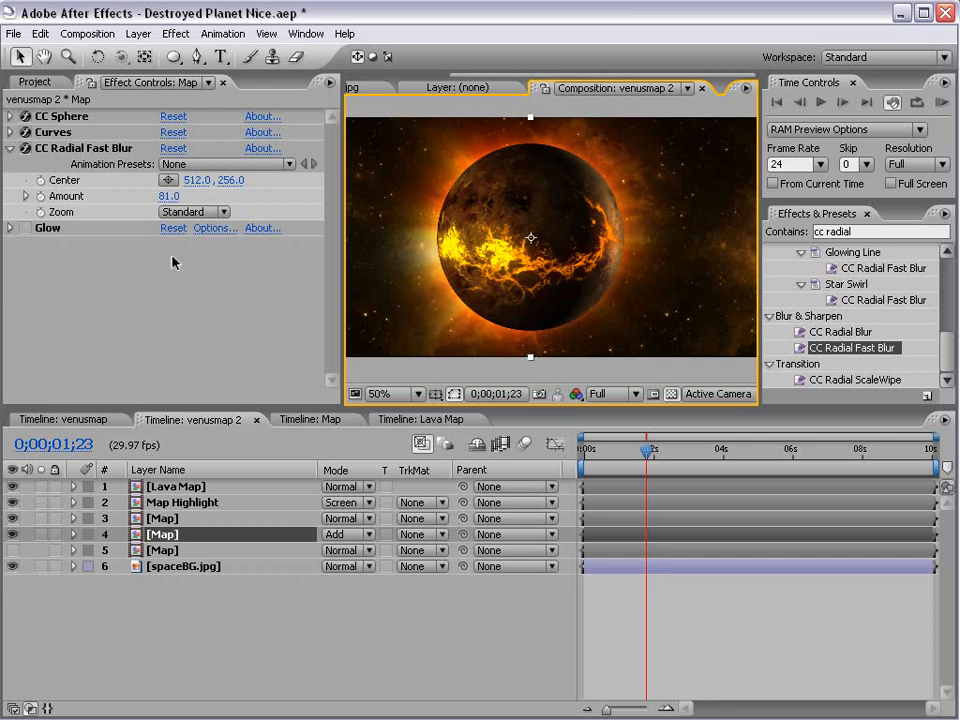
pyautogui.moveTo(175, 195); pyautogui.dragTo(145, 195)
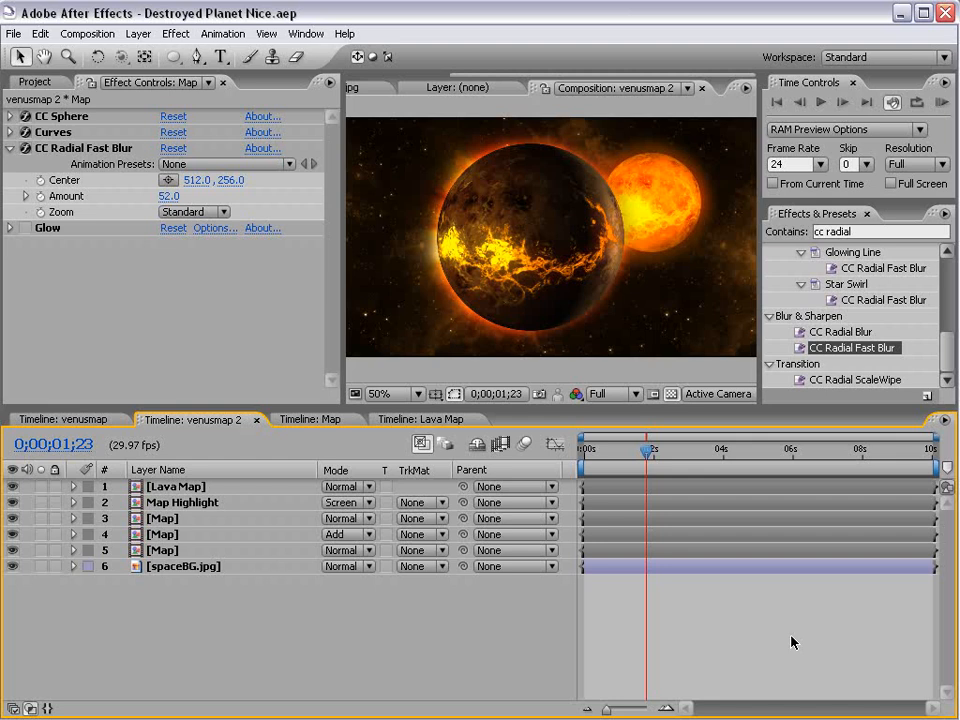
pyautogui.moveTo(557, 127)
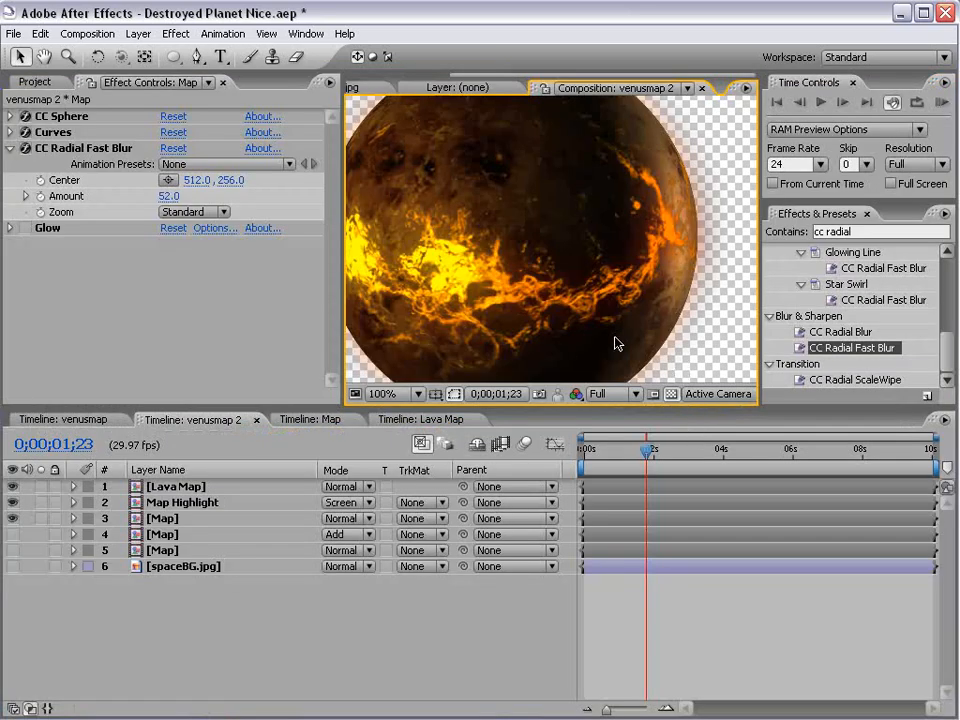
# Queue venusmap 2 as a QuickTime Animation movie with Millions of Colors+, then view venusmap.
pyautogui.click(87, 33)
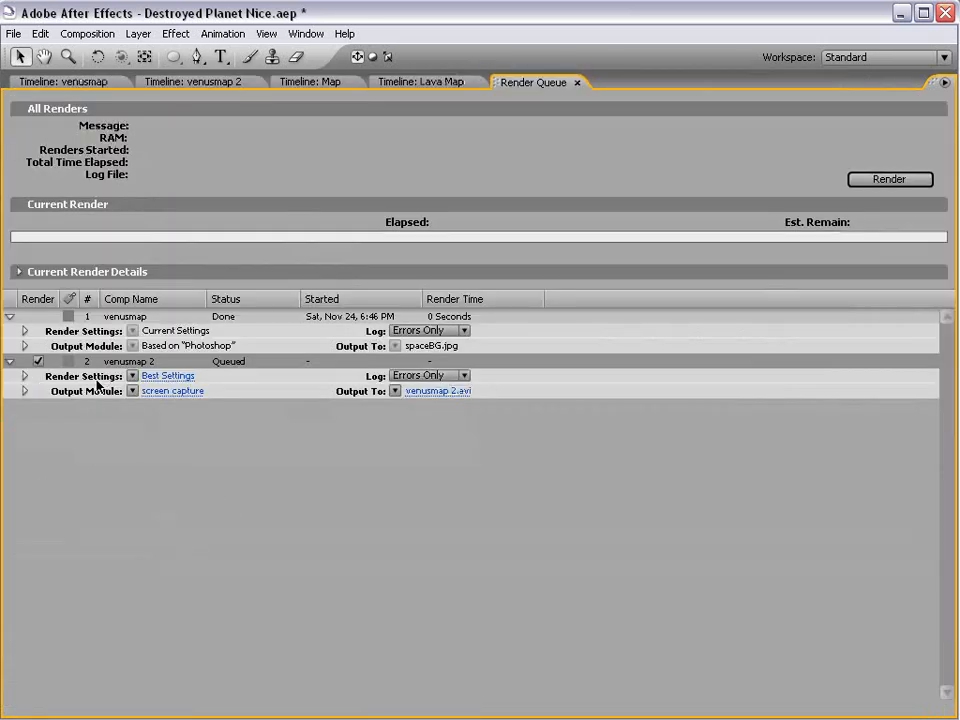
pyautogui.moveTo(170, 396)
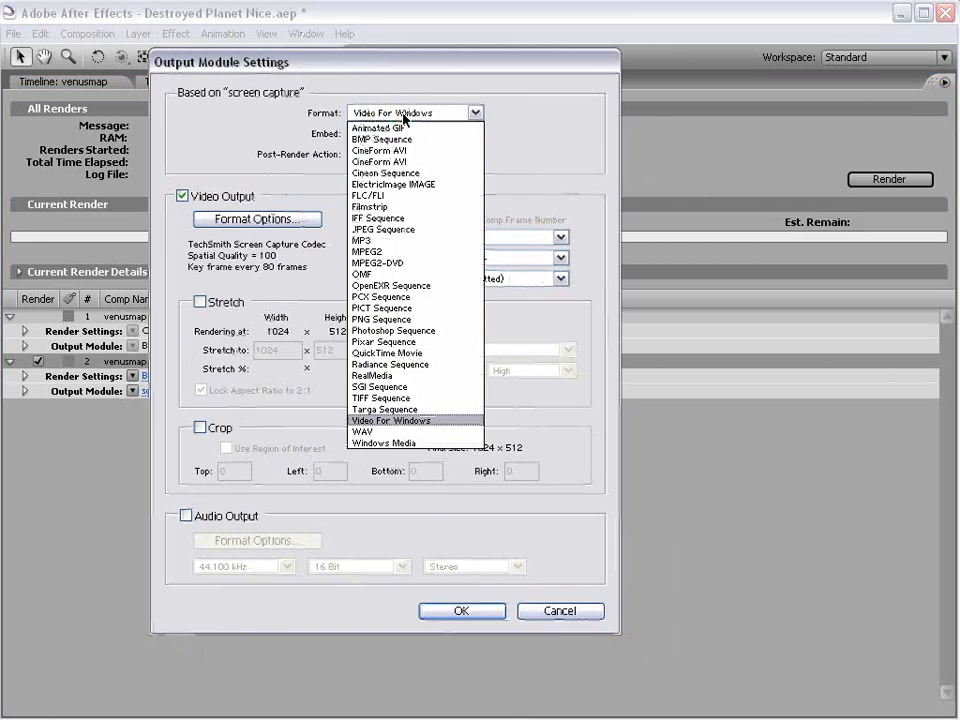
pyautogui.click(388, 353)
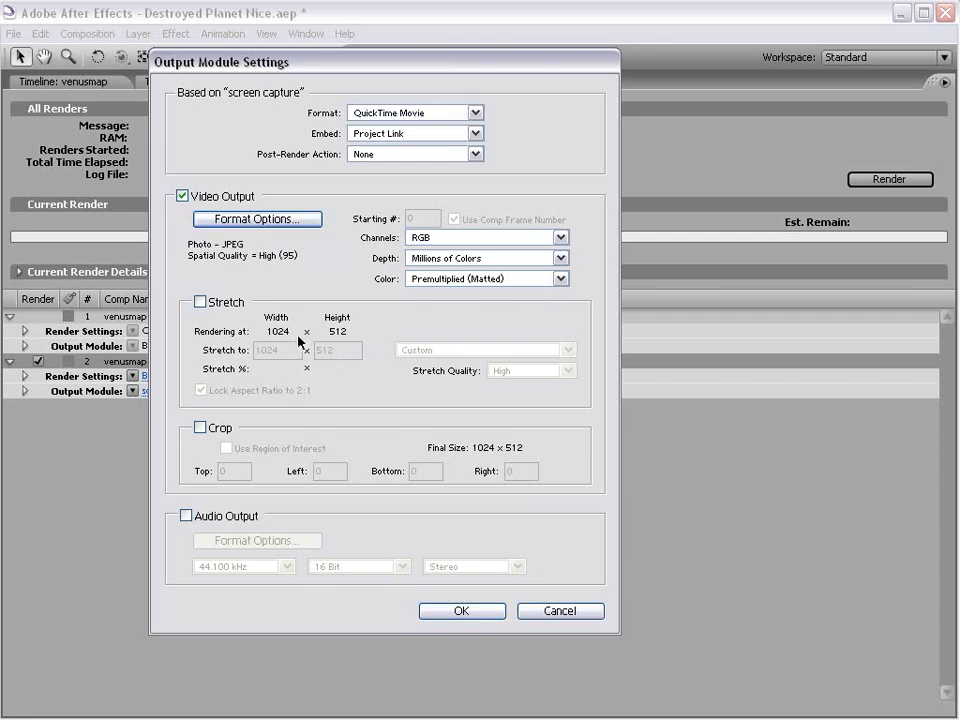
pyautogui.click(256, 218)
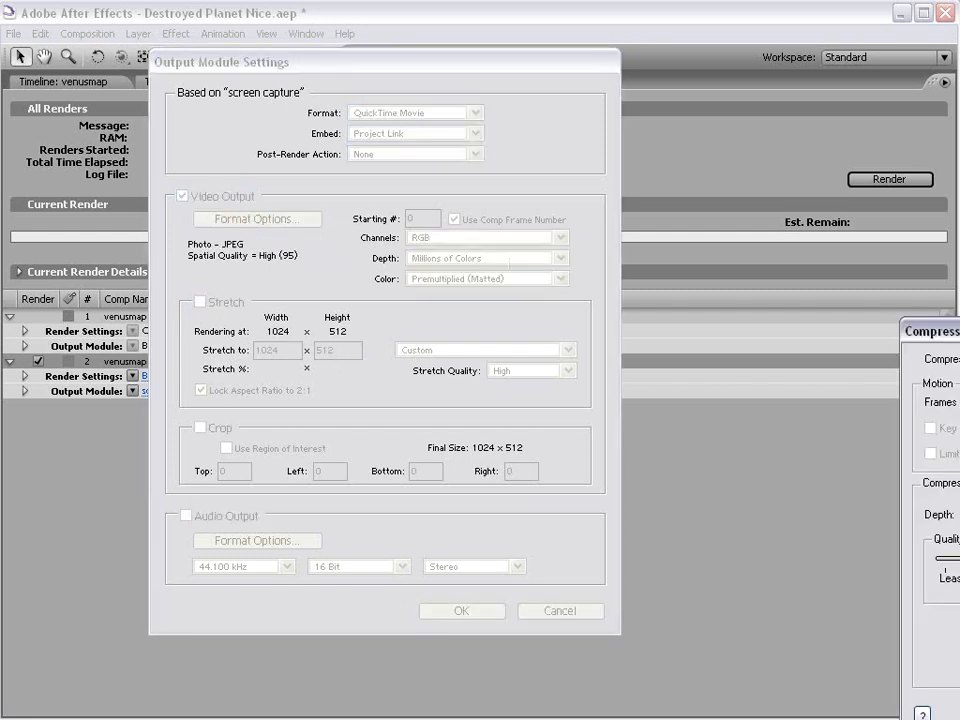
pyautogui.click(551, 251)
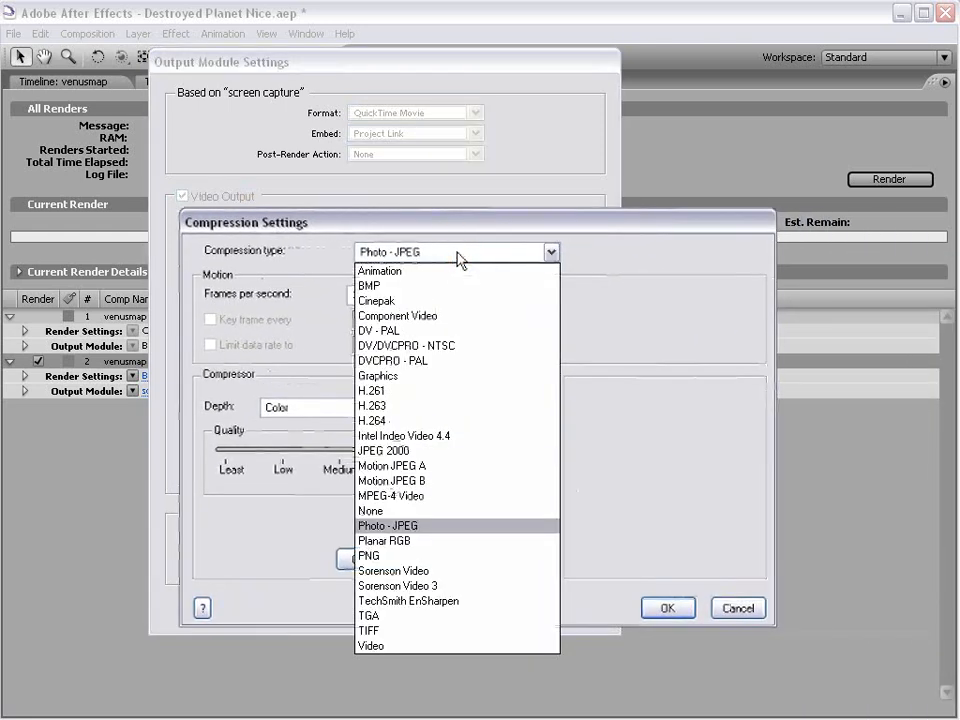
pyautogui.click(379, 270)
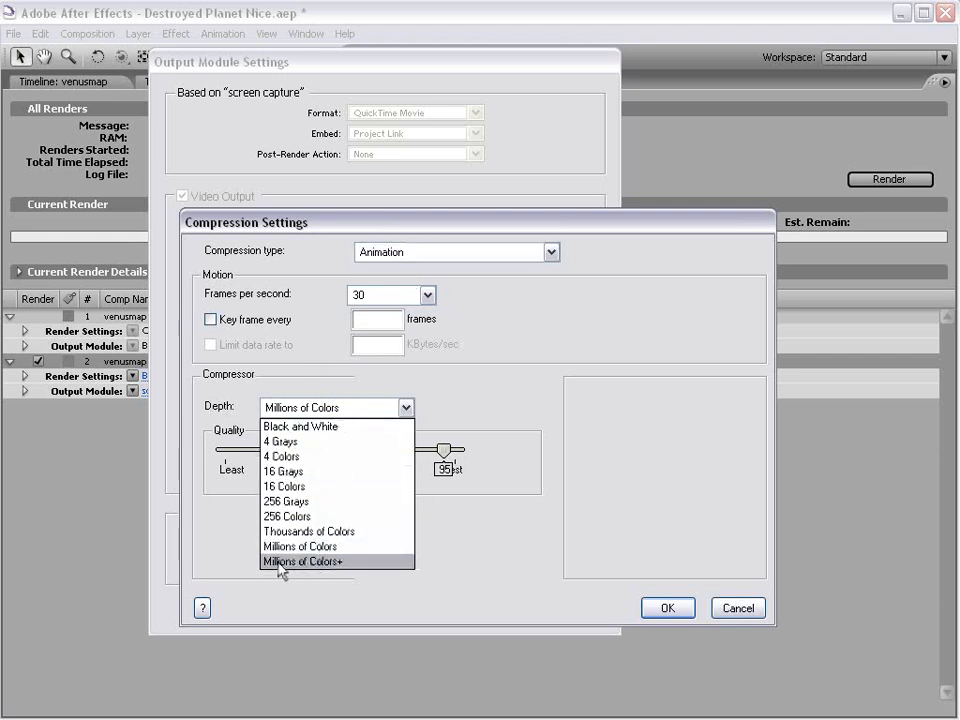
pyautogui.click(303, 561)
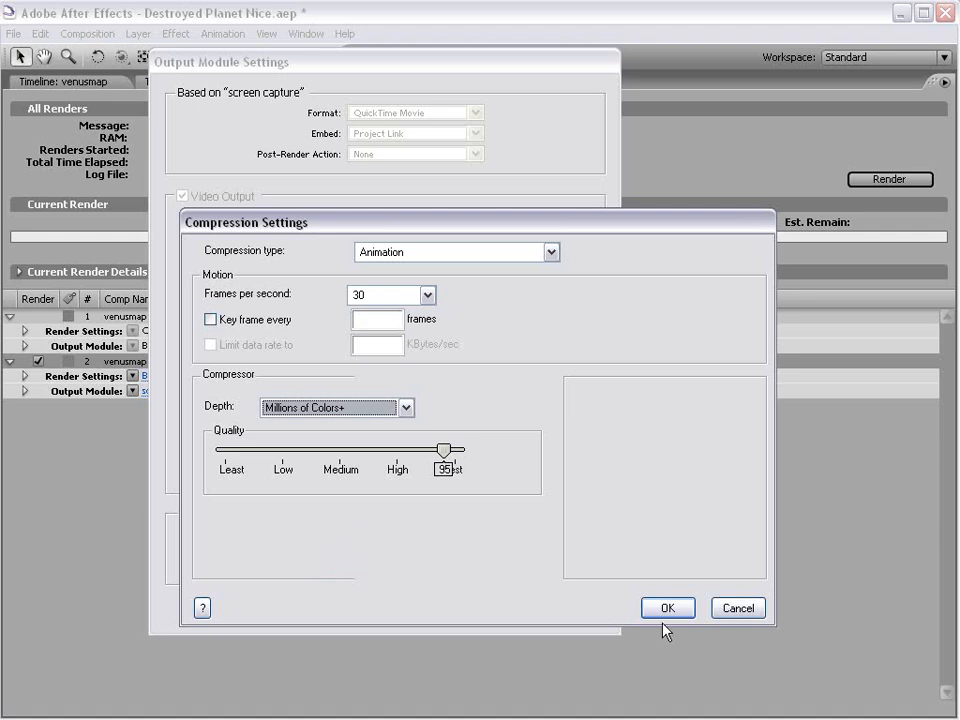
pyautogui.click(668, 608)
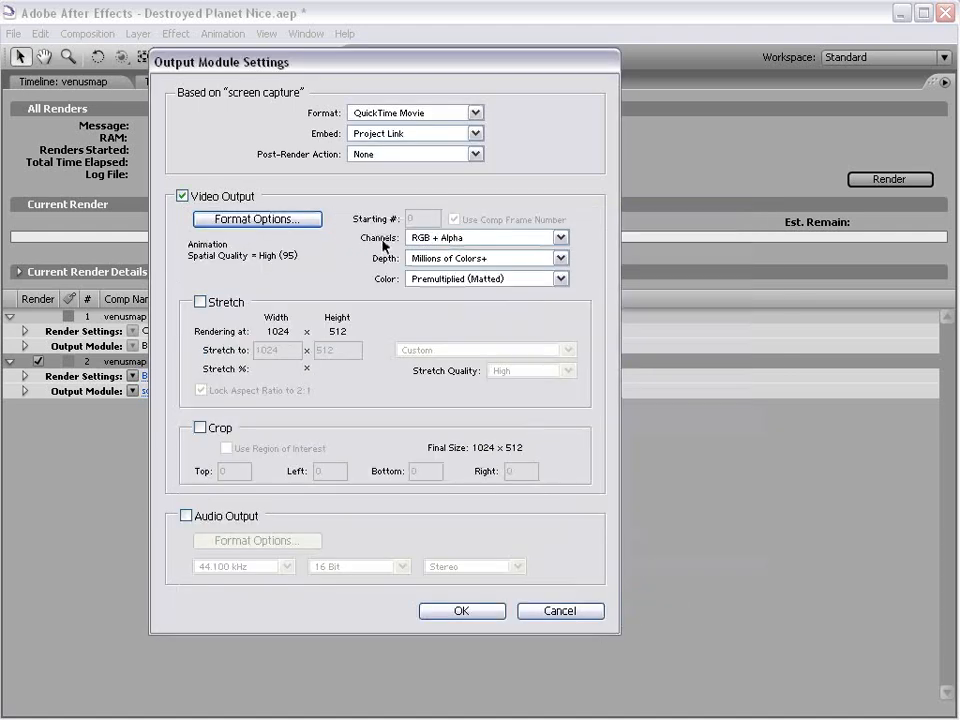
pyautogui.moveTo(472, 243)
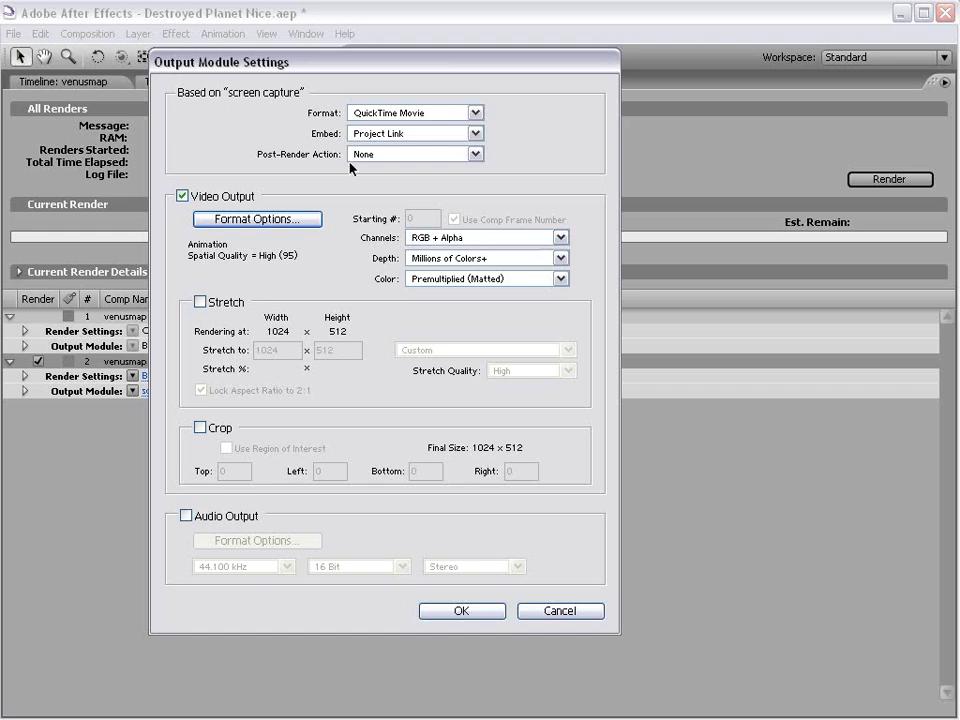
pyautogui.moveTo(288, 265)
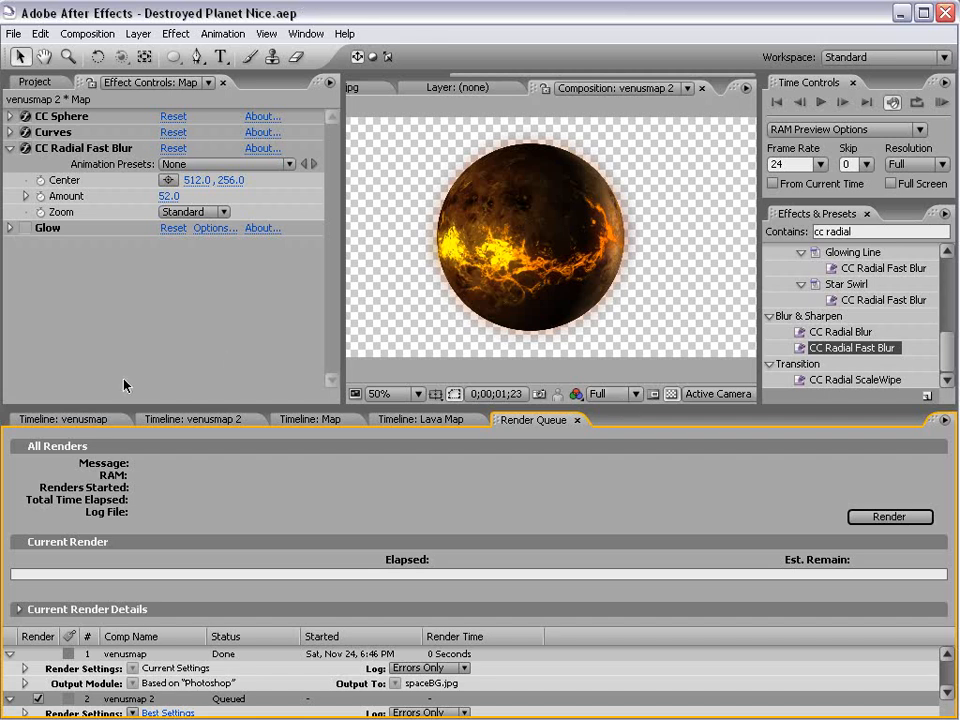
pyautogui.click(195, 419)
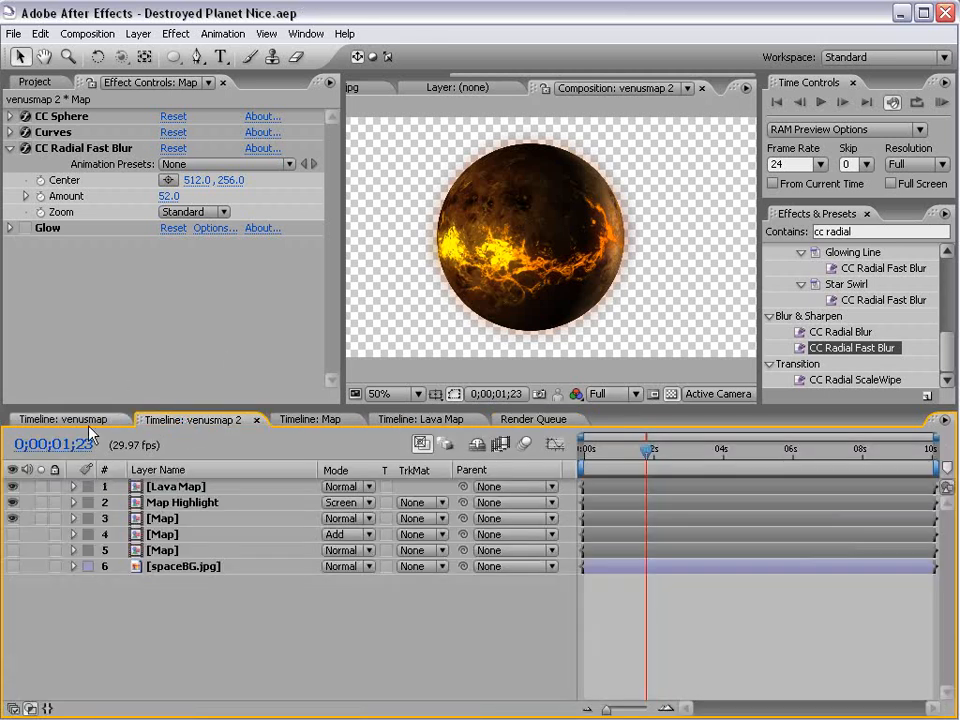
pyautogui.click(63, 420)
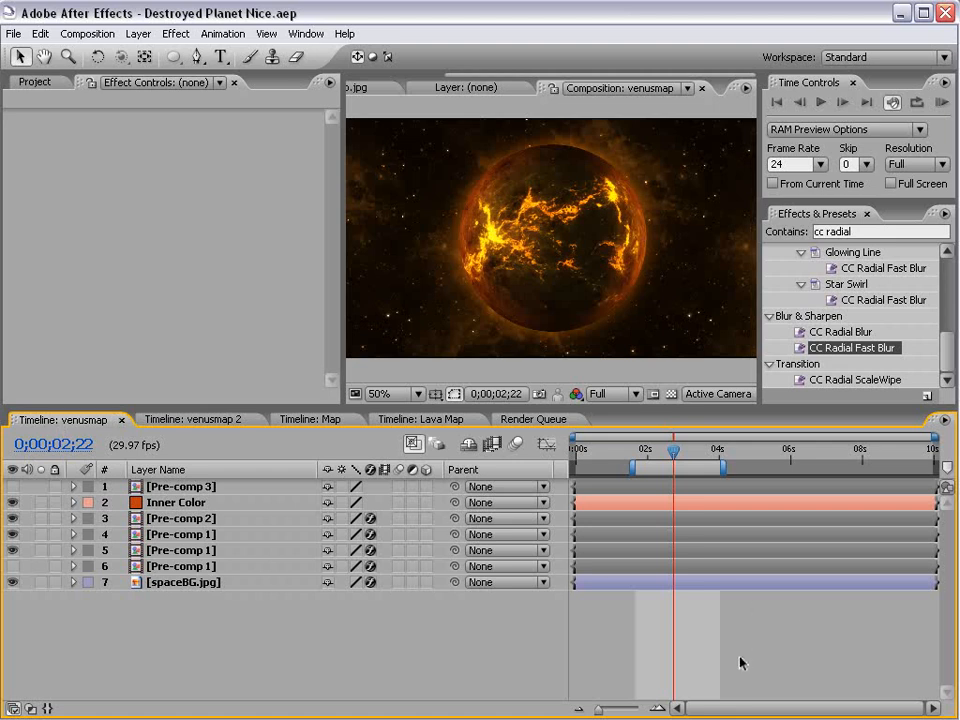